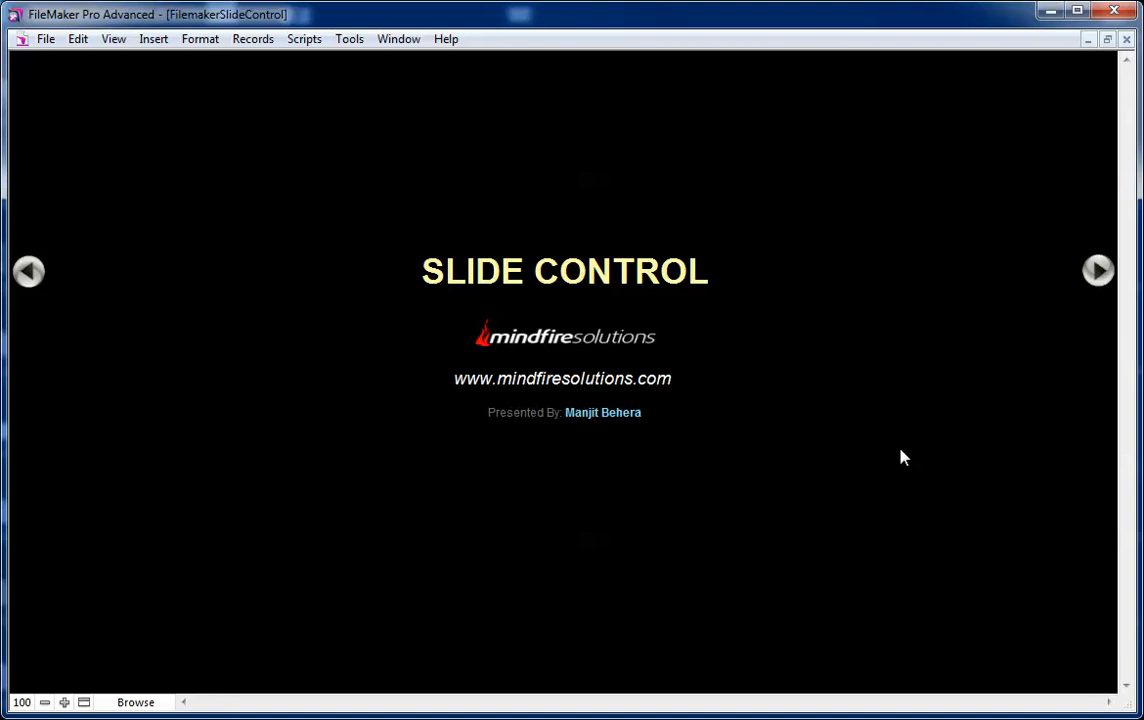
mouse_move(1121, 278)
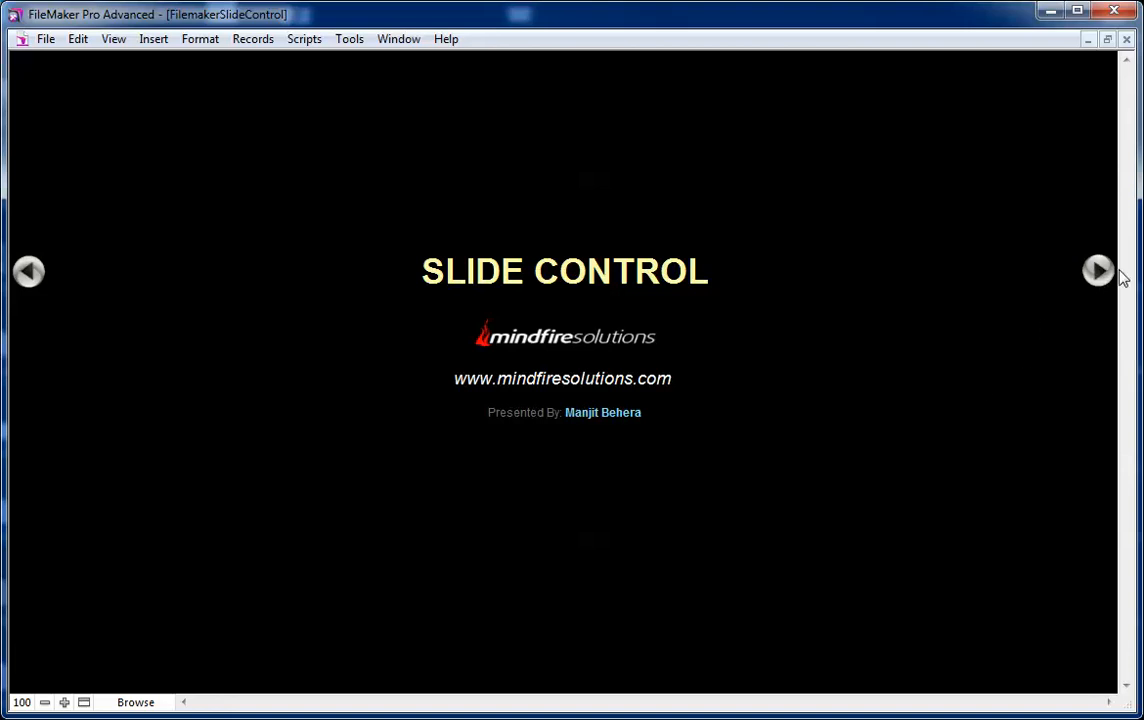
Step: Advance to the Slide Control settings slide listing the six setup steps
click(1098, 271)
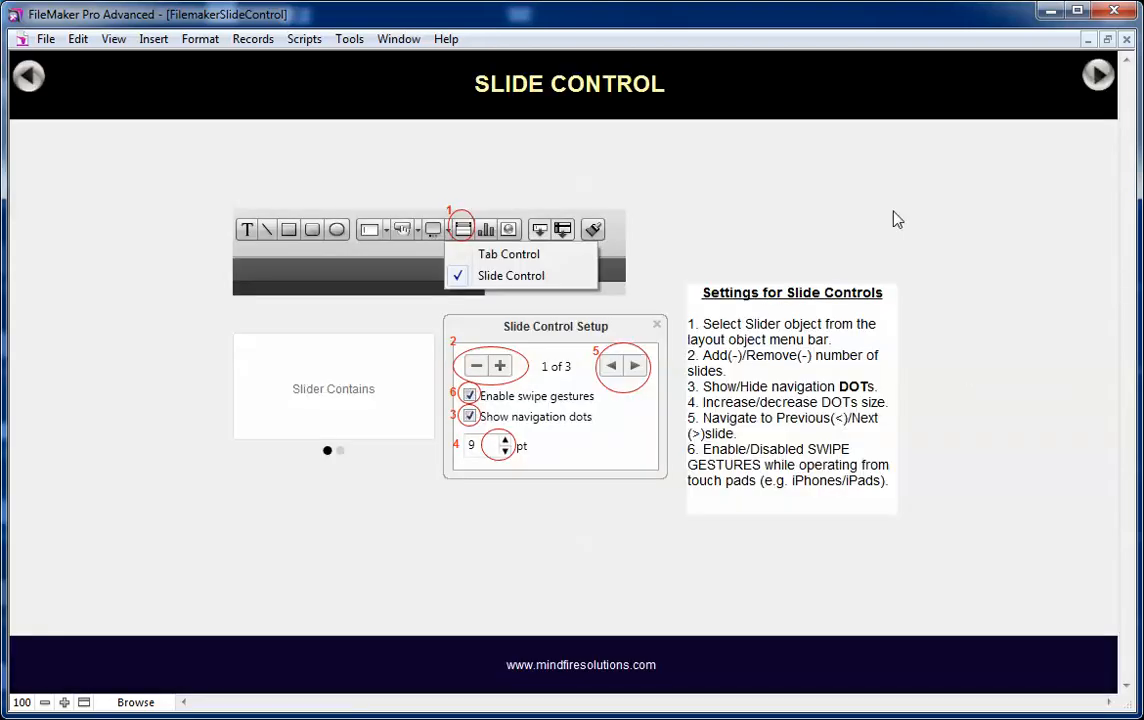
mouse_move(524, 362)
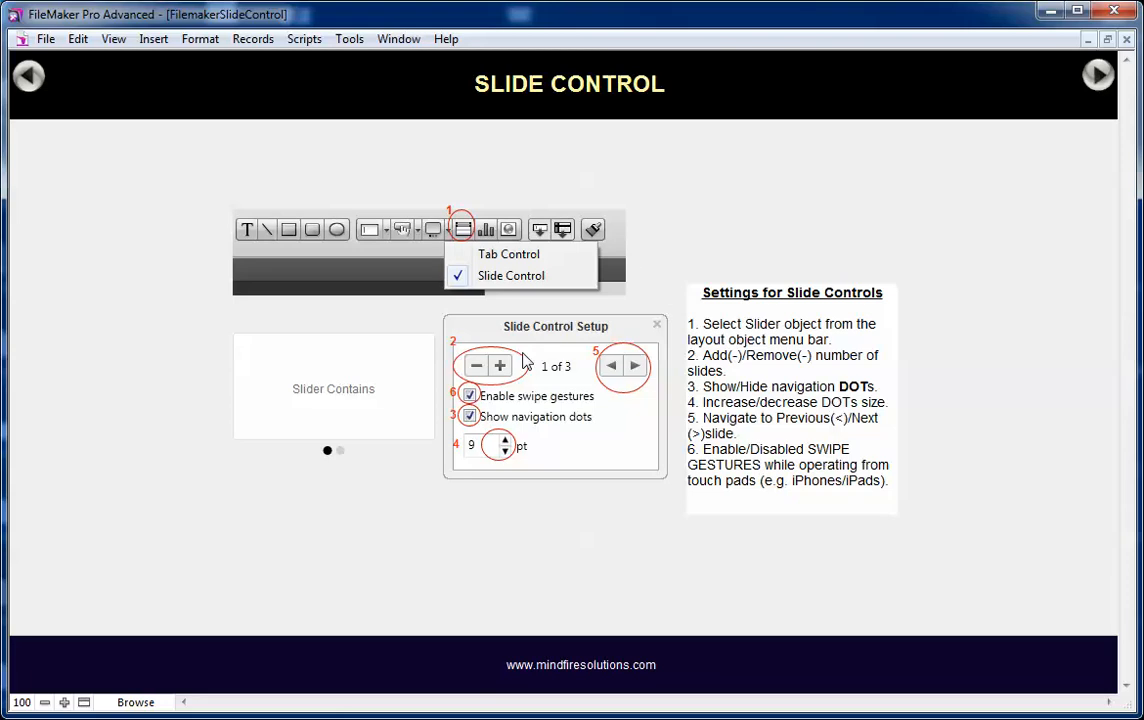
mouse_move(610, 563)
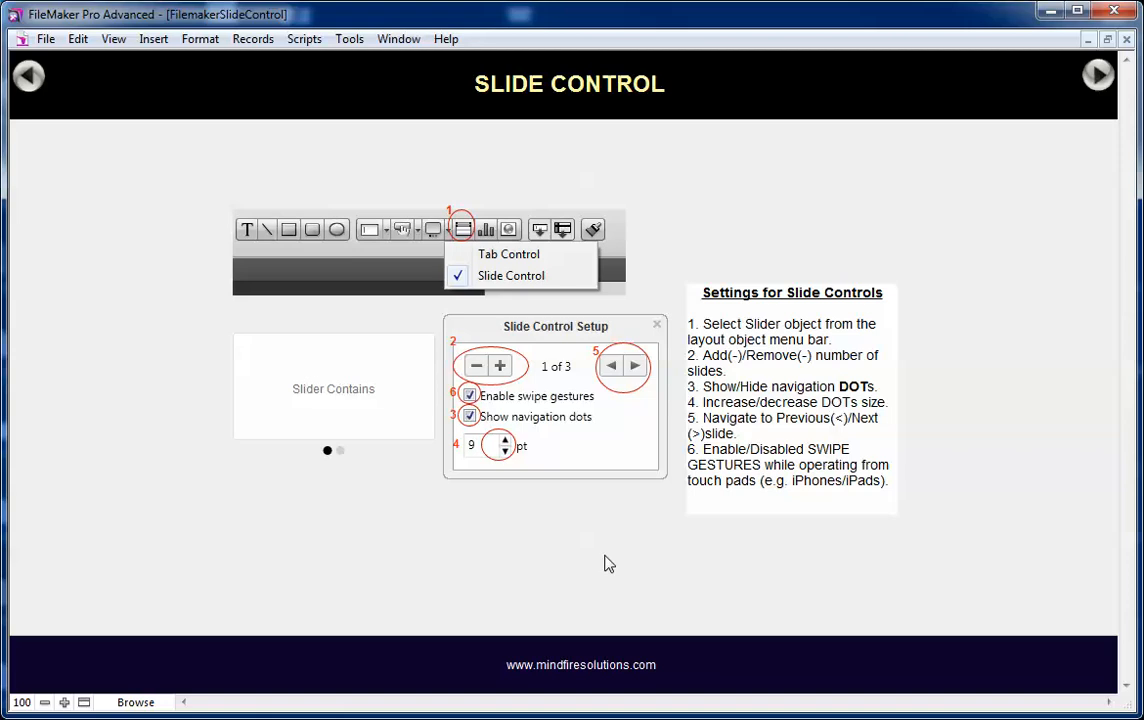
mouse_move(765, 240)
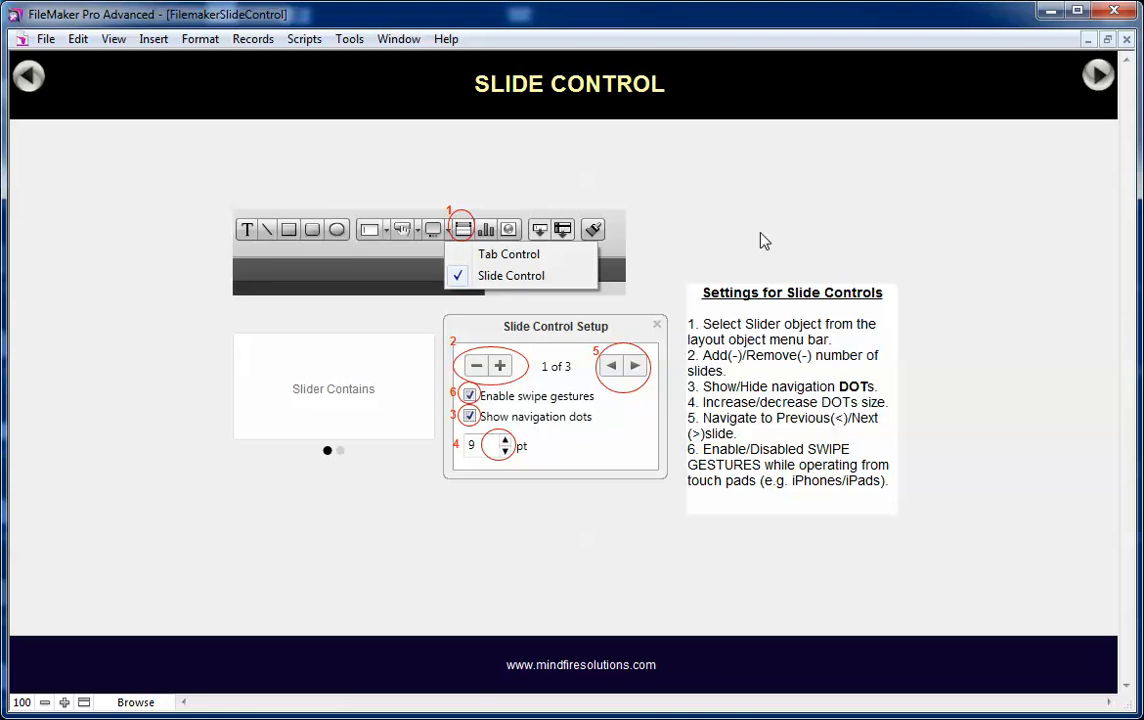
mouse_move(848, 185)
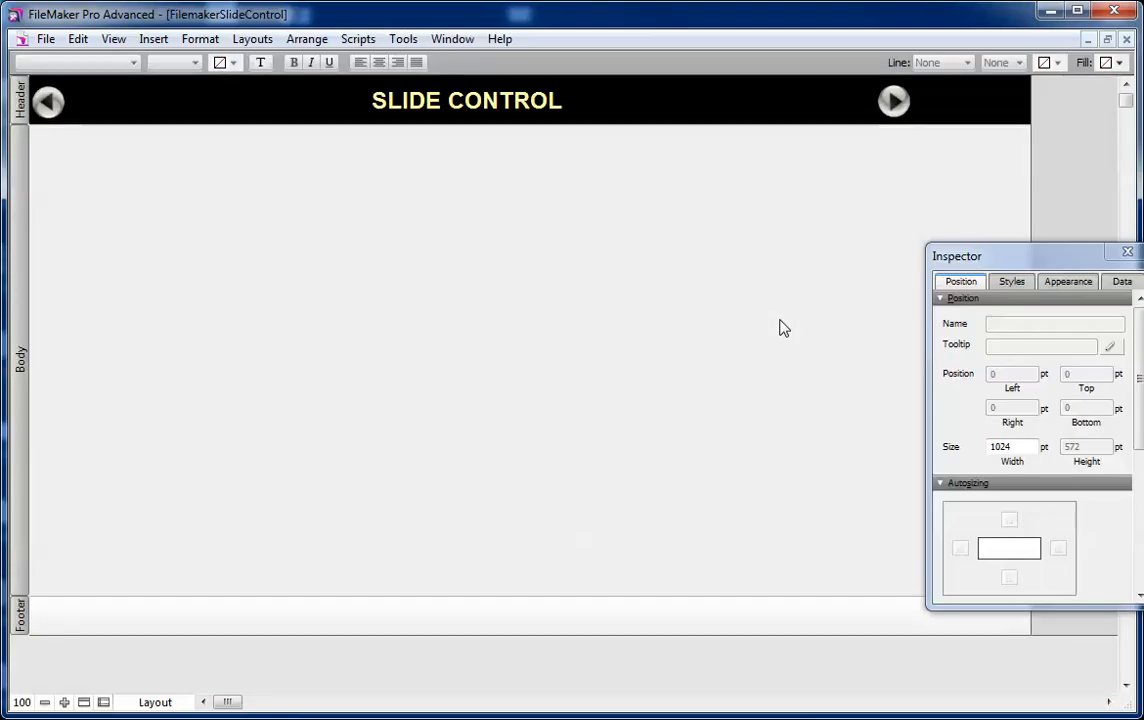
mouse_move(520, 364)
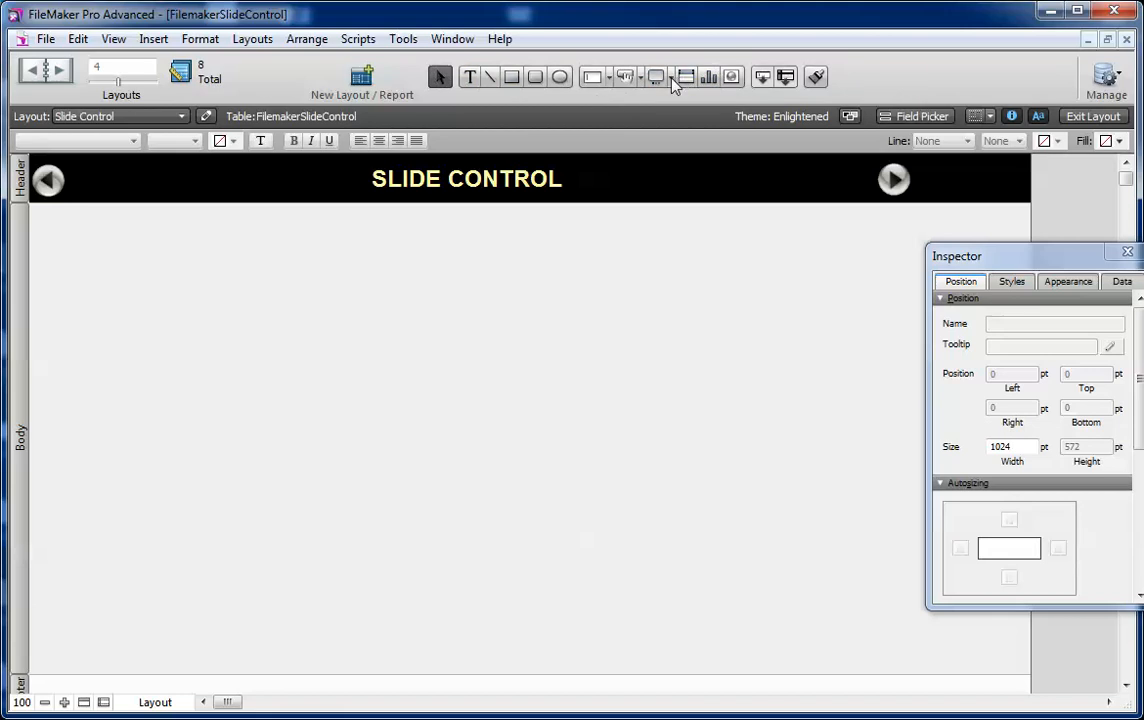
Step: Choose the Slide Control object from the status toolbar's tab/slide control tool
click(672, 77)
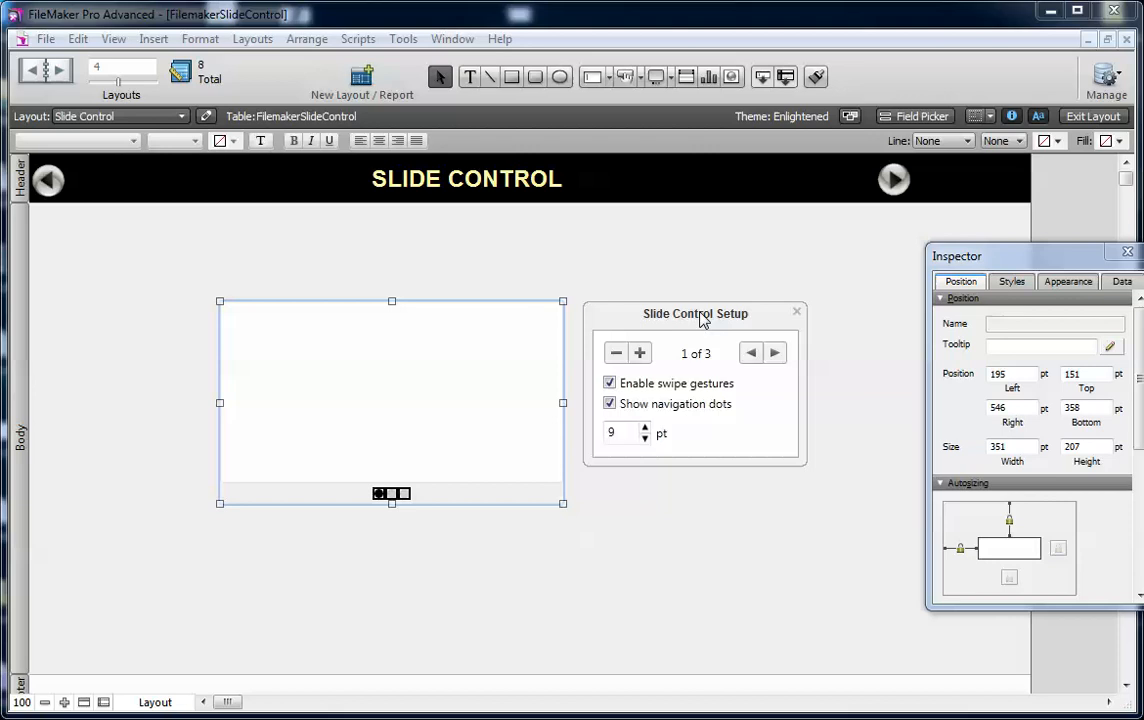
mouse_move(393, 442)
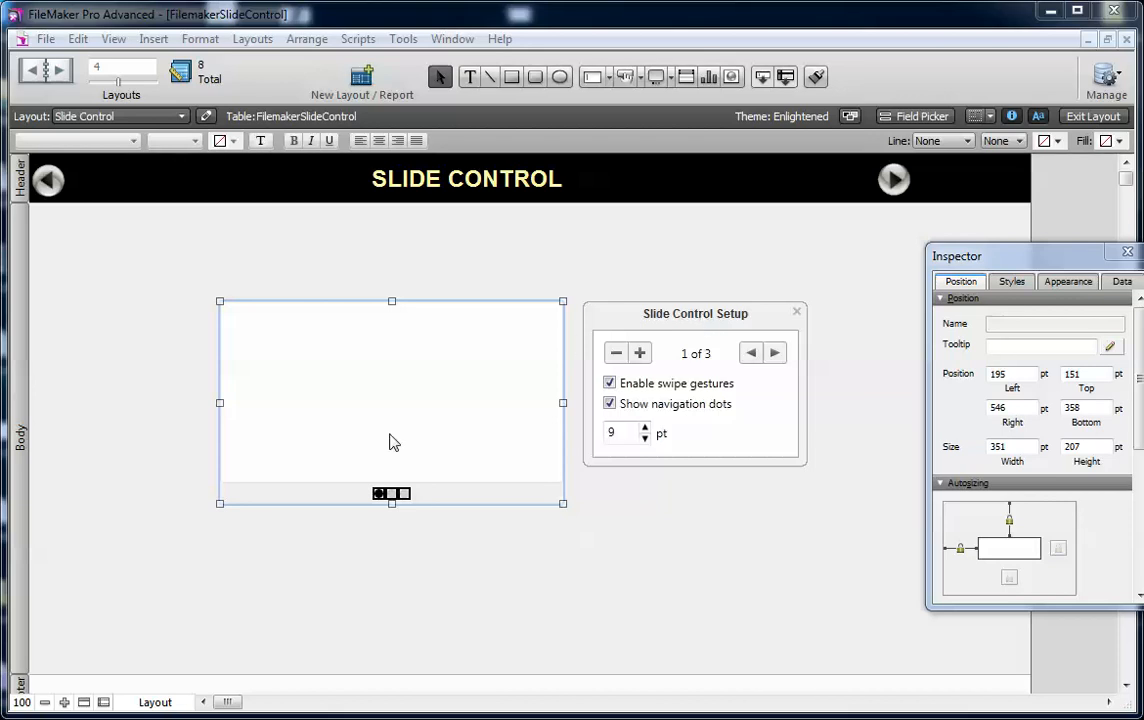
mouse_move(690, 281)
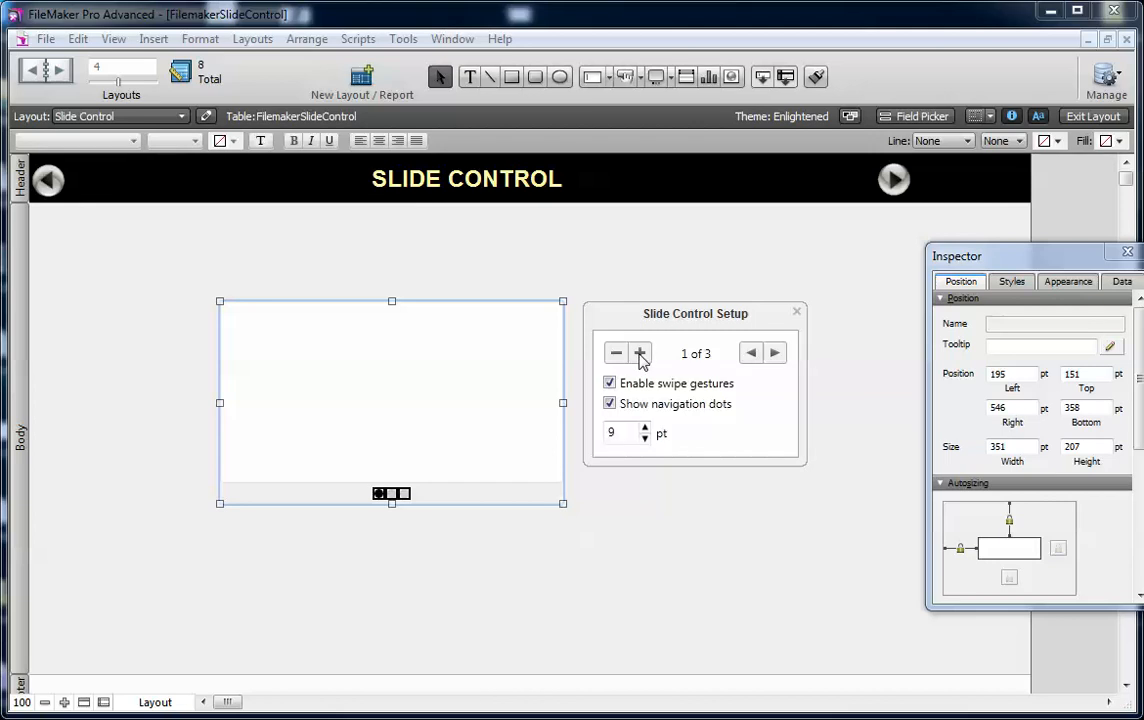
Step: Add two panels, remove panels back down to 1 of 1, and reopen Slide Control Setup
click(640, 353)
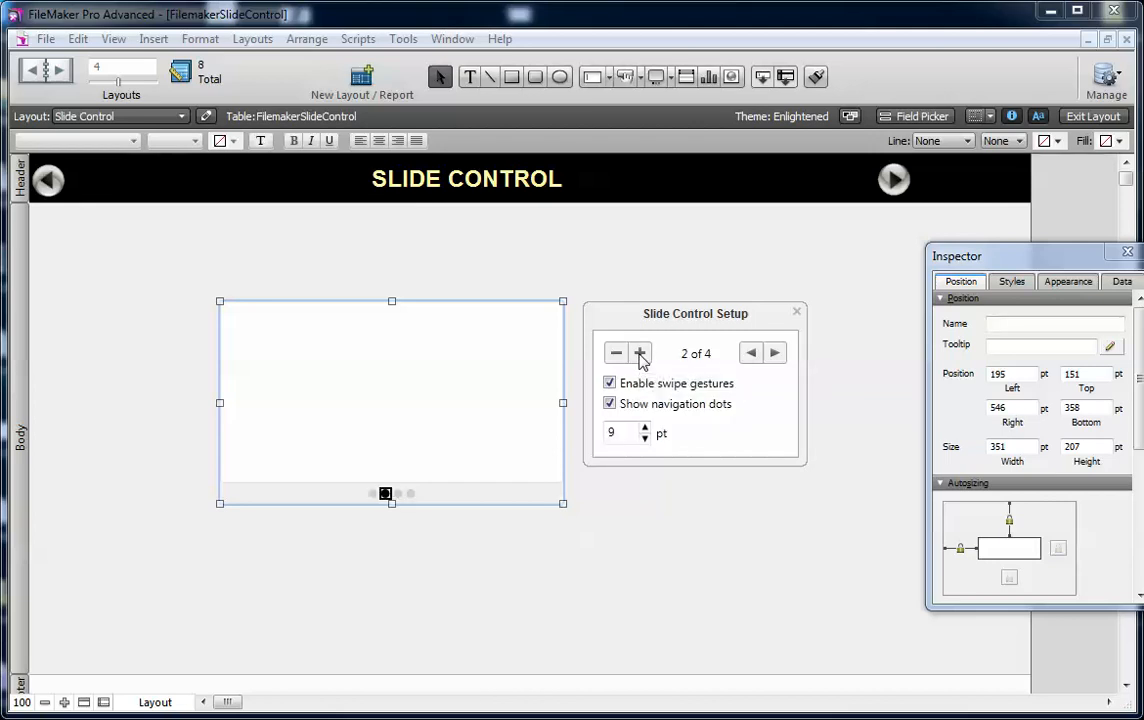
click(640, 353)
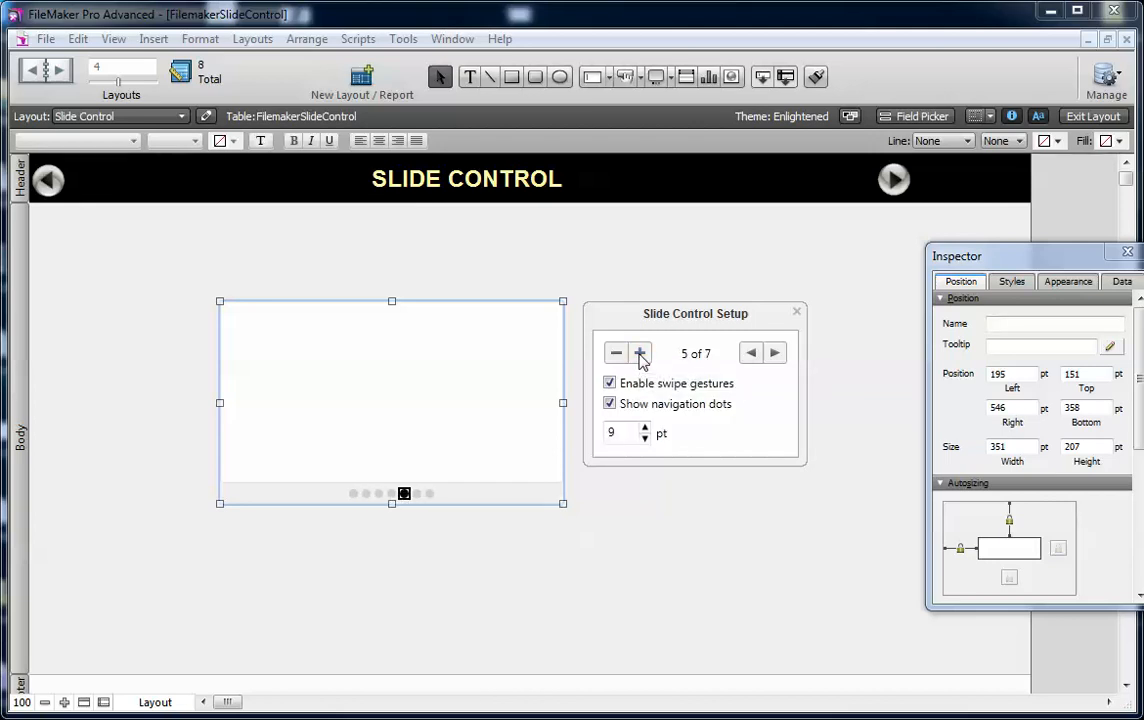
mouse_move(416, 444)
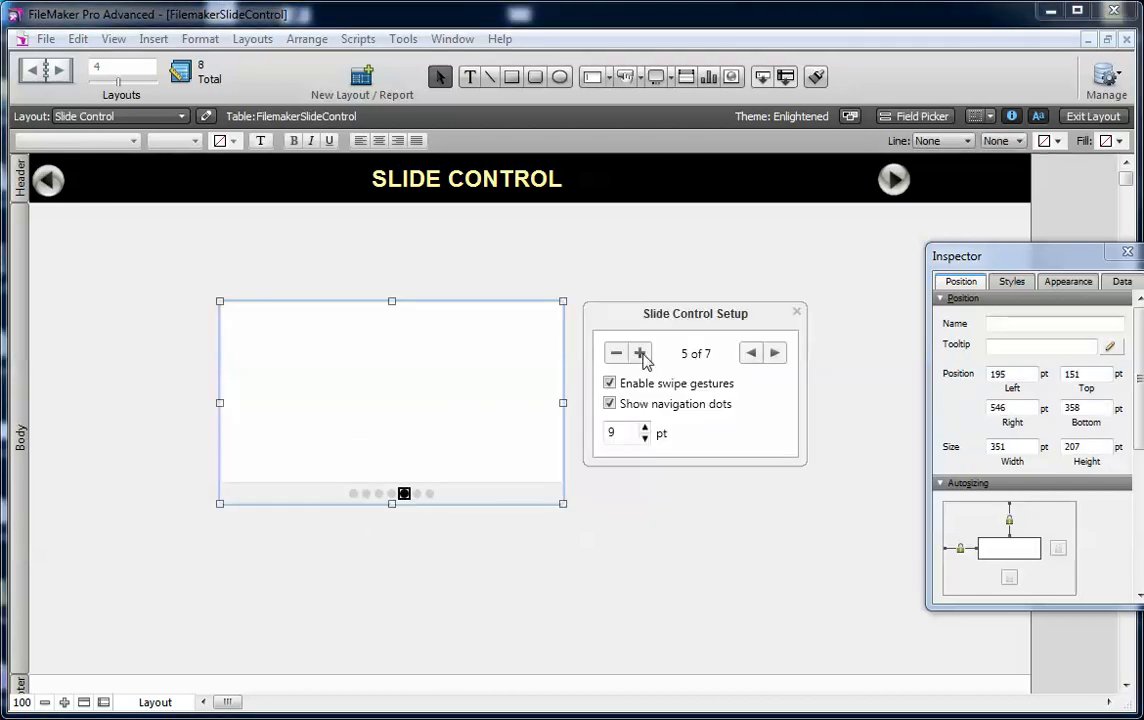
click(616, 353)
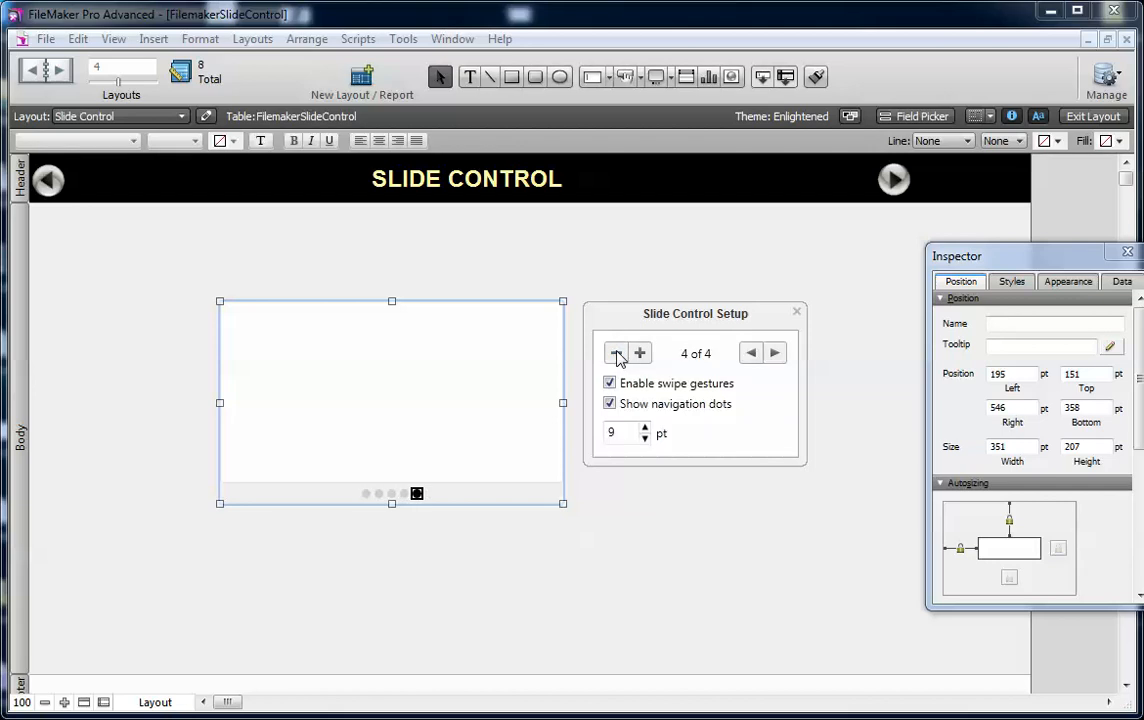
click(617, 353)
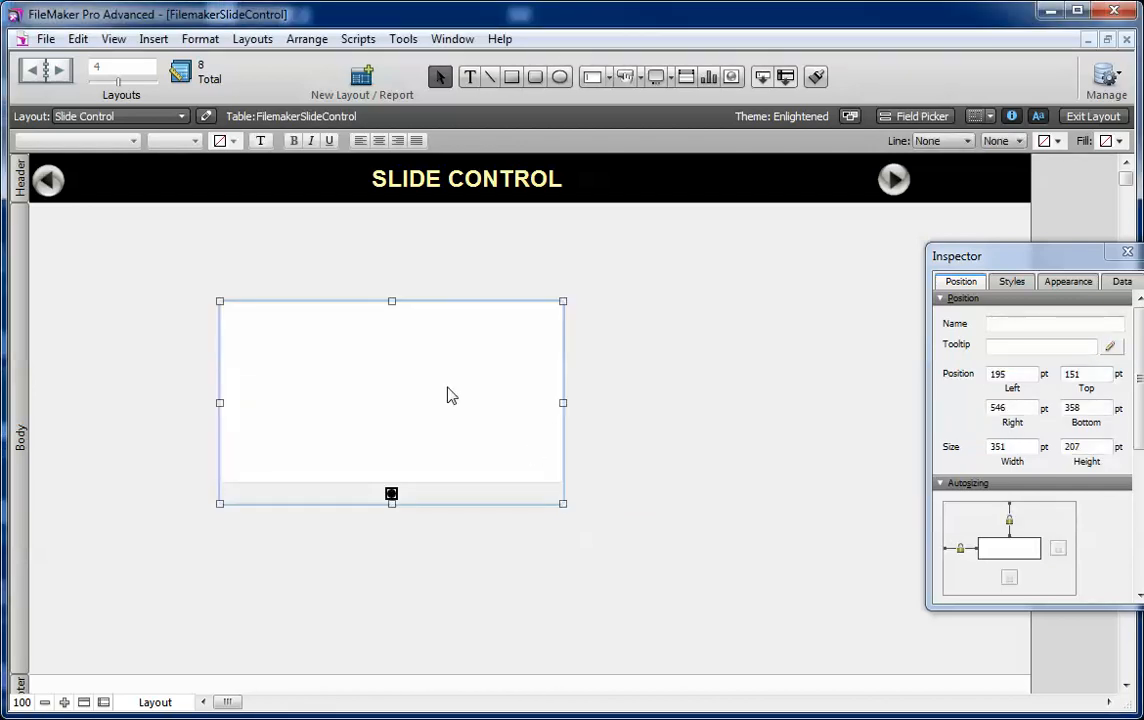
mouse_move(735, 375)
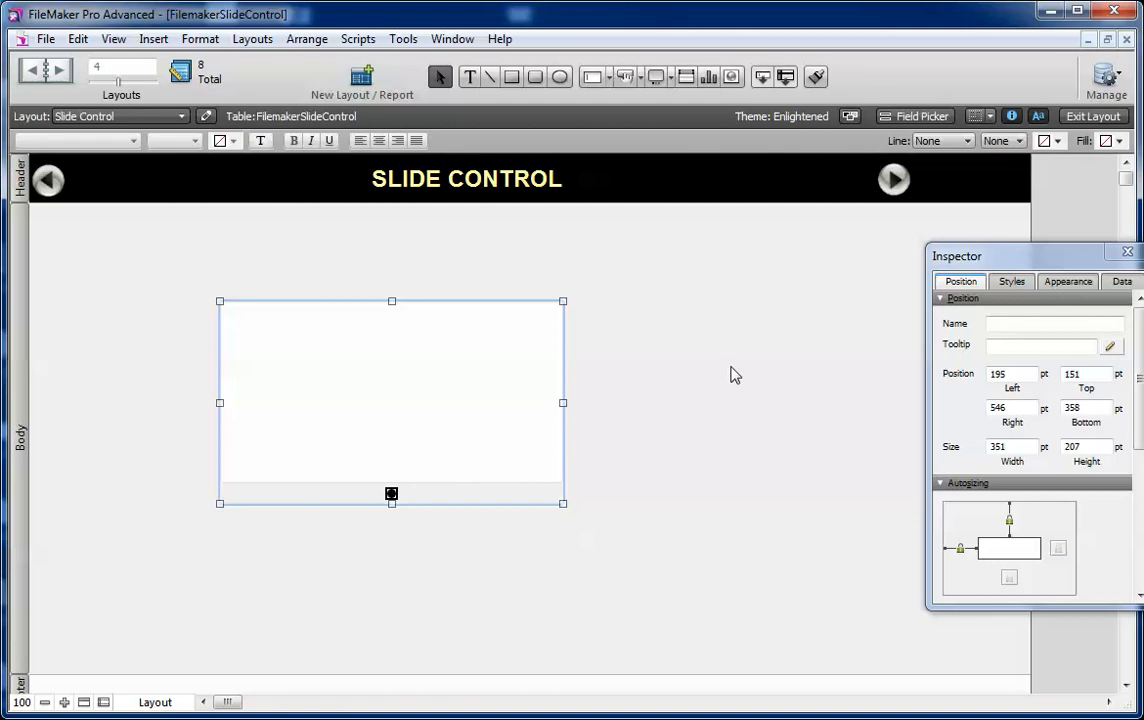
mouse_move(389, 427)
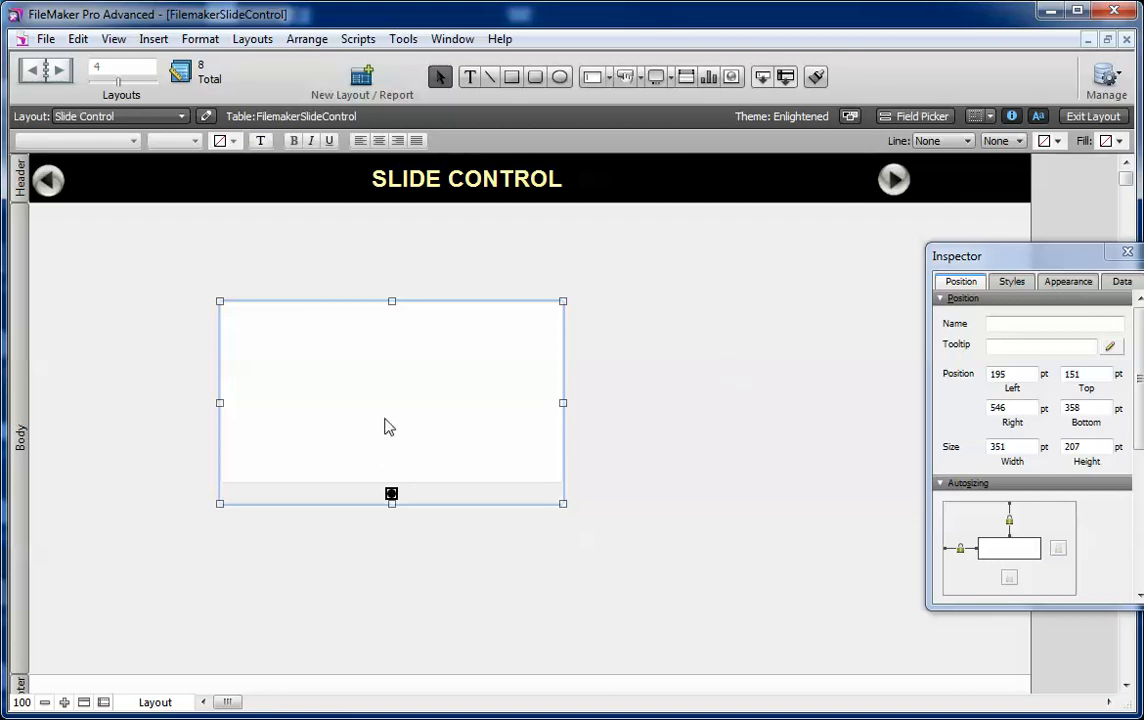
double_click(390, 400)
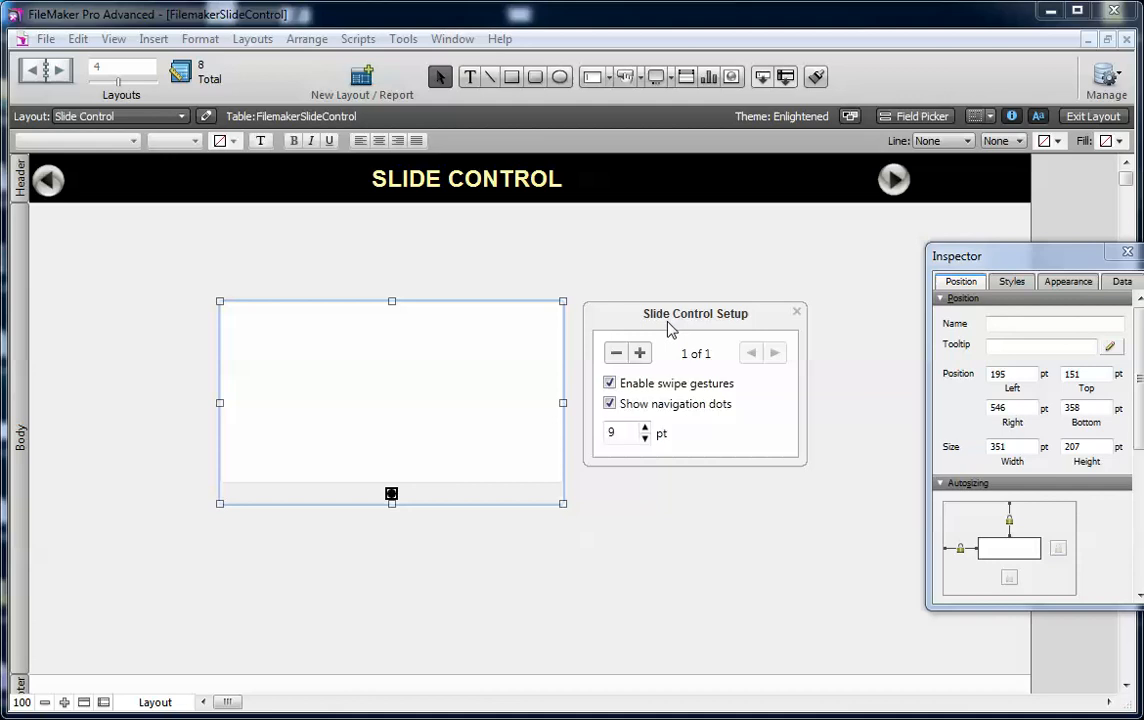
Step: Expand the slide control to four panels and step between them, ending on 3 of 4
click(796, 311)
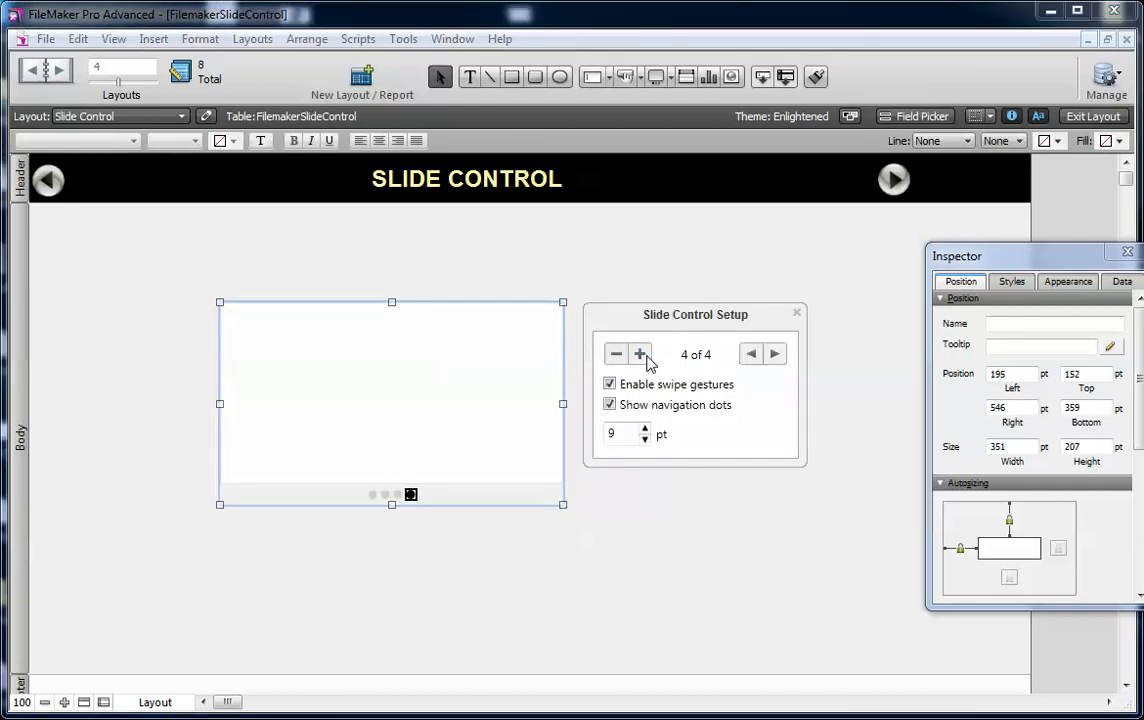
click(751, 353)
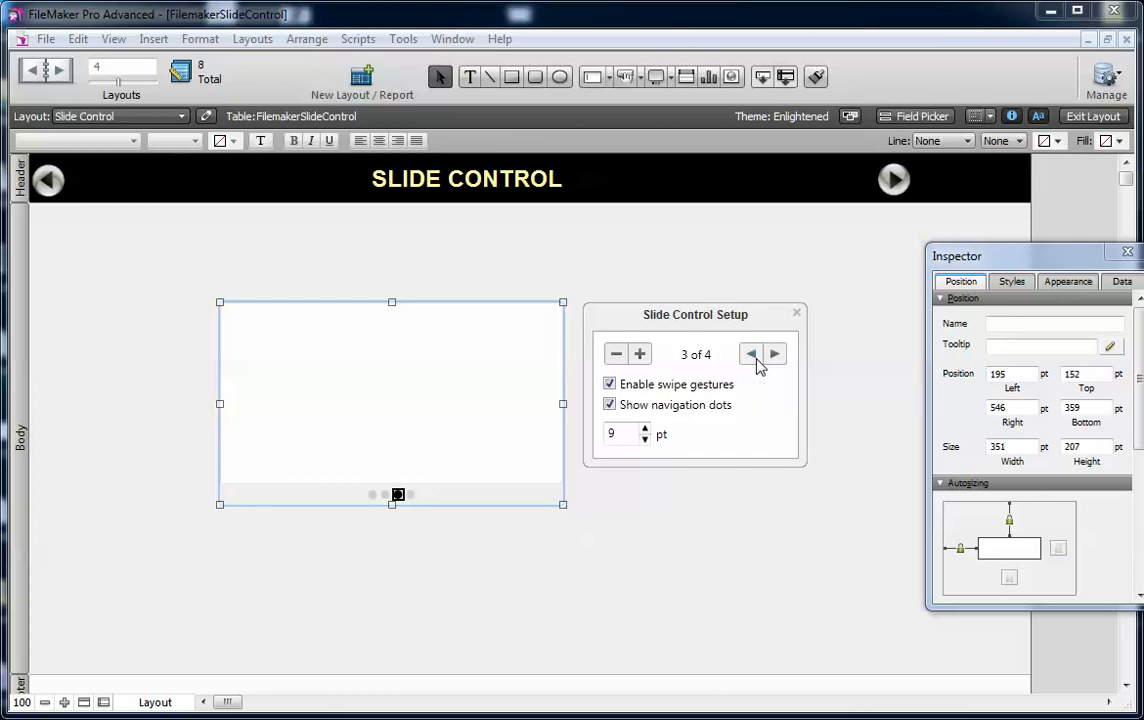
click(775, 354)
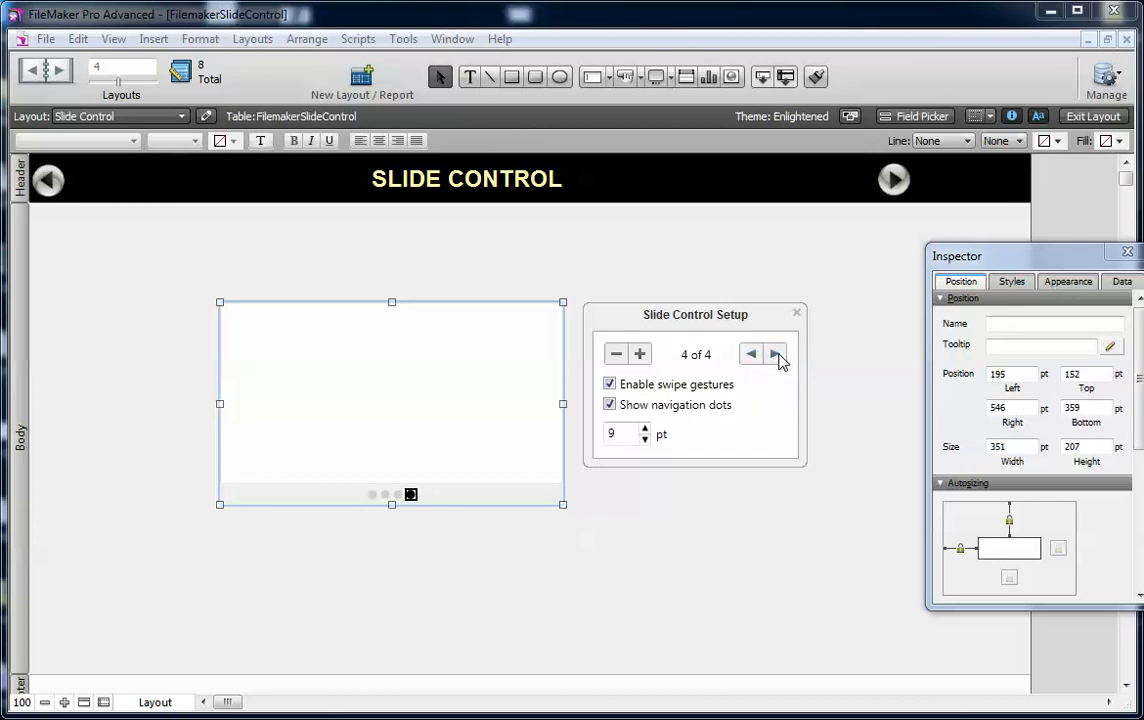
click(752, 354)
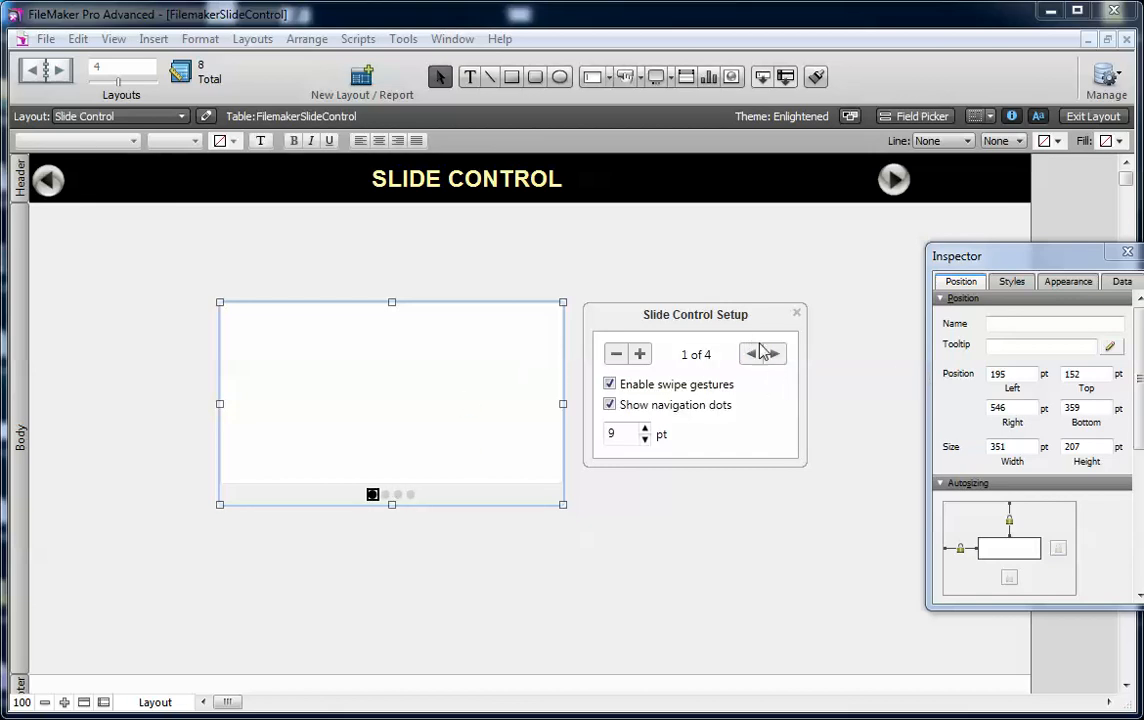
click(772, 354)
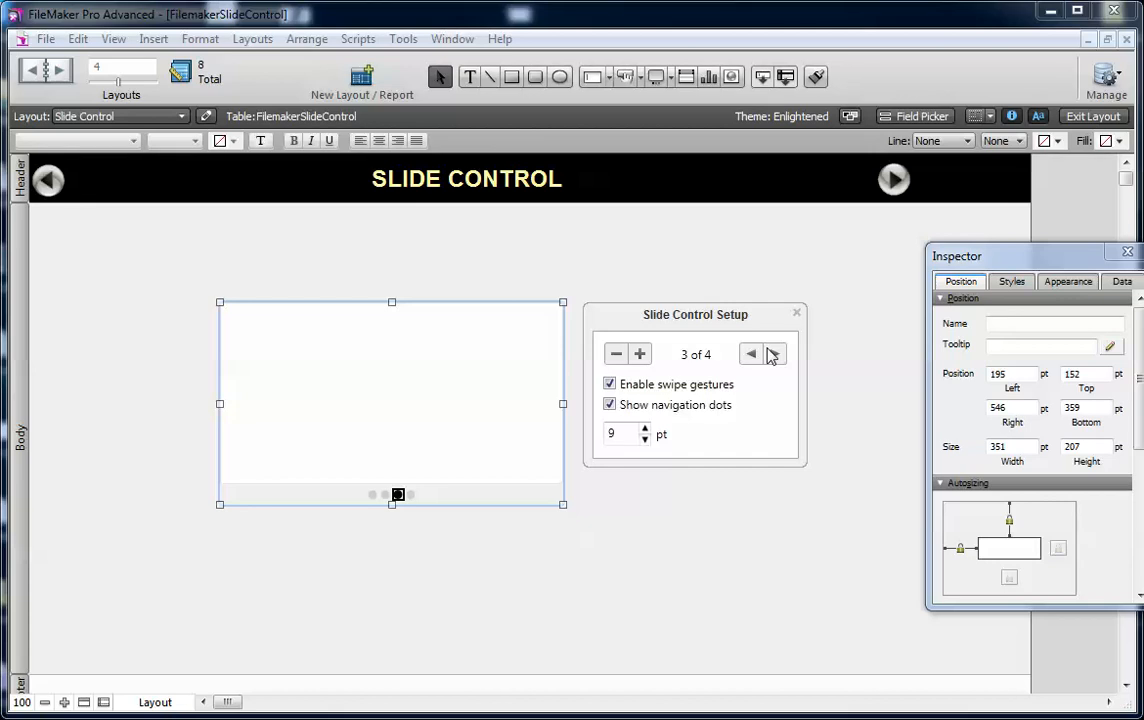
mouse_move(667, 474)
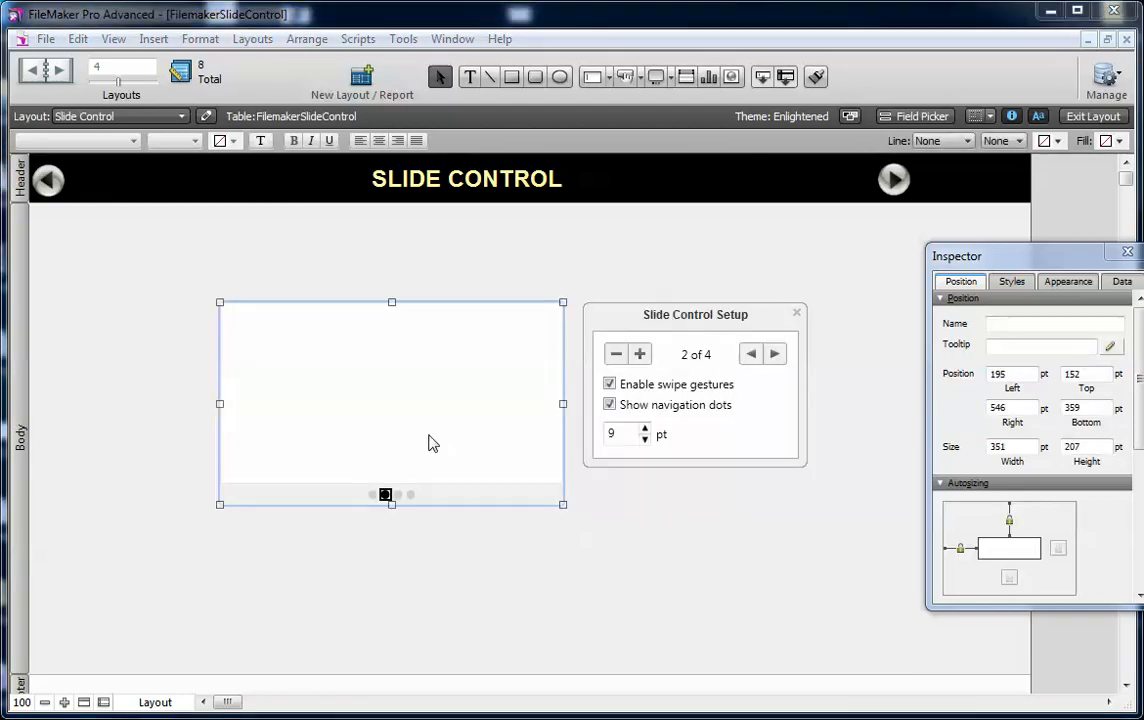
mouse_move(735, 458)
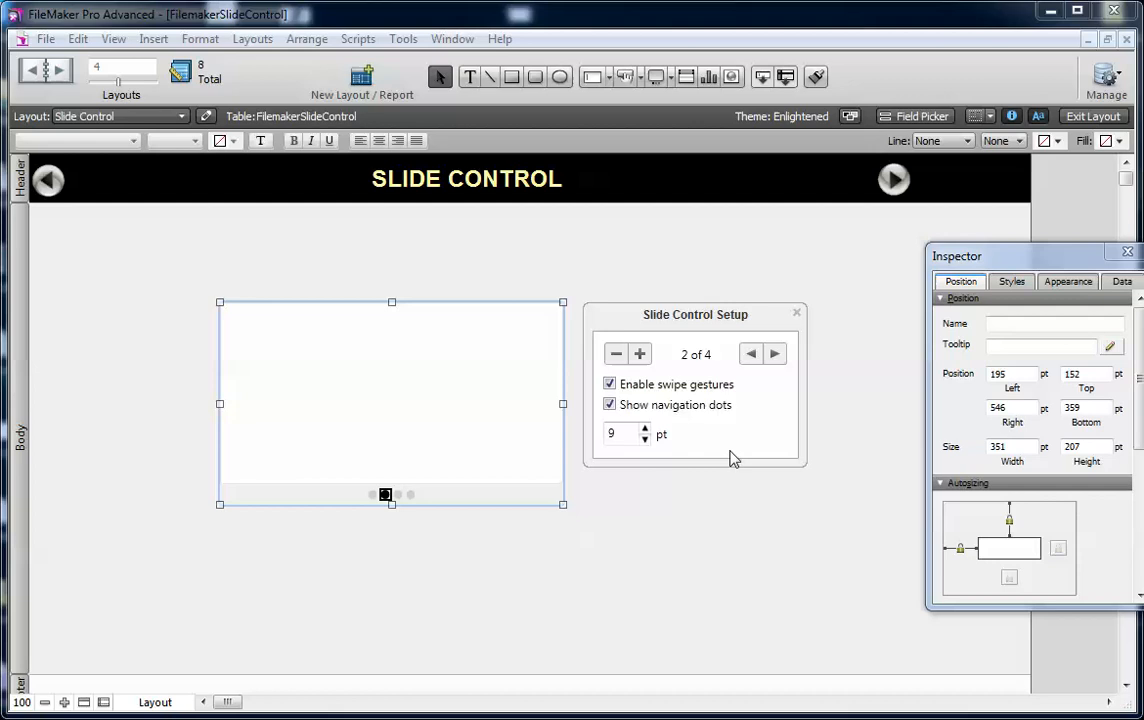
mouse_move(609, 405)
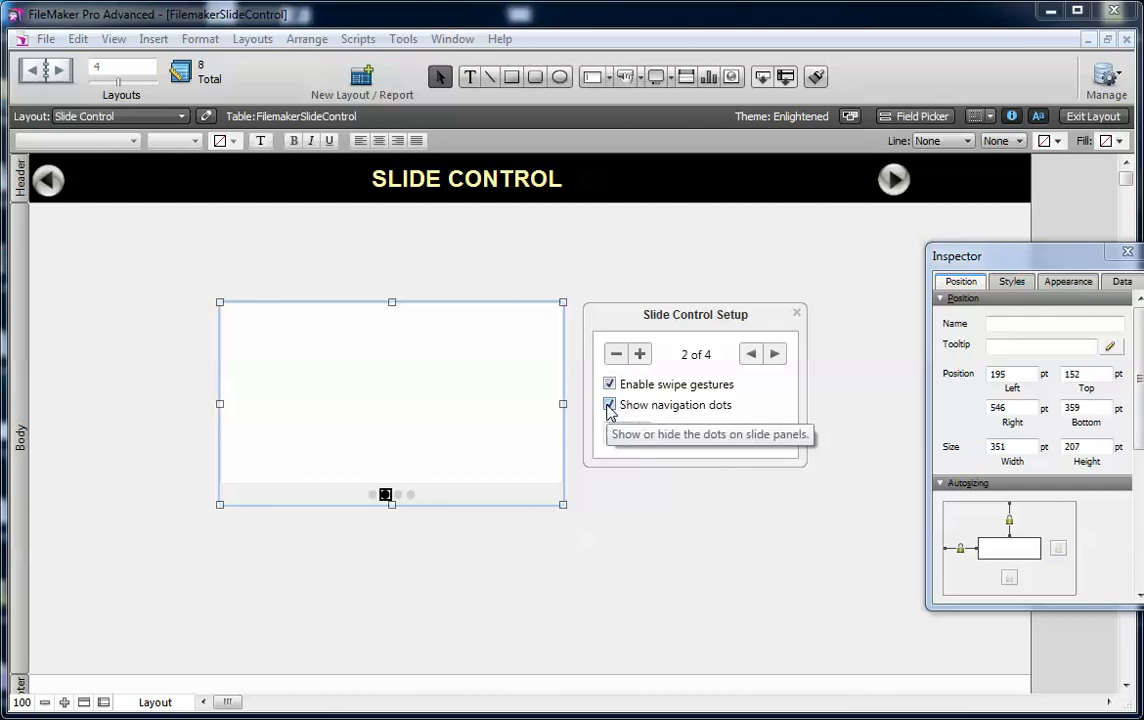
Step: Turn navigation dots off, move to the next panel, and turn the dots back on
click(609, 405)
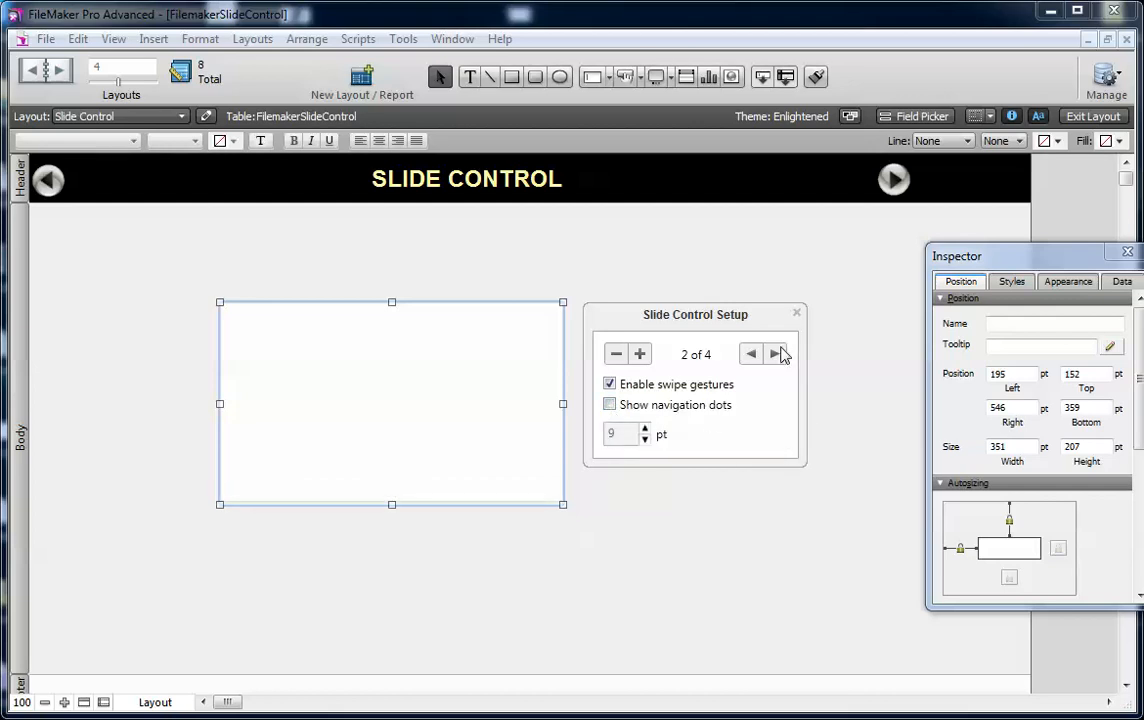
click(775, 354)
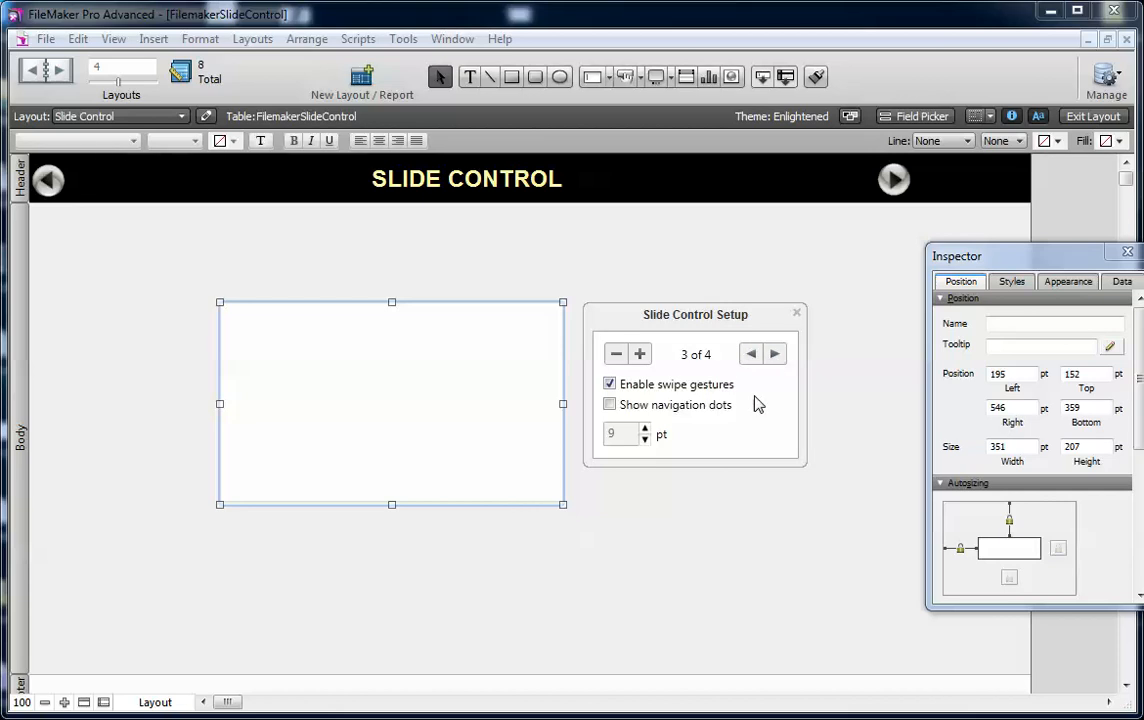
mouse_move(713, 390)
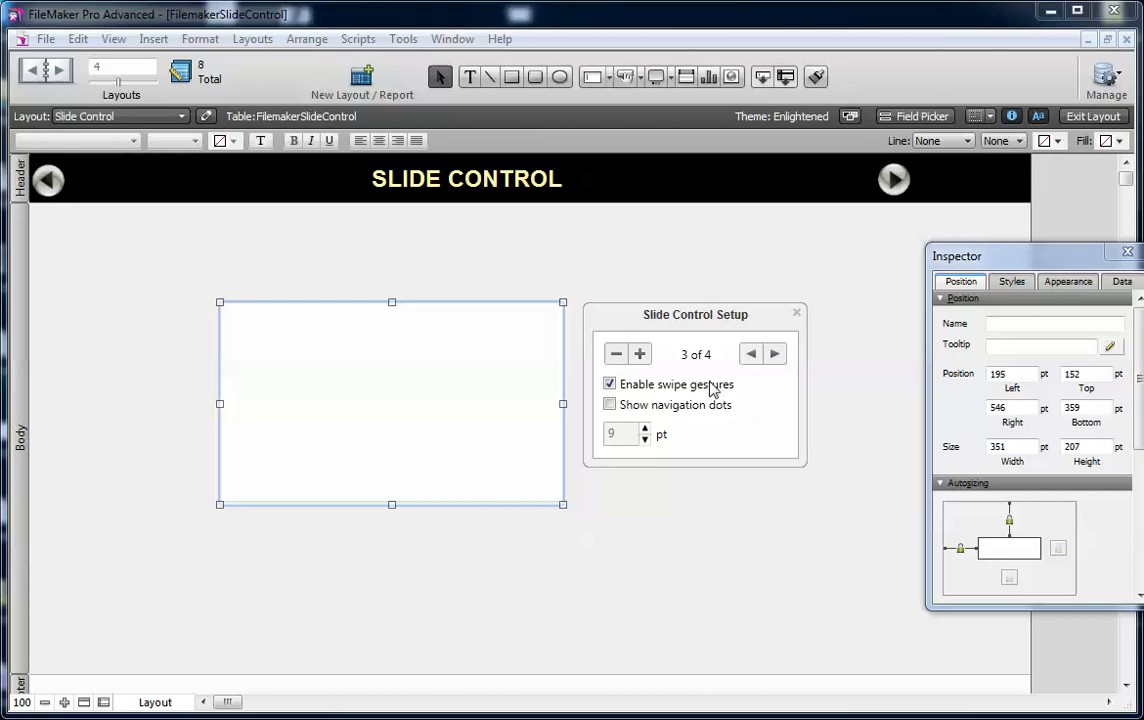
click(609, 405)
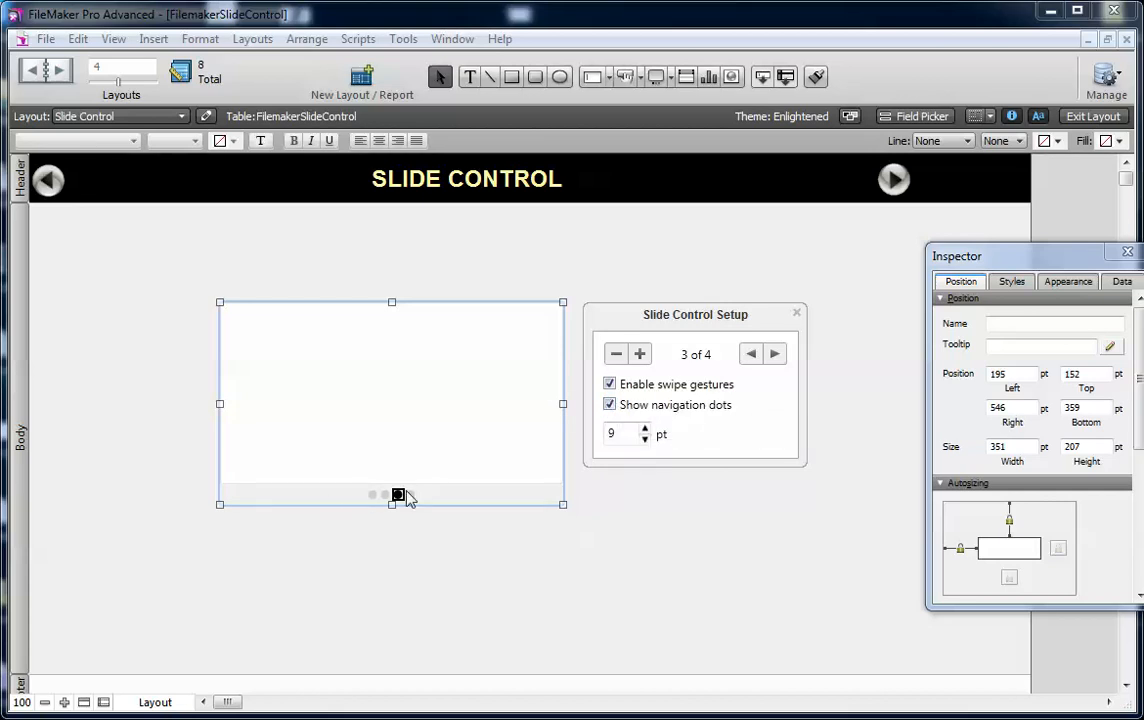
mouse_move(710, 424)
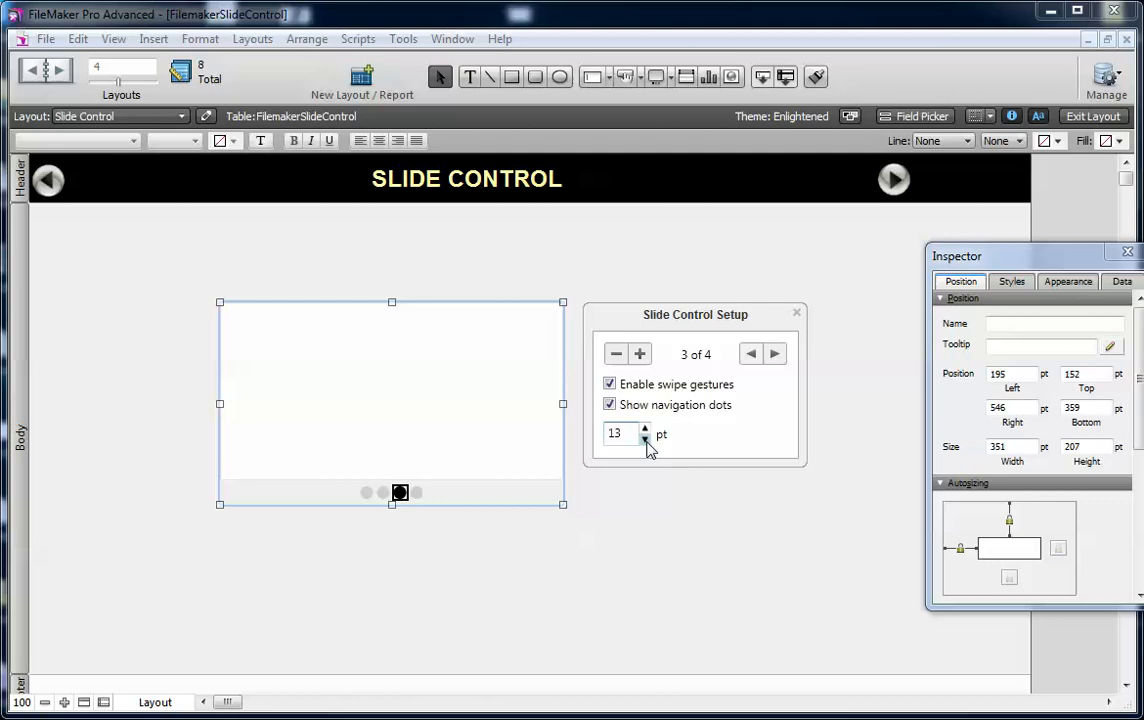
Step: Preview the dots on panel 1 of 4 and set their size to 5 pt
click(645, 438)
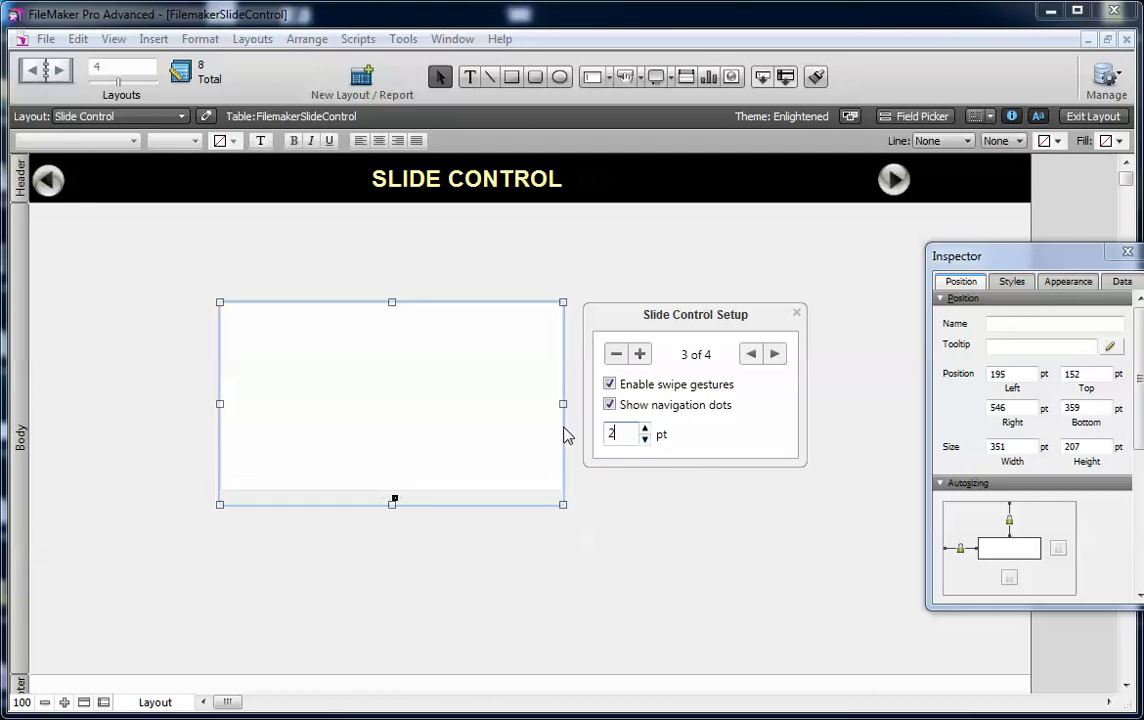
click(797, 313)
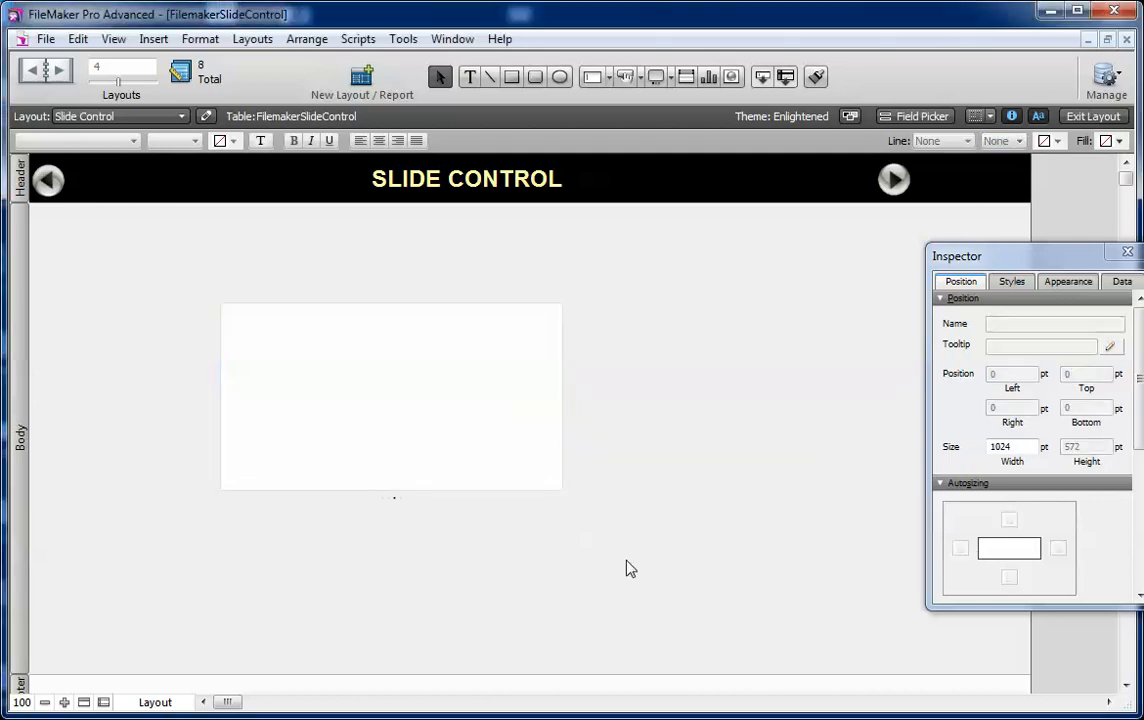
mouse_move(399, 507)
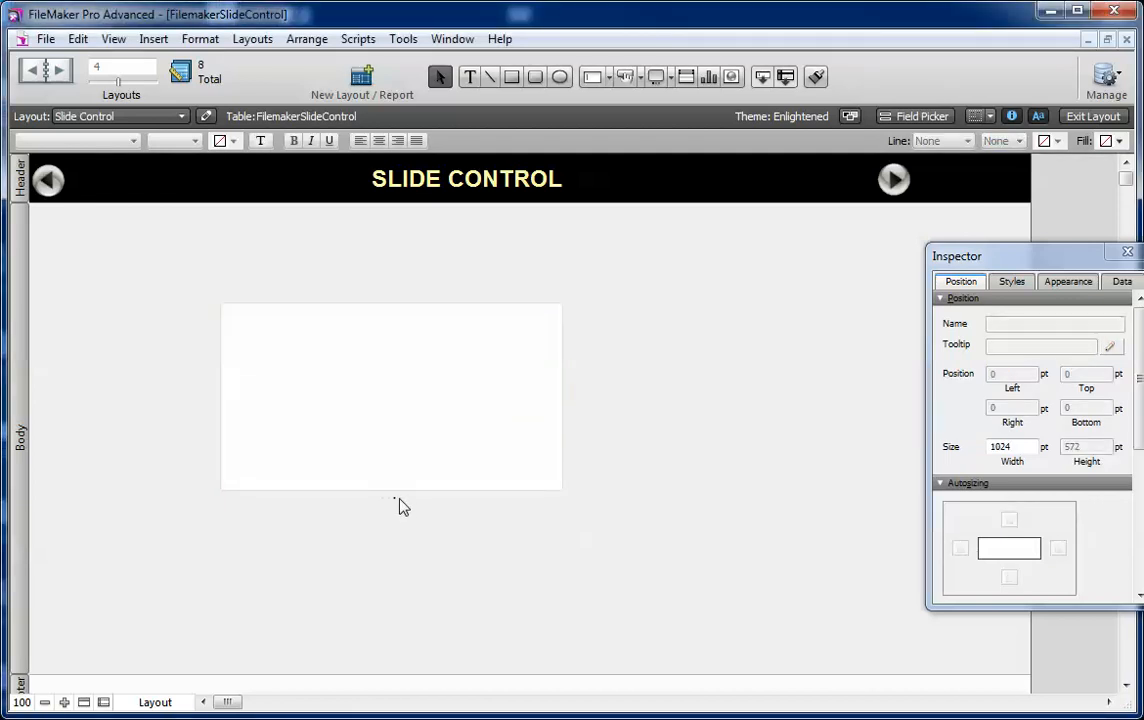
mouse_move(388, 509)
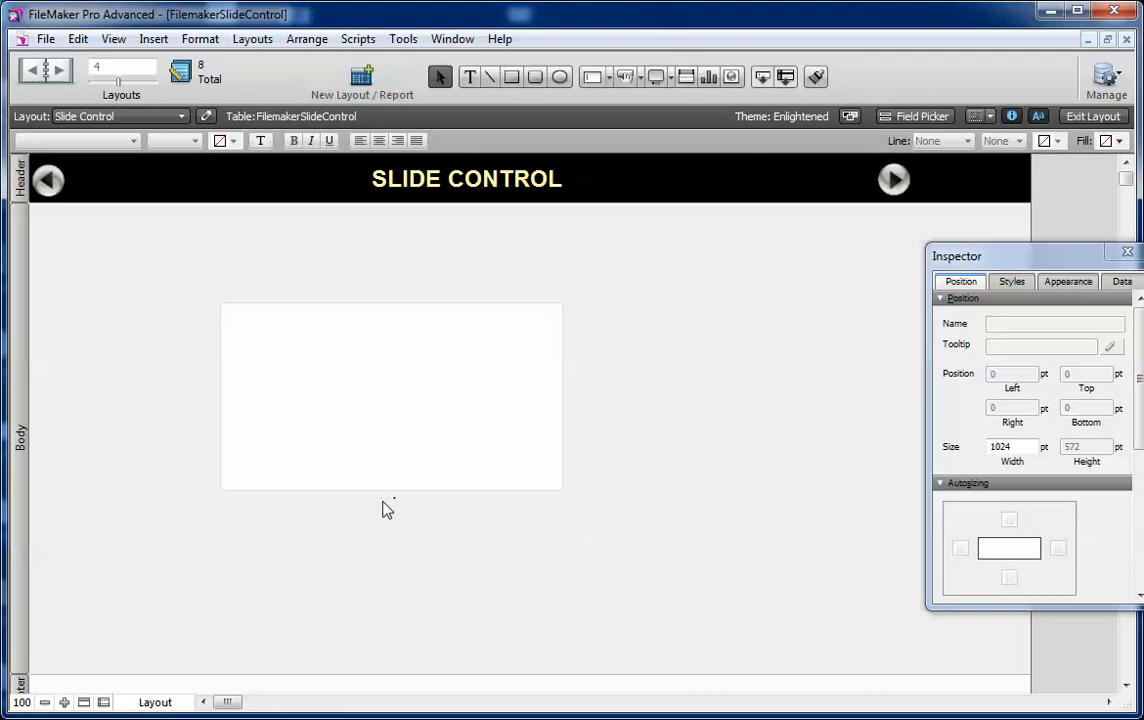
click(390, 400)
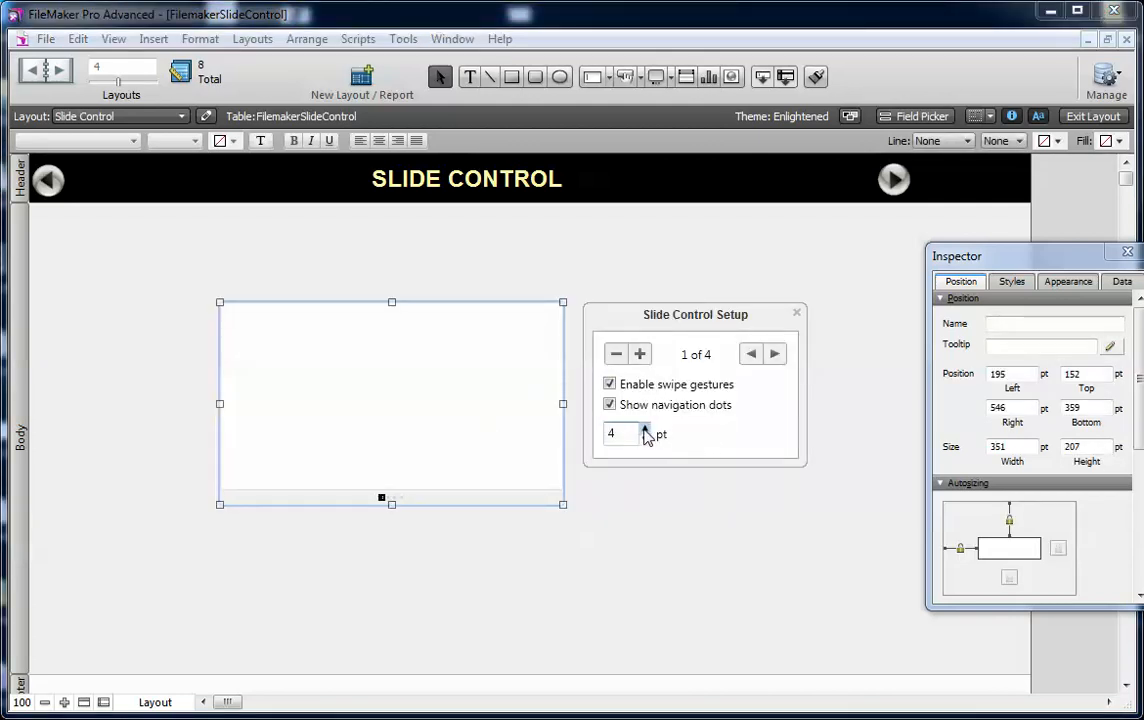
click(645, 428)
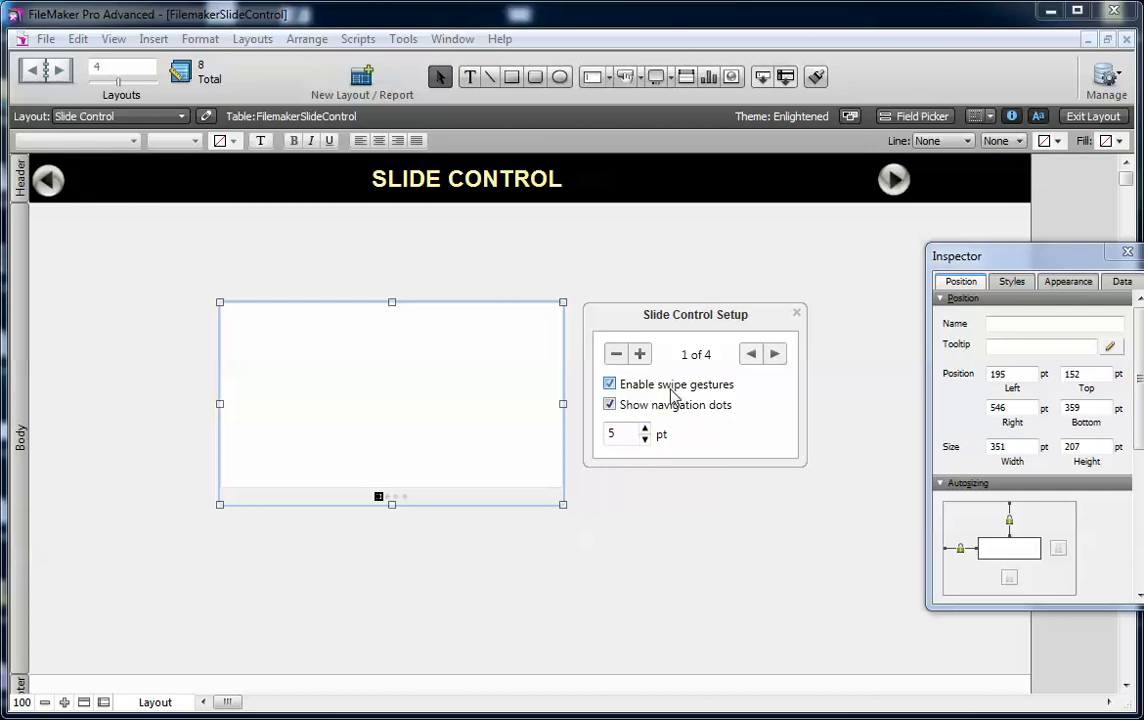
Step: Disable swipe gestures on the slide control and reopen its setup panel
click(609, 384)
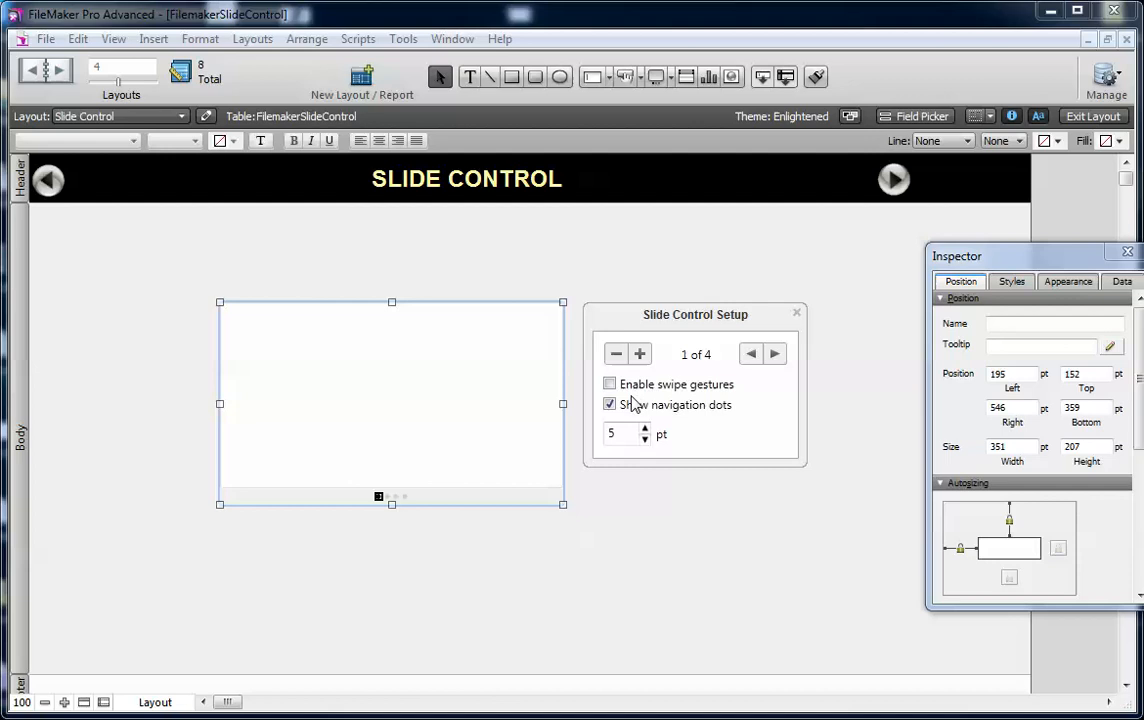
click(797, 312)
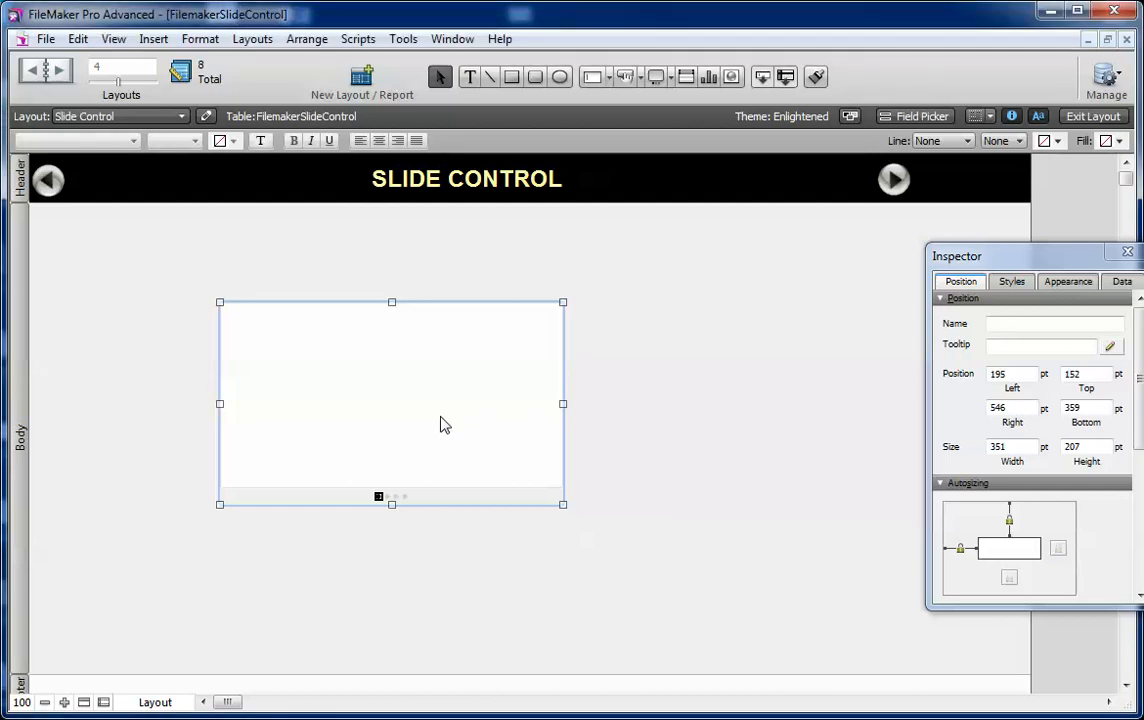
double_click(390, 400)
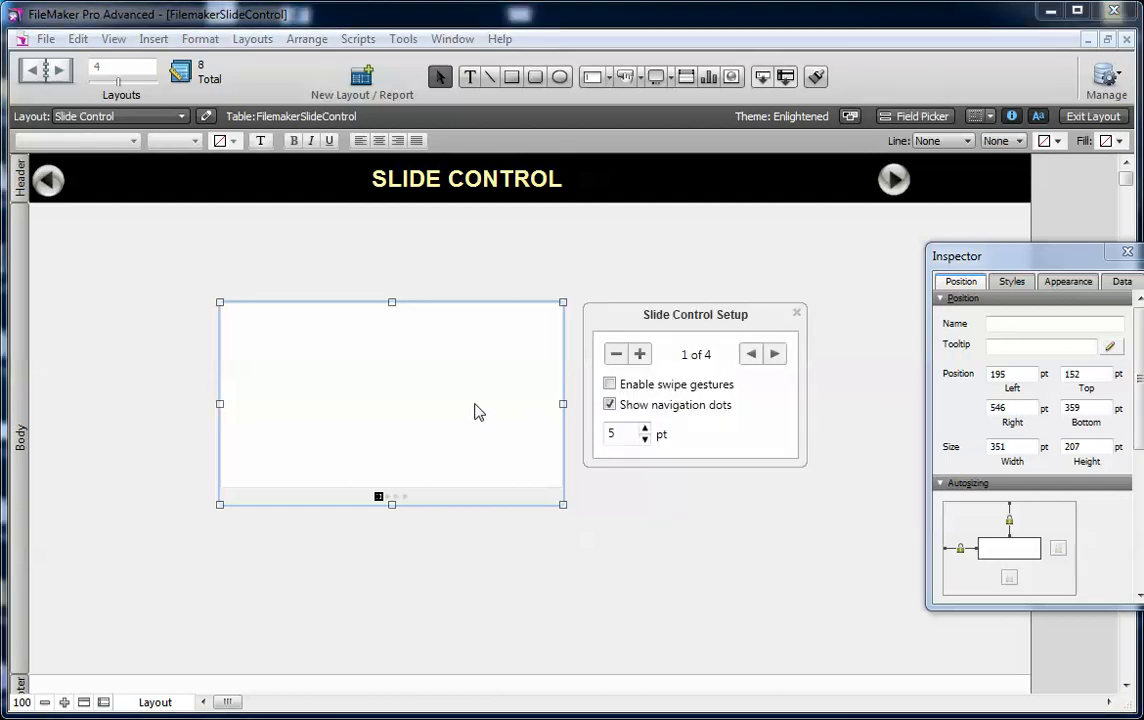
mouse_move(630, 331)
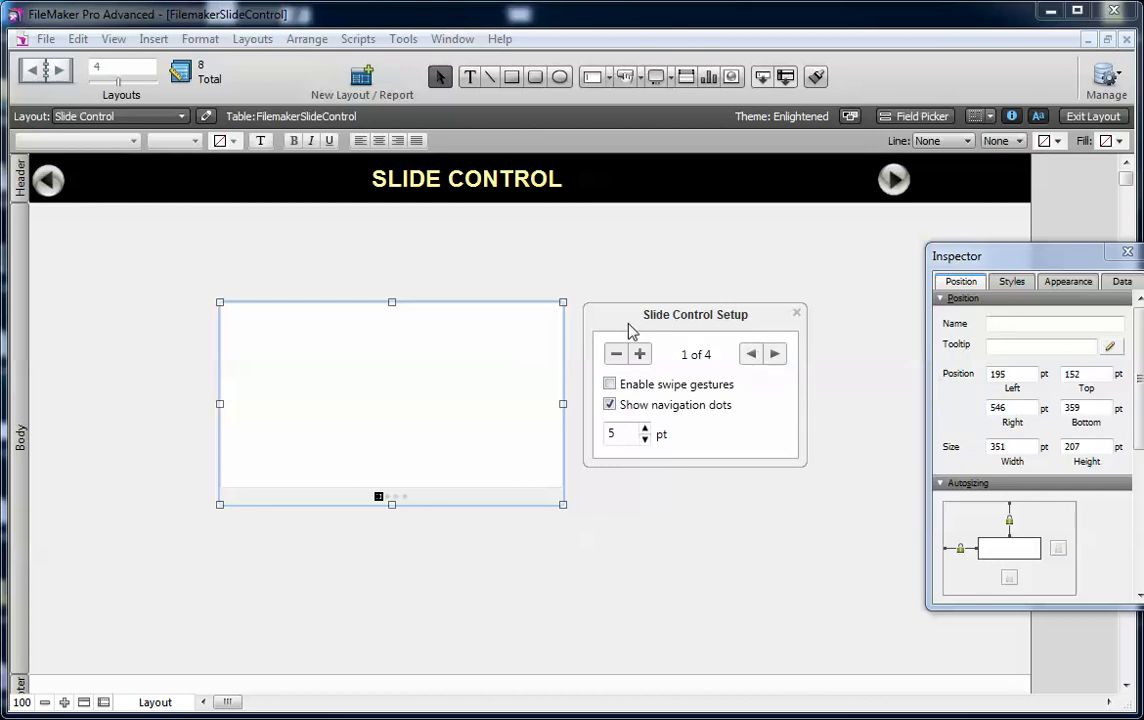
click(797, 313)
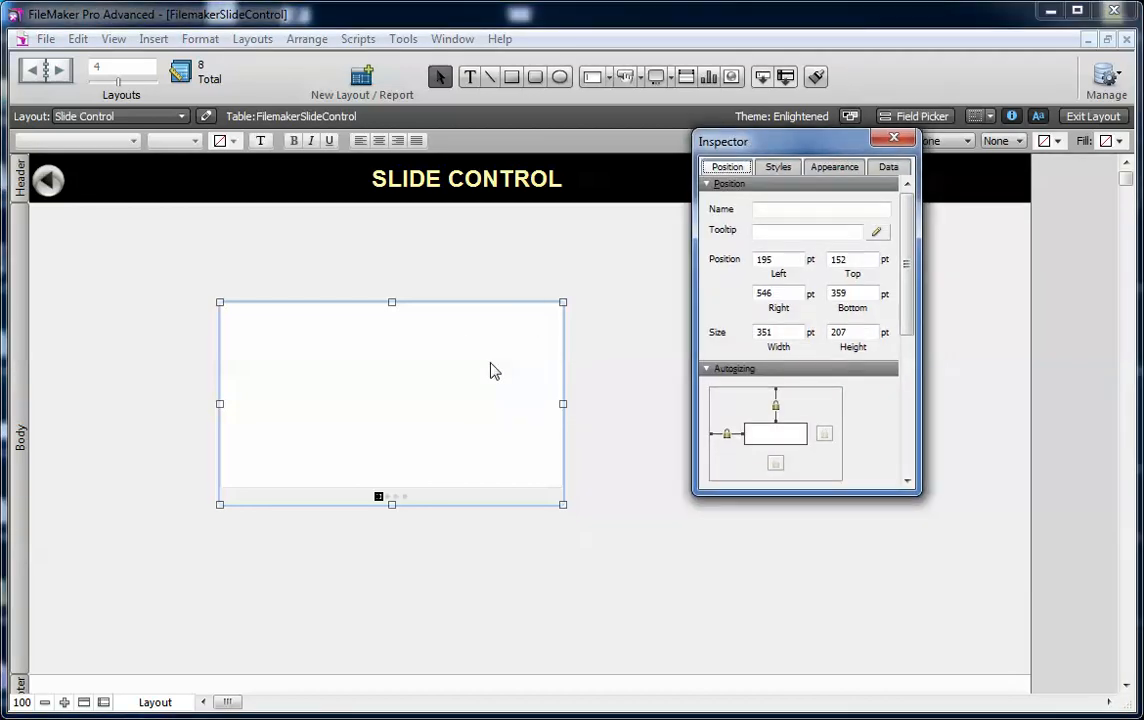
double_click(390, 403)
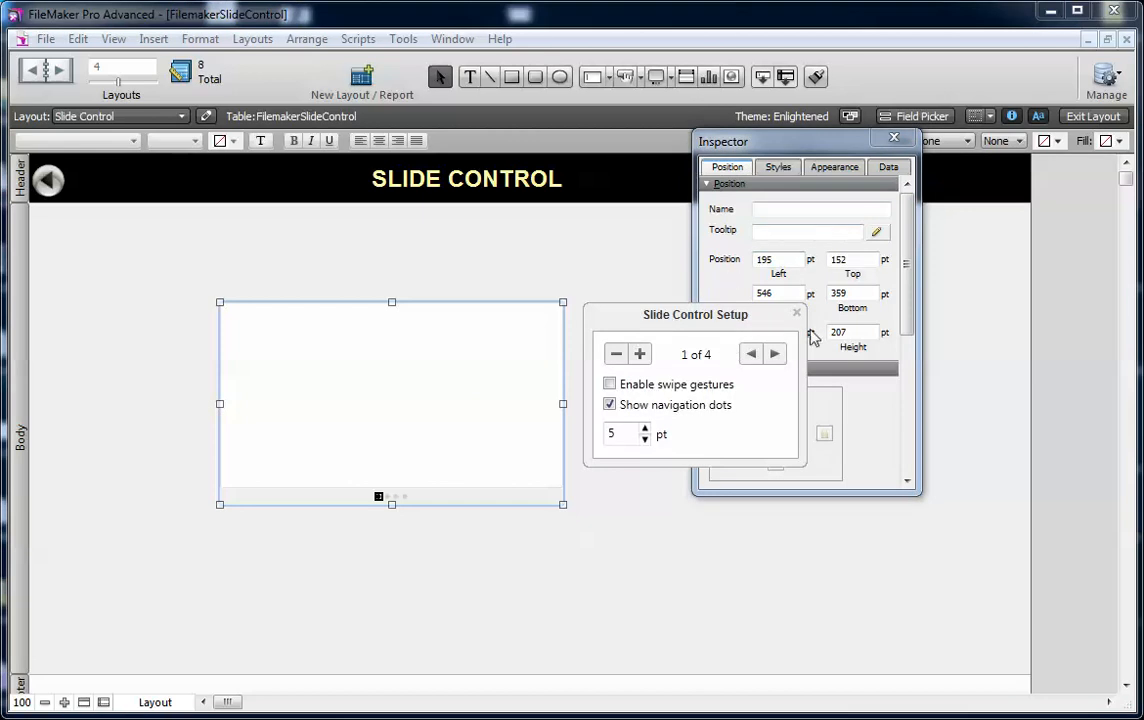
click(797, 311)
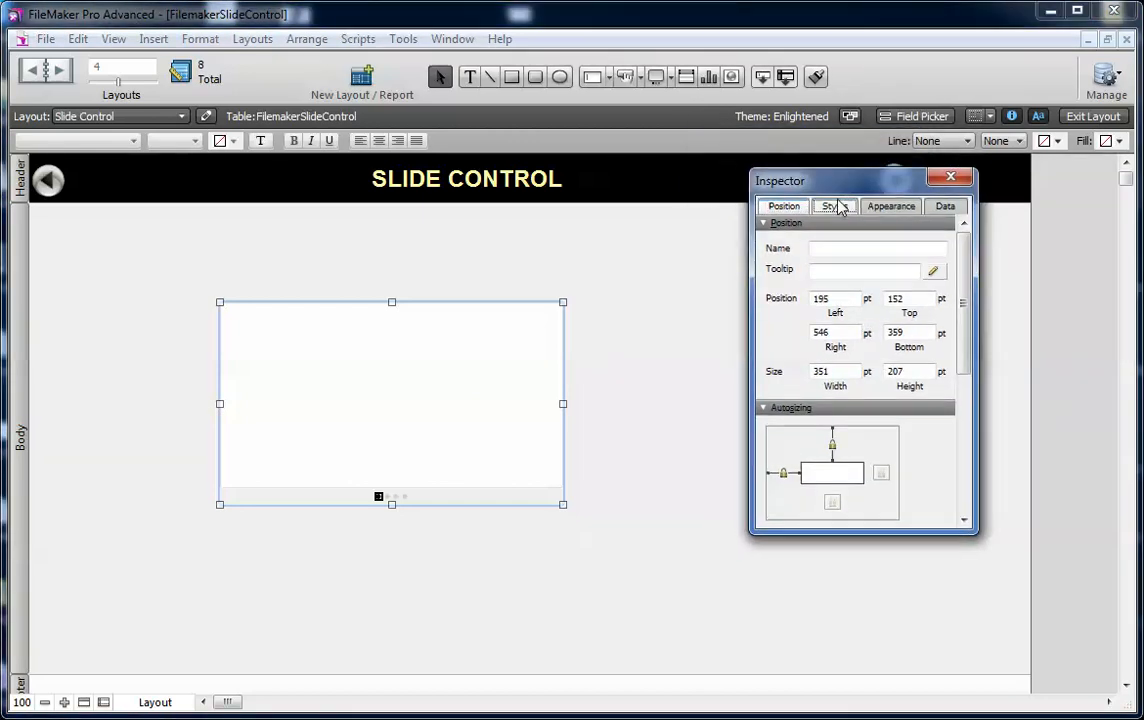
Step: In Inspector Appearance, select the Slide Control: Dots part in its Active state
click(890, 206)
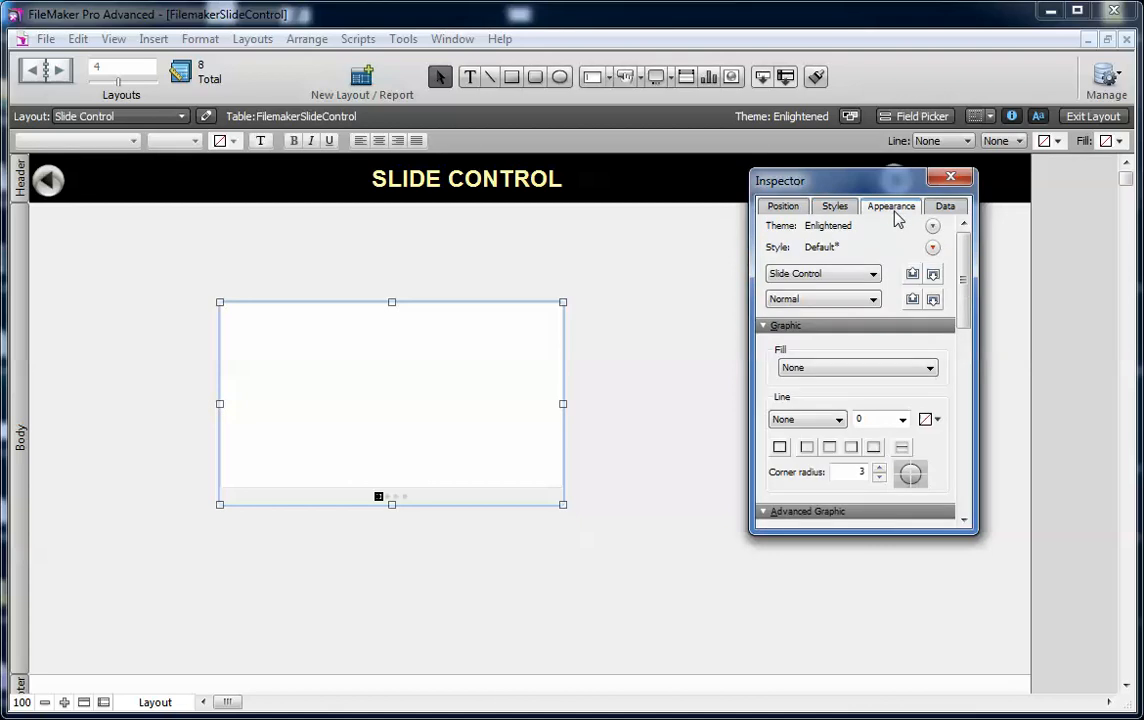
click(871, 273)
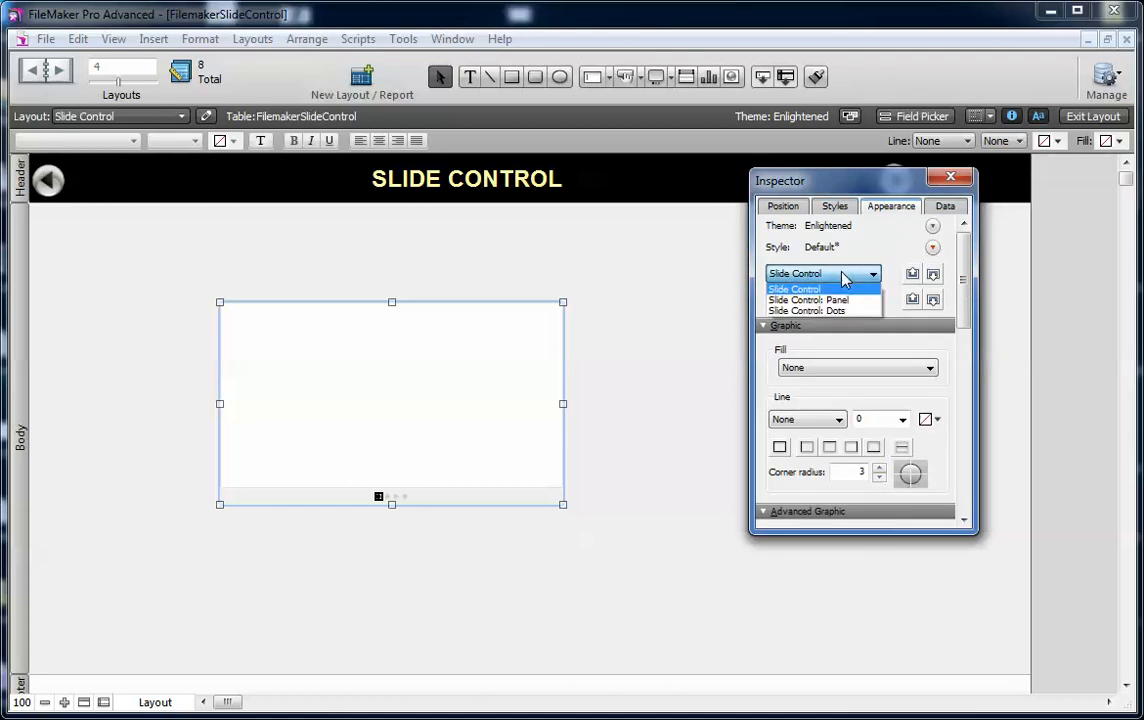
mouse_move(340, 390)
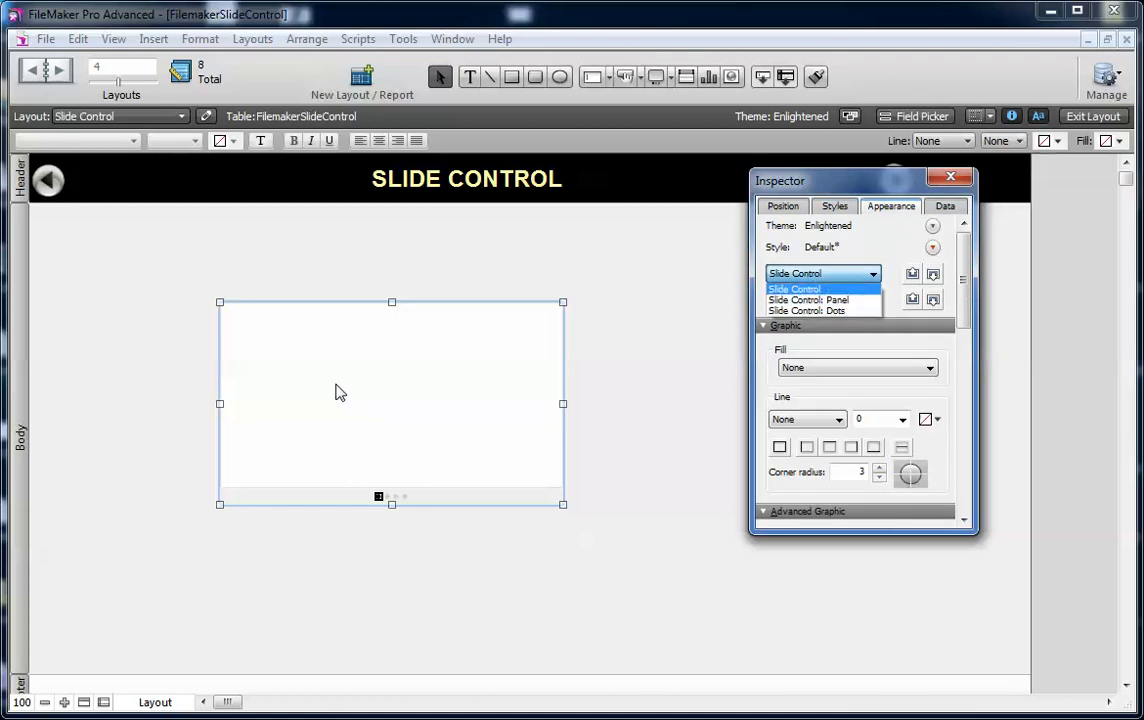
mouse_move(826, 310)
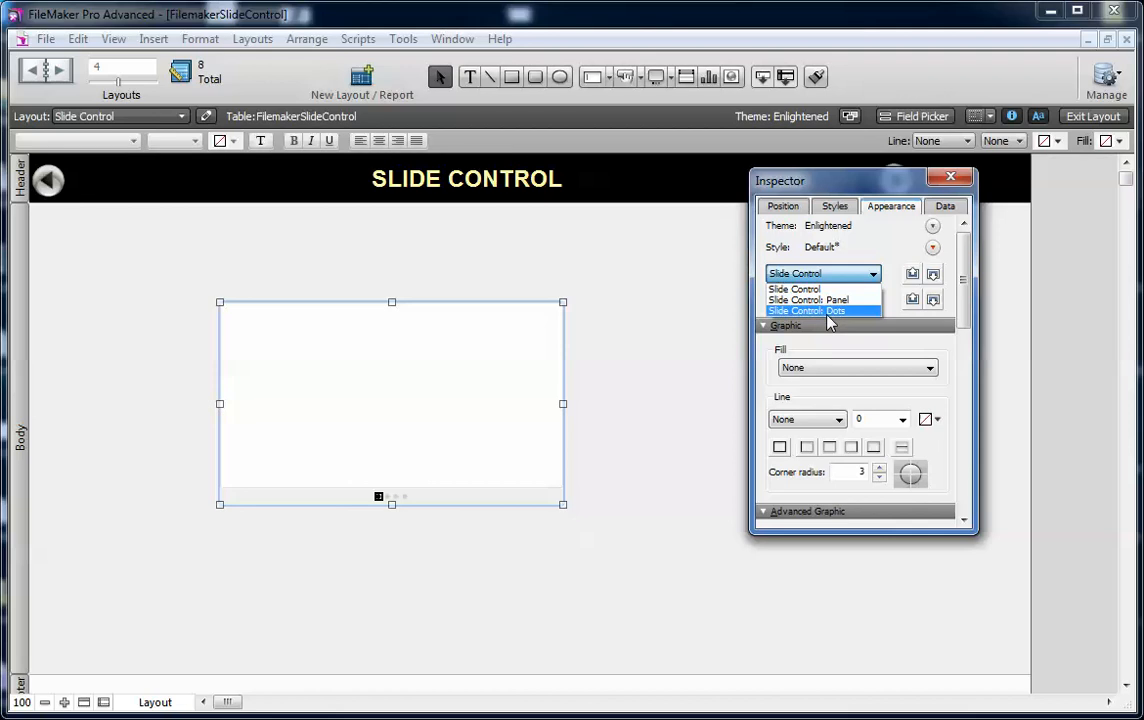
click(822, 298)
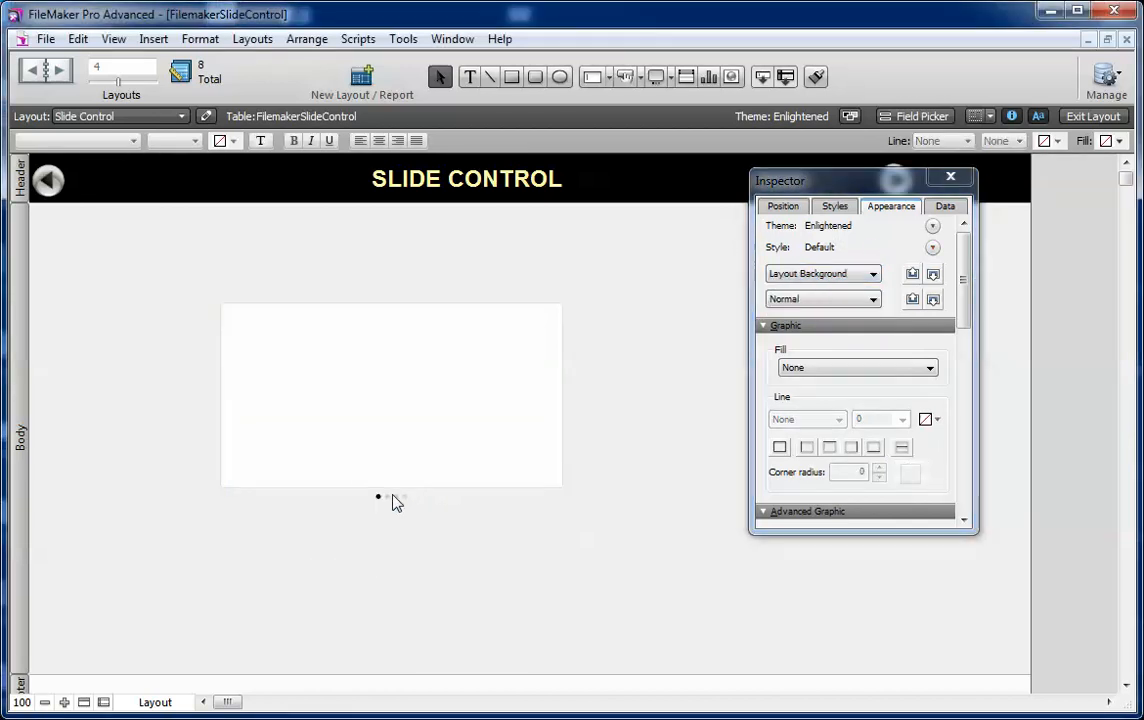
click(390, 400)
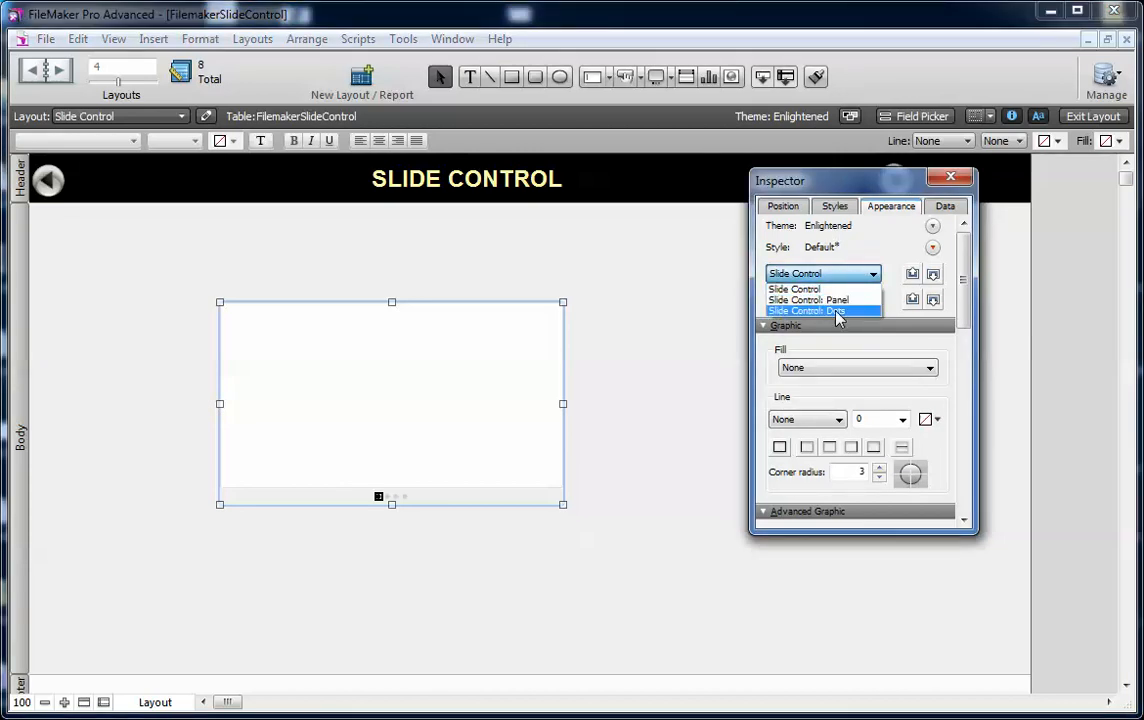
click(810, 311)
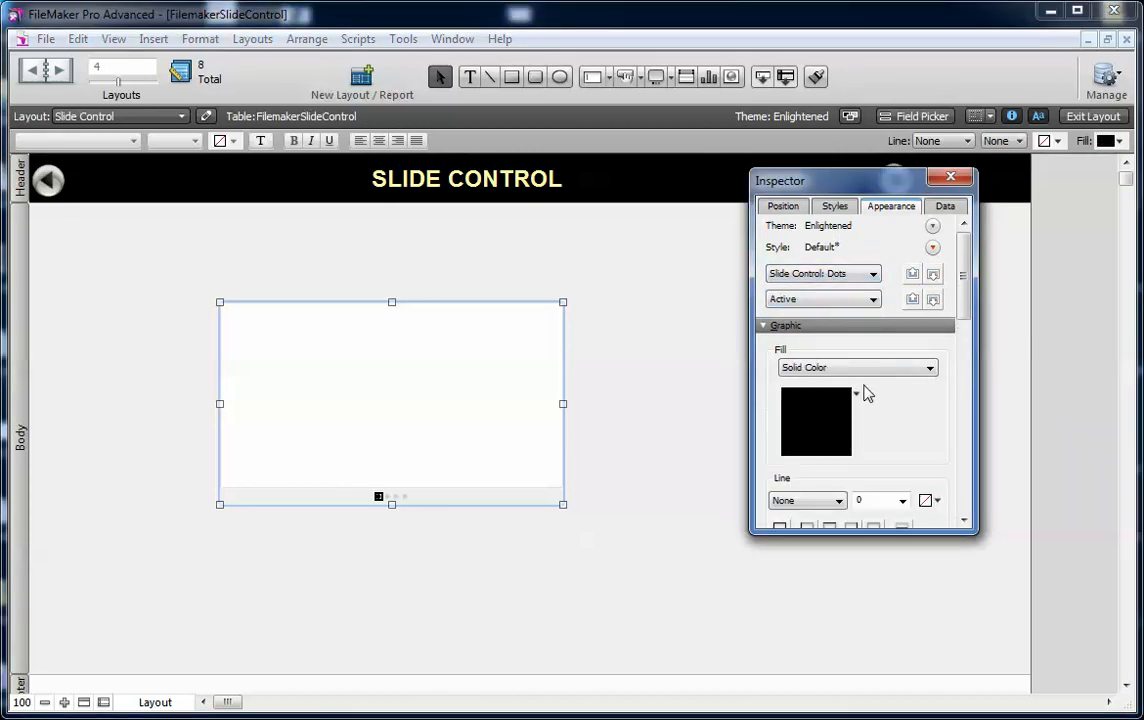
Step: Fill the active navigation dot with red and reopen the object part list
click(855, 392)
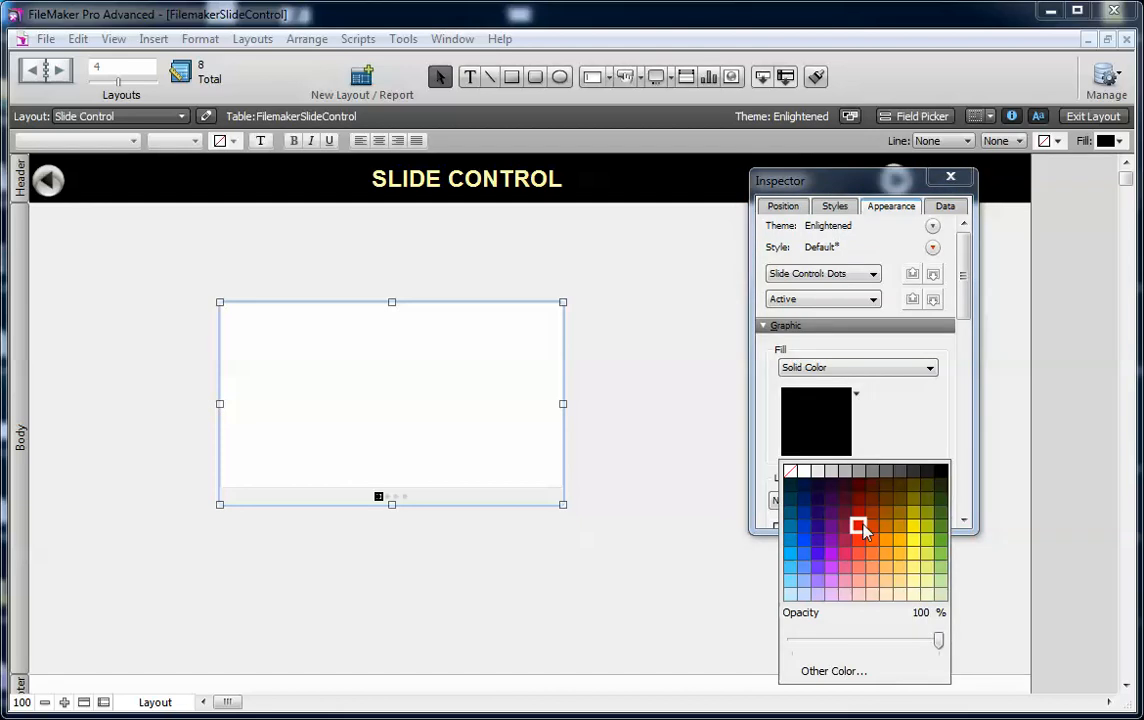
click(863, 528)
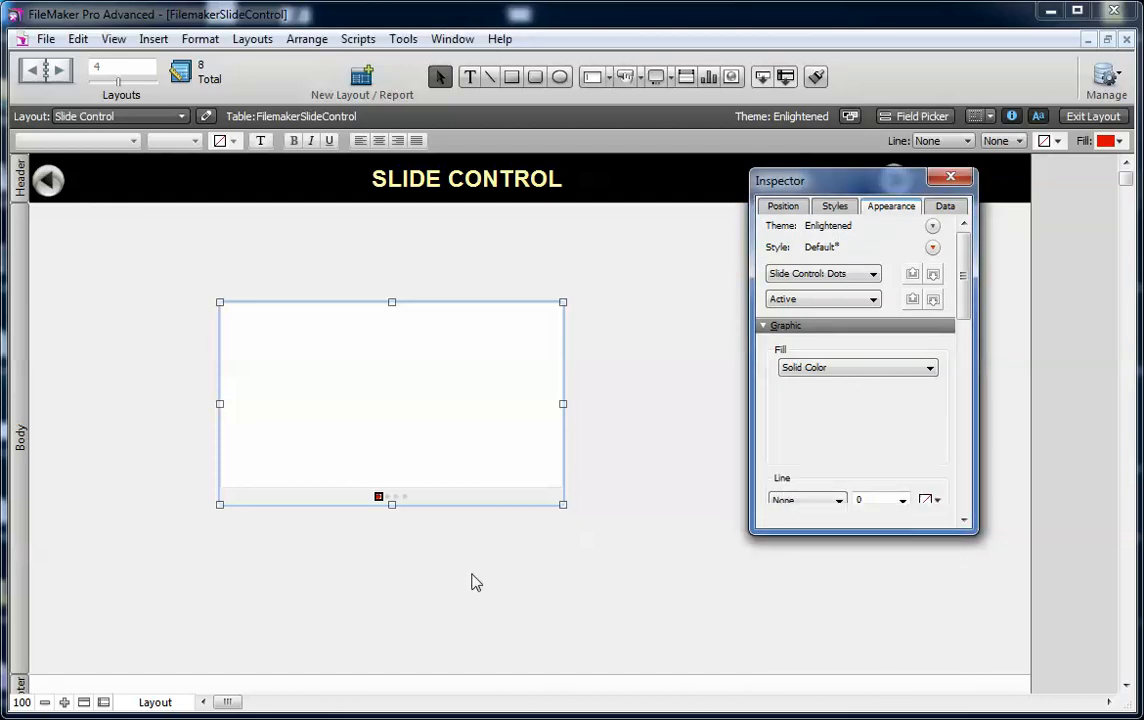
click(822, 273)
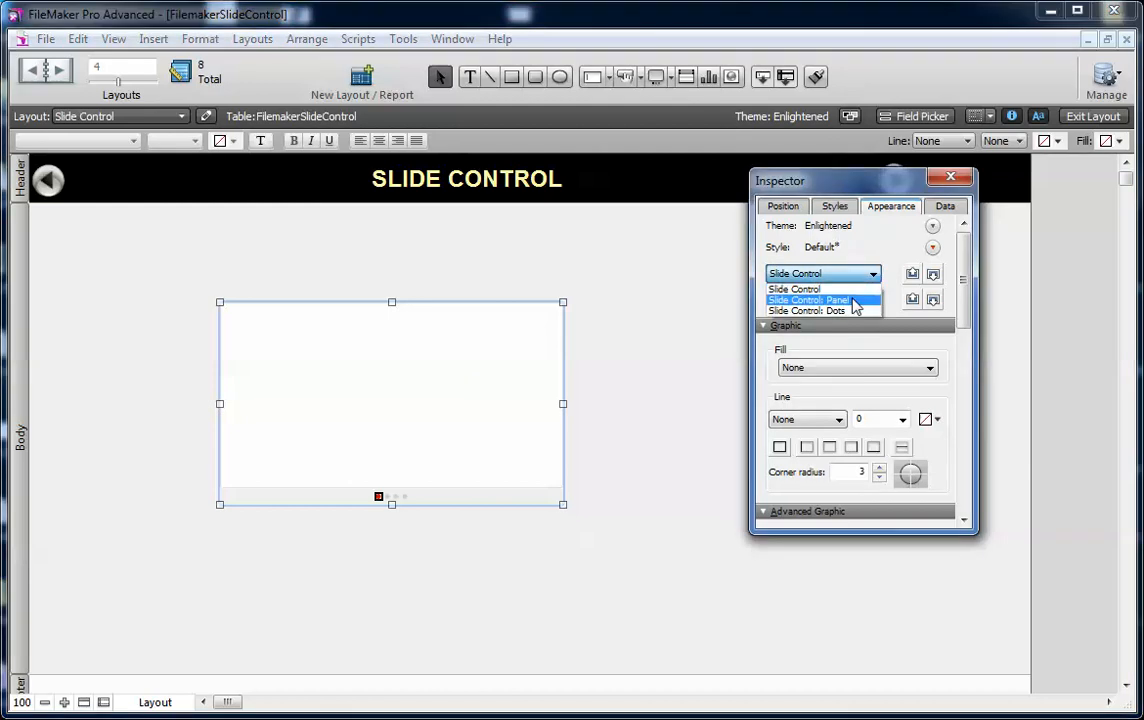
Step: Try Panel fill and line options, then select the Slide Control part with no fill or line
click(810, 300)
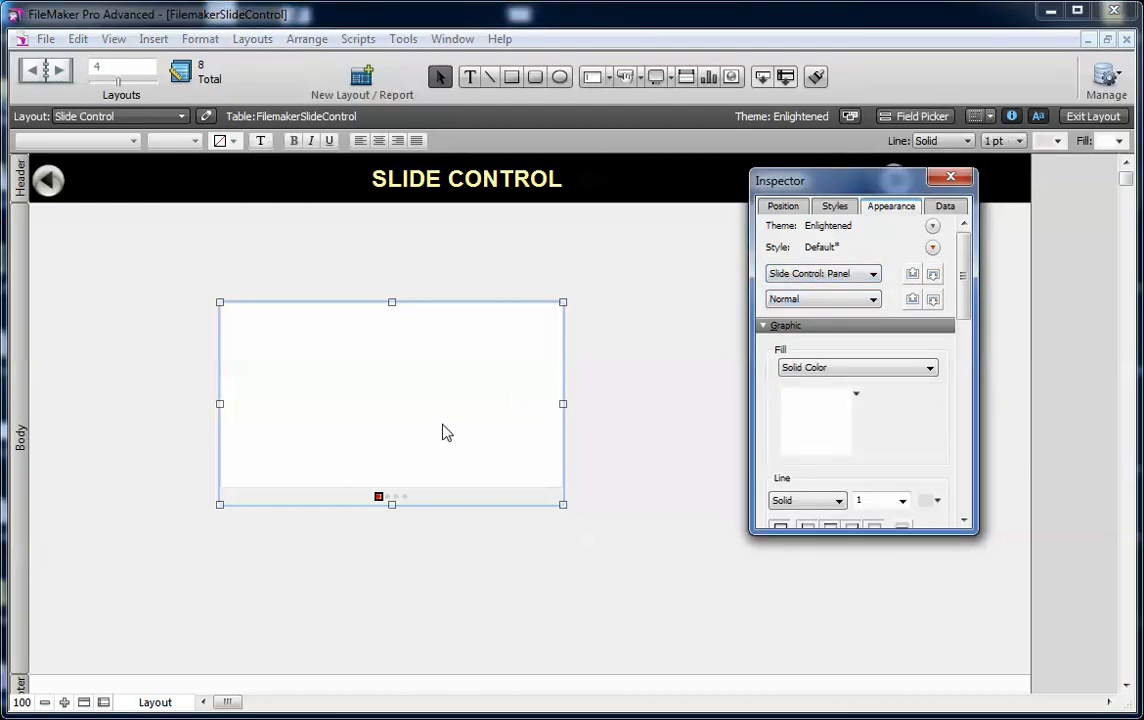
click(855, 393)
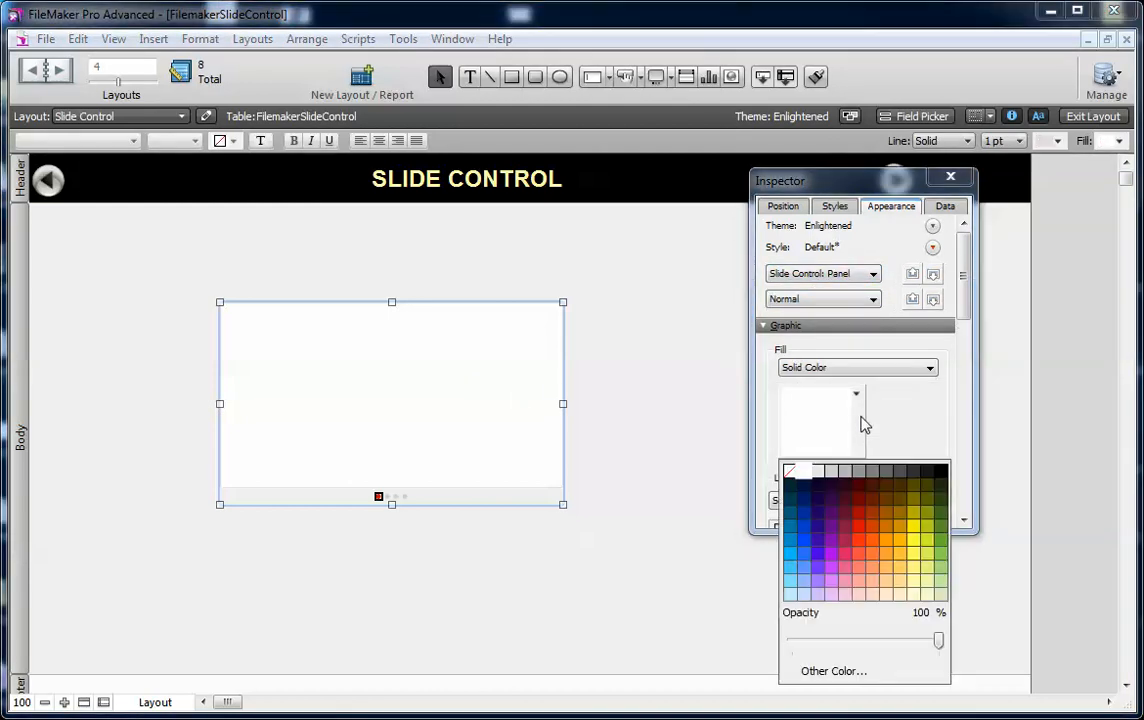
click(803, 543)
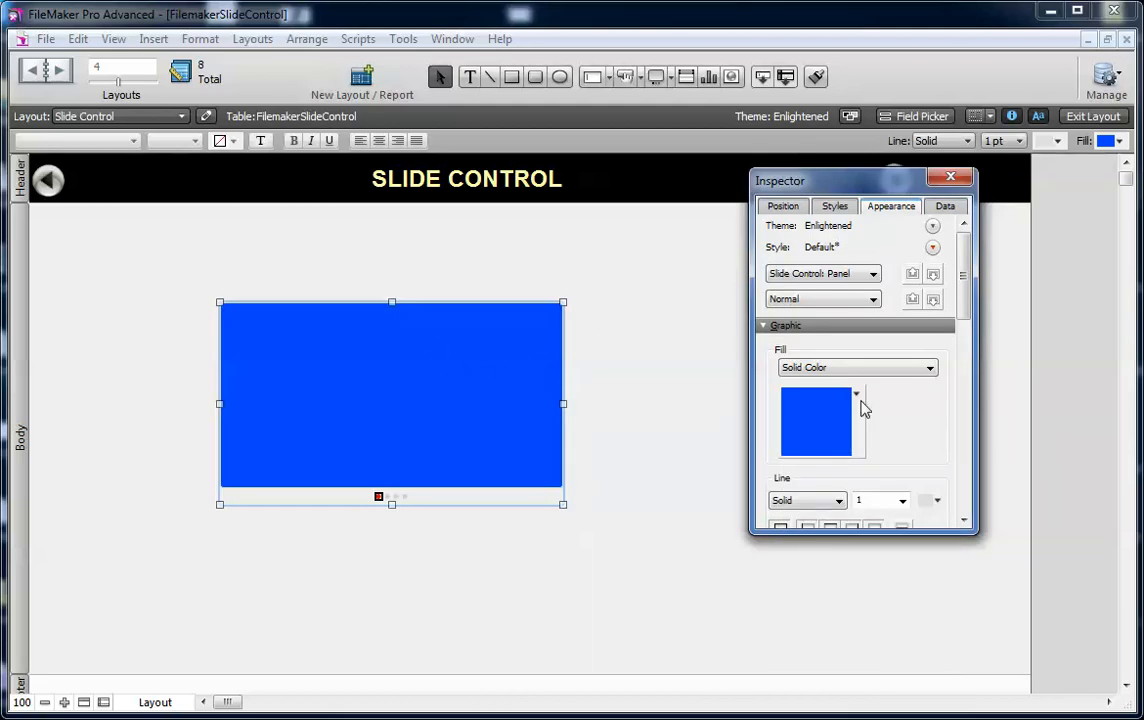
click(855, 393)
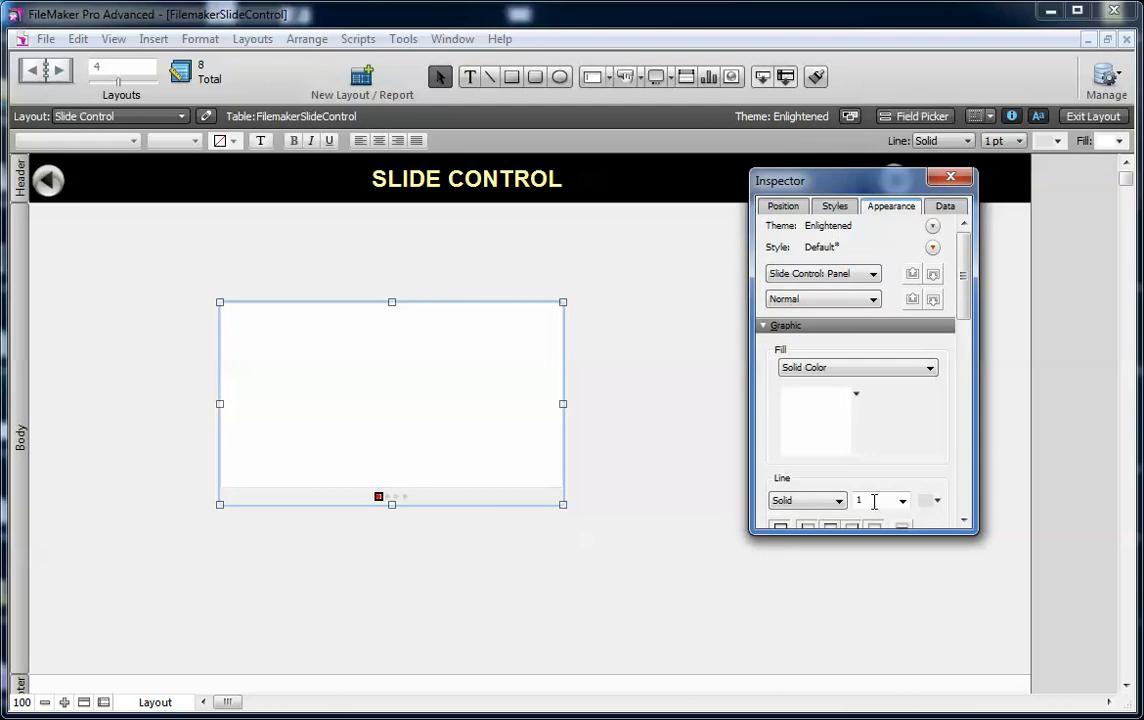
click(836, 500)
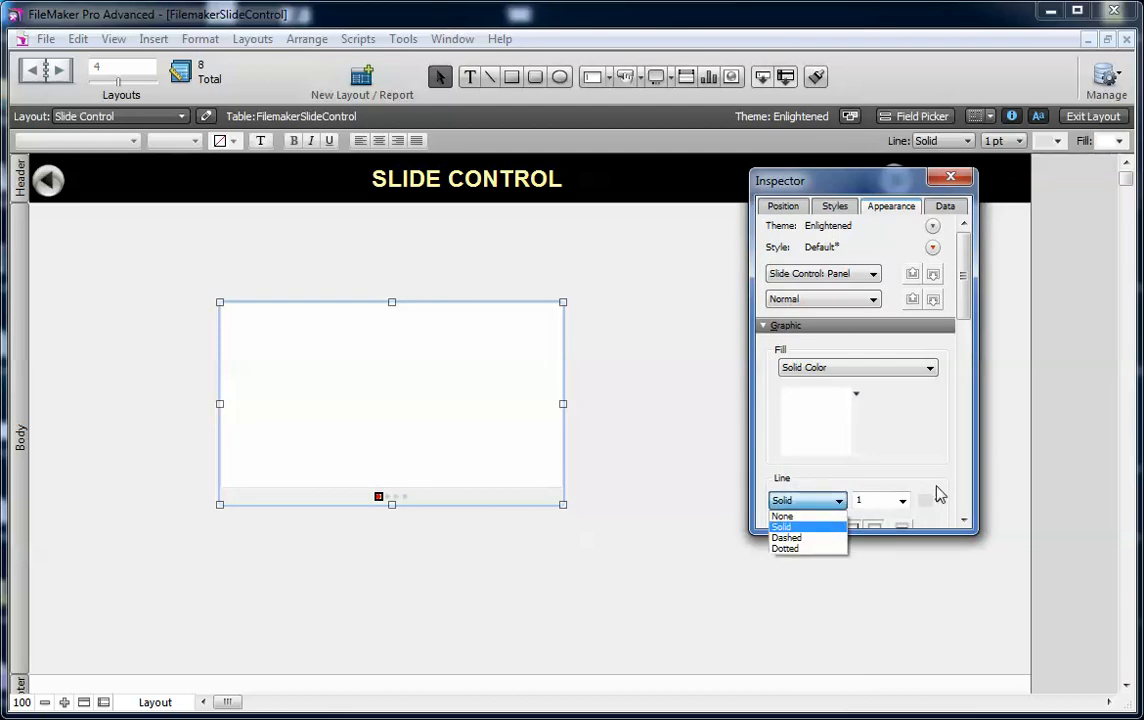
click(781, 527)
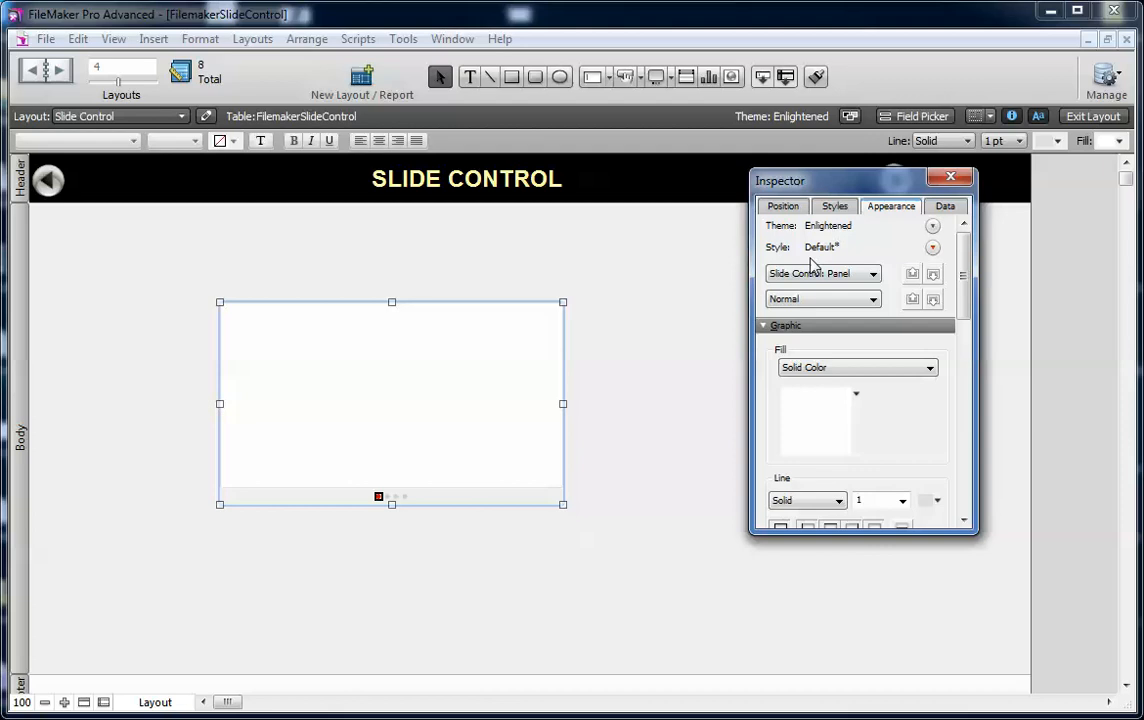
click(822, 272)
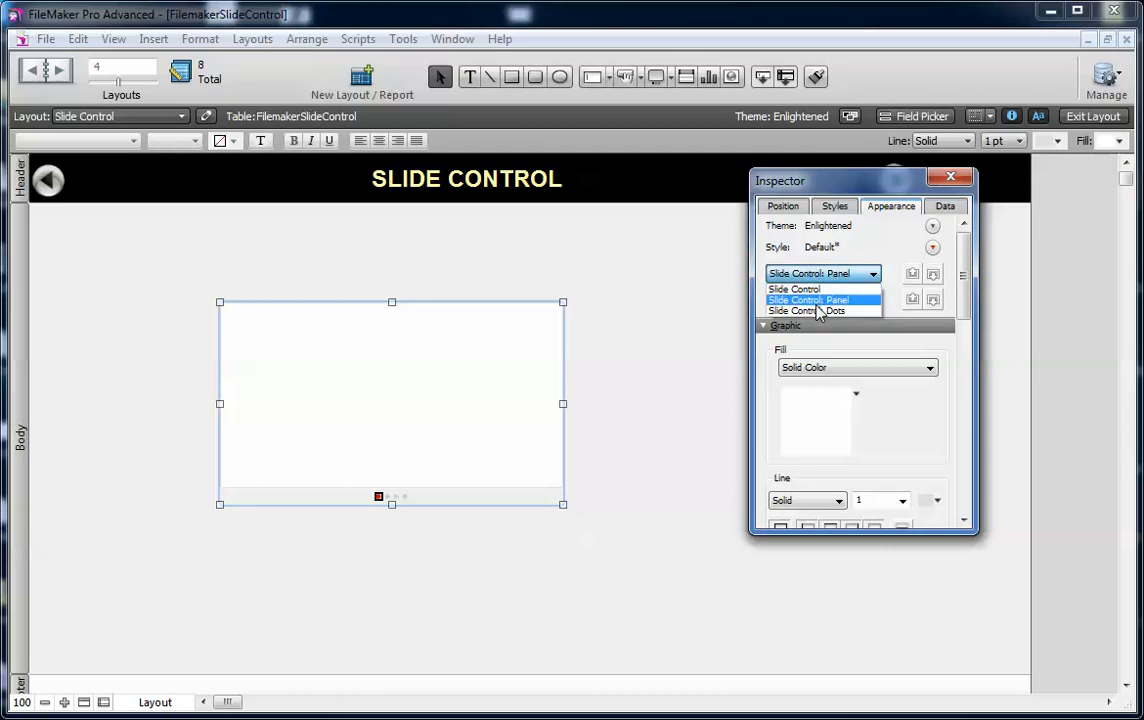
click(793, 289)
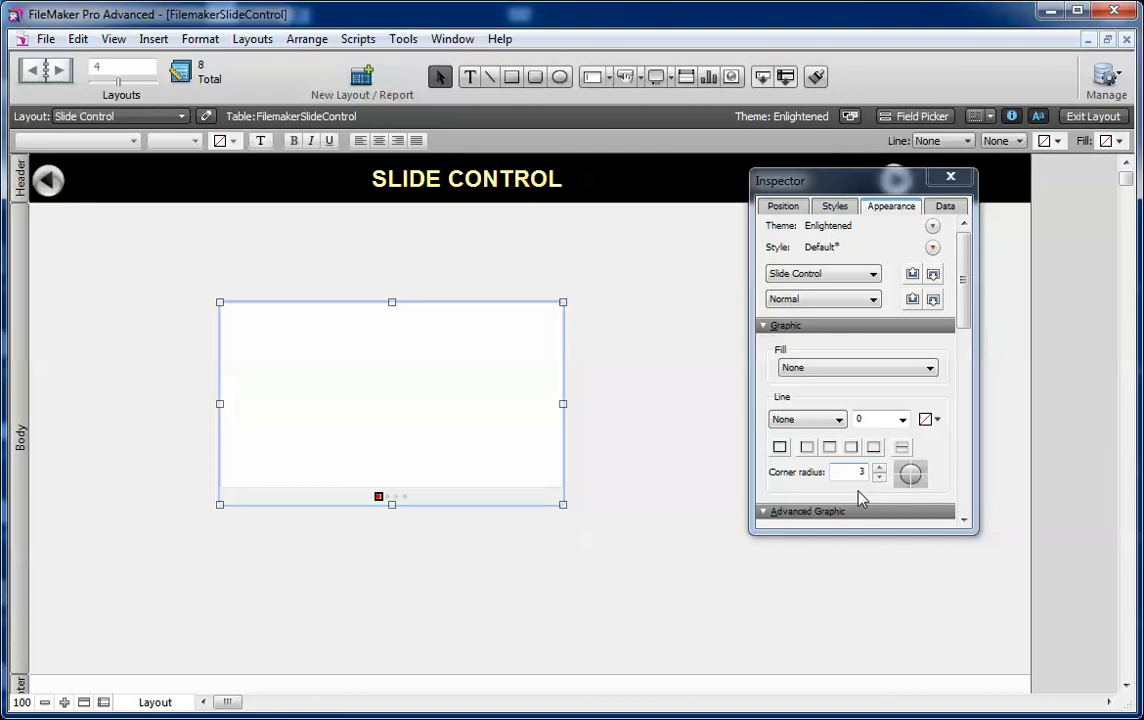
mouse_move(893, 337)
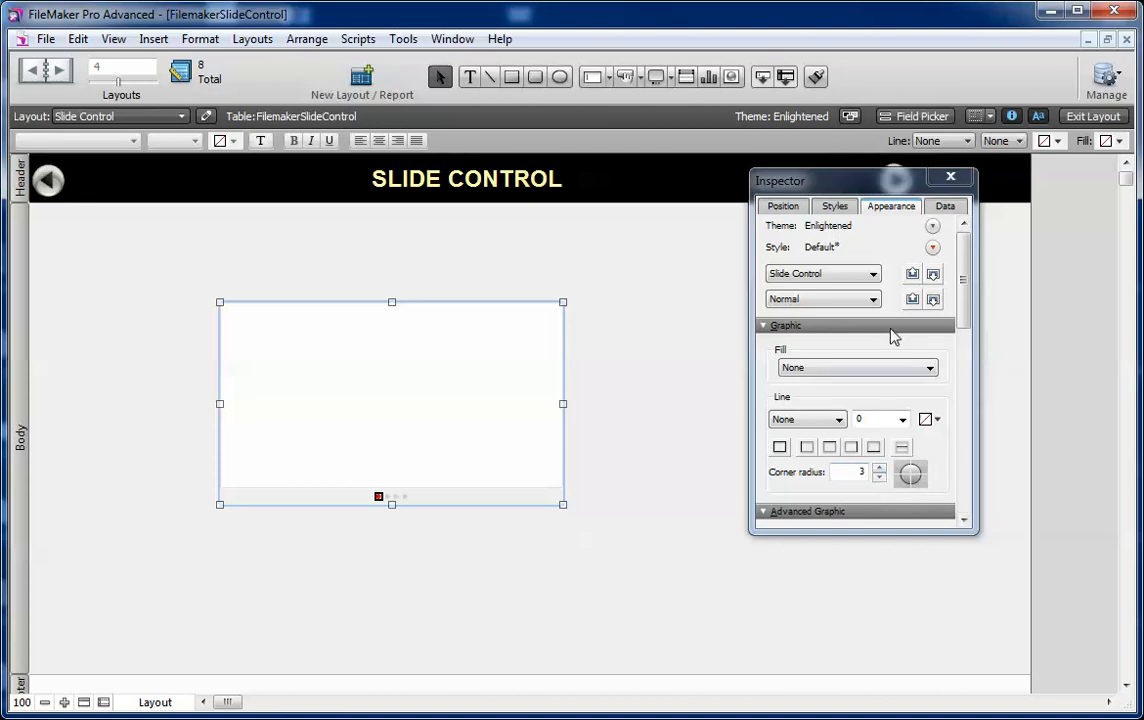
mouse_move(455, 483)
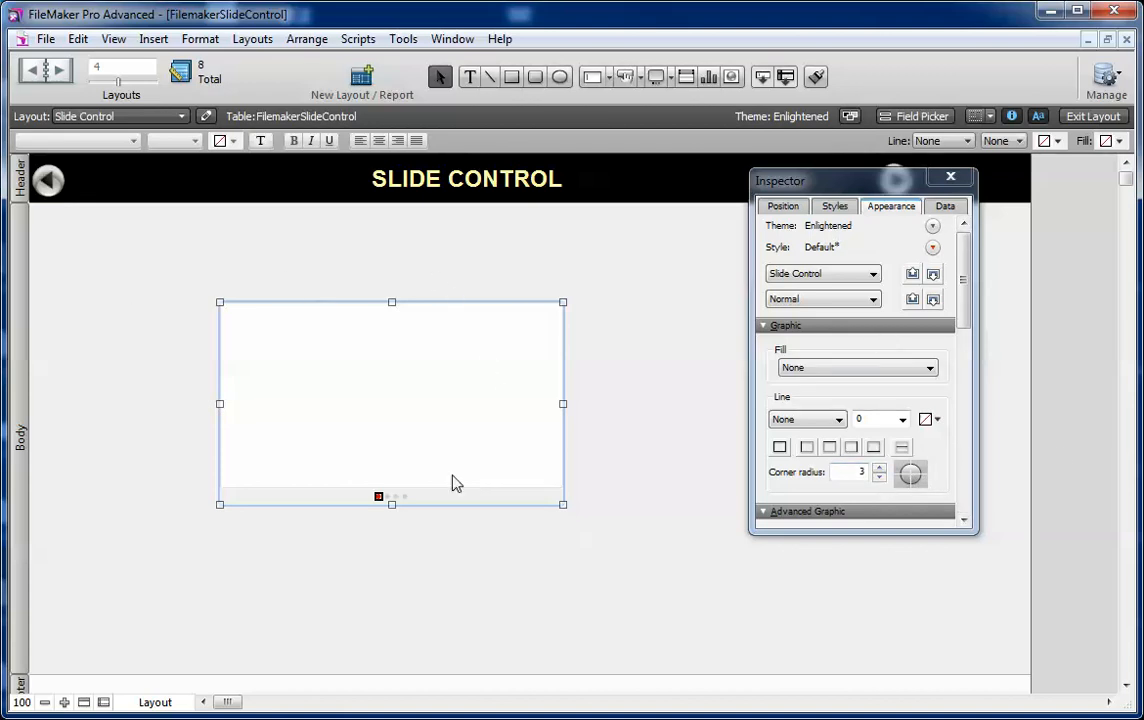
mouse_move(700, 338)
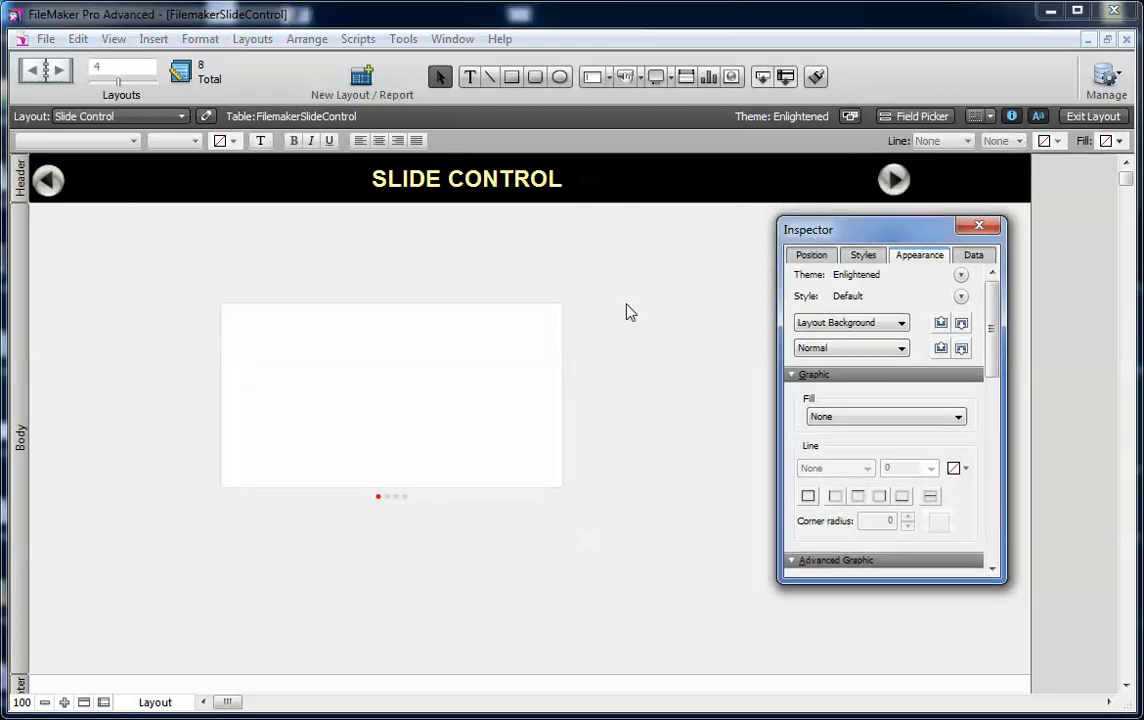
Step: Raise the navigation dot size and browse the Slide Control layout
click(390, 400)
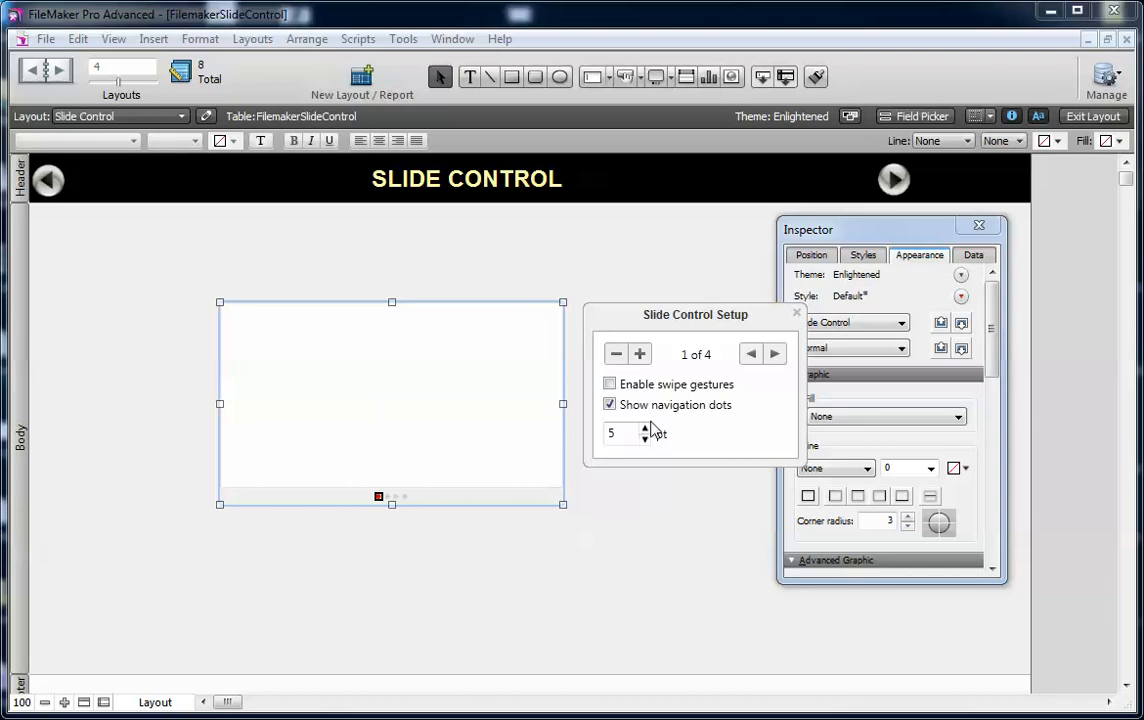
click(645, 428)
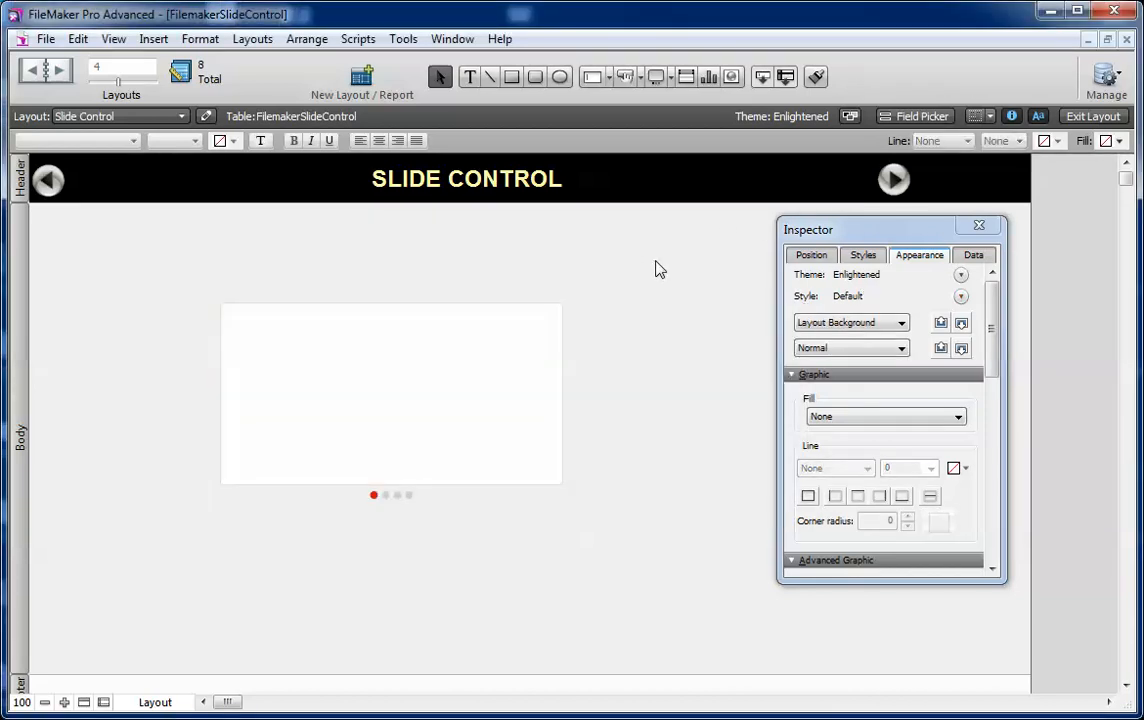
click(1093, 116)
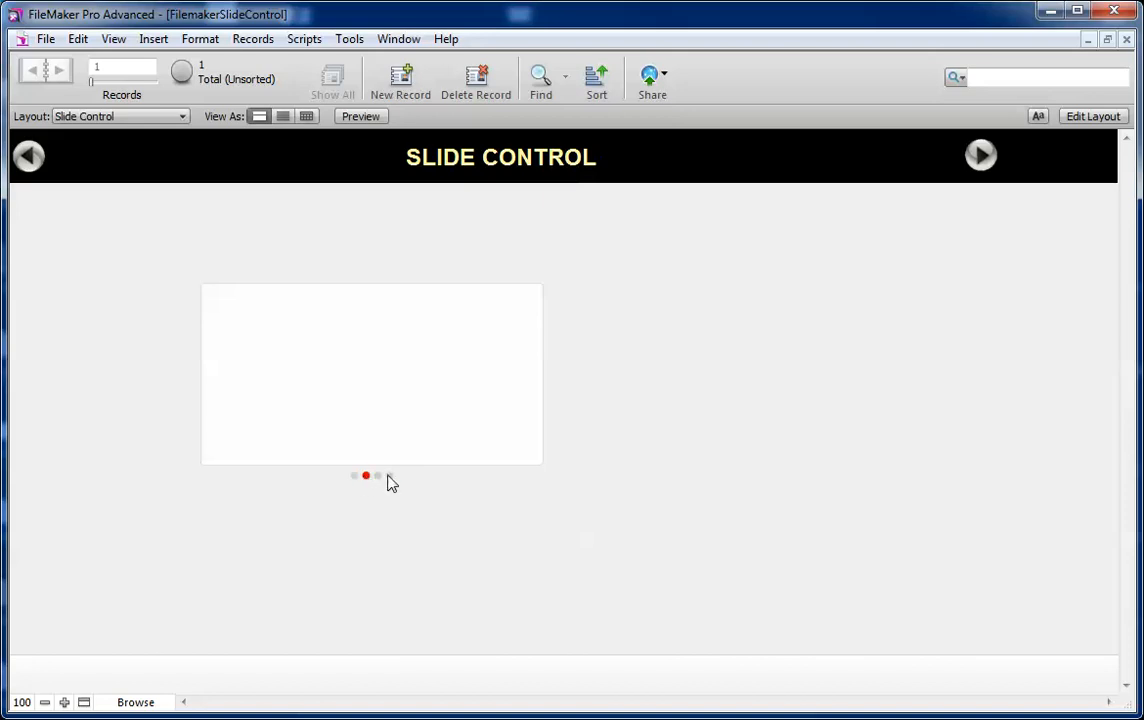
click(389, 475)
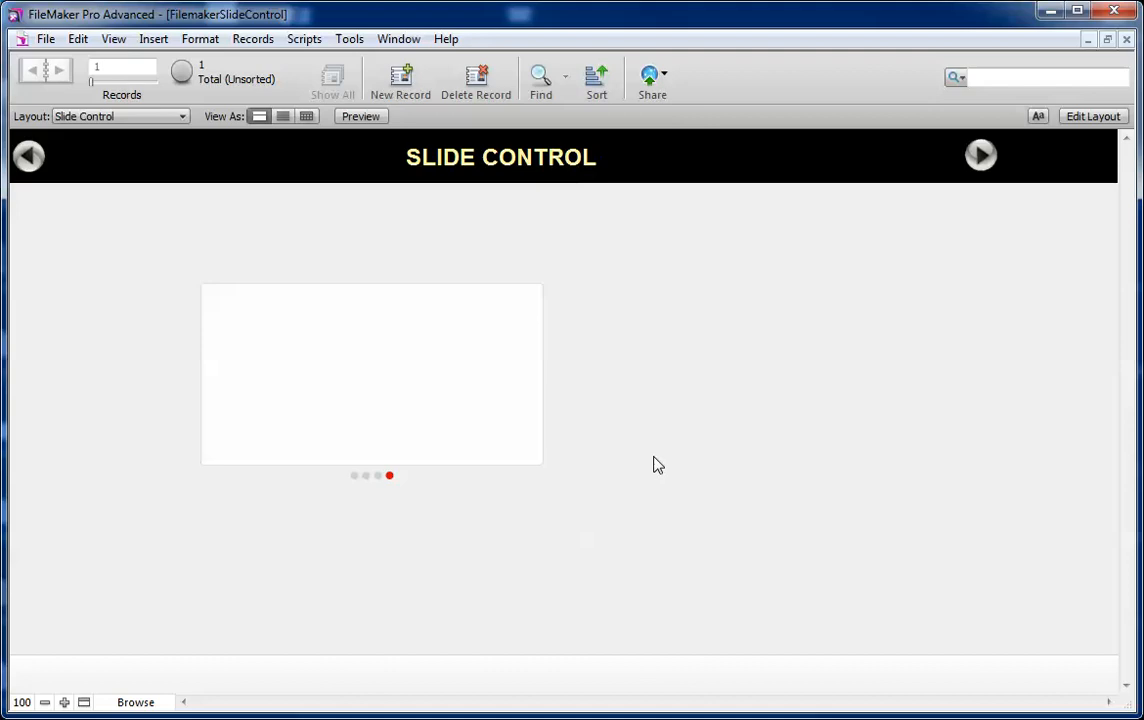
click(1093, 116)
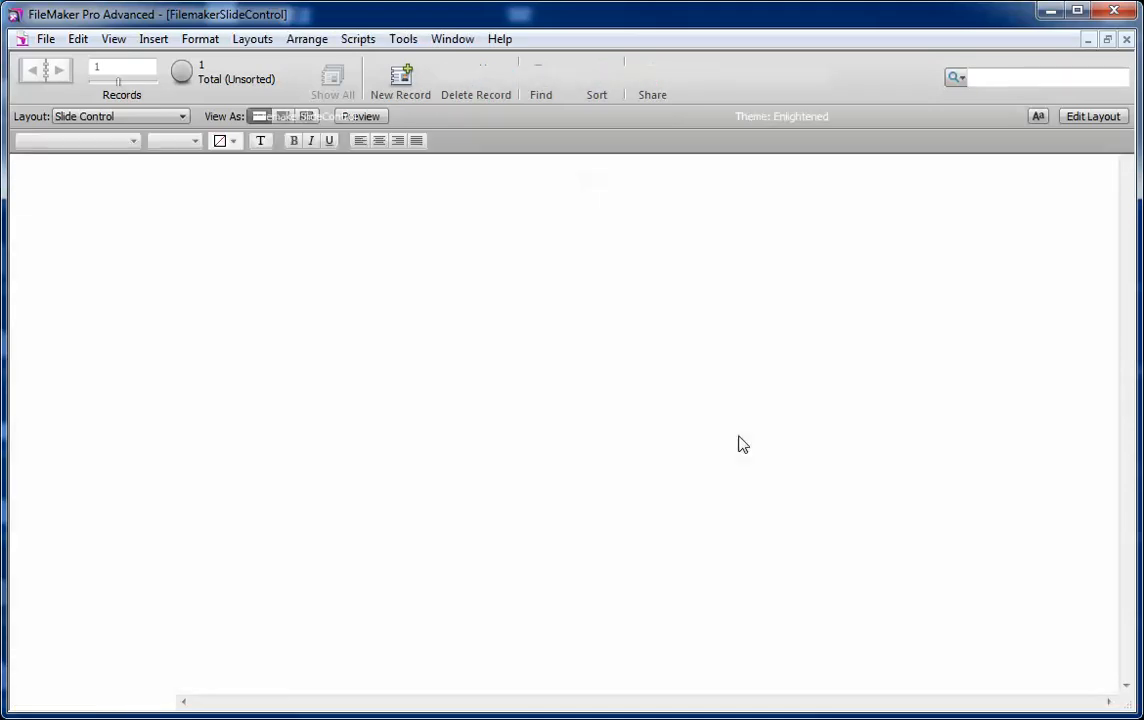
click(1092, 116)
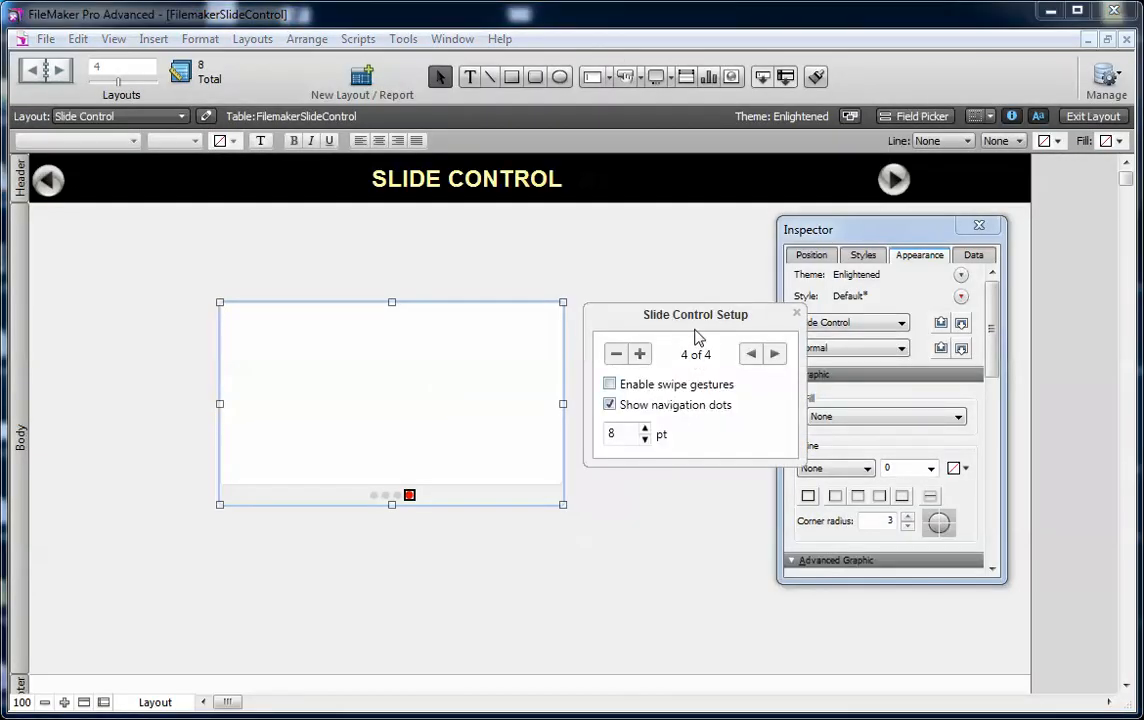
click(797, 313)
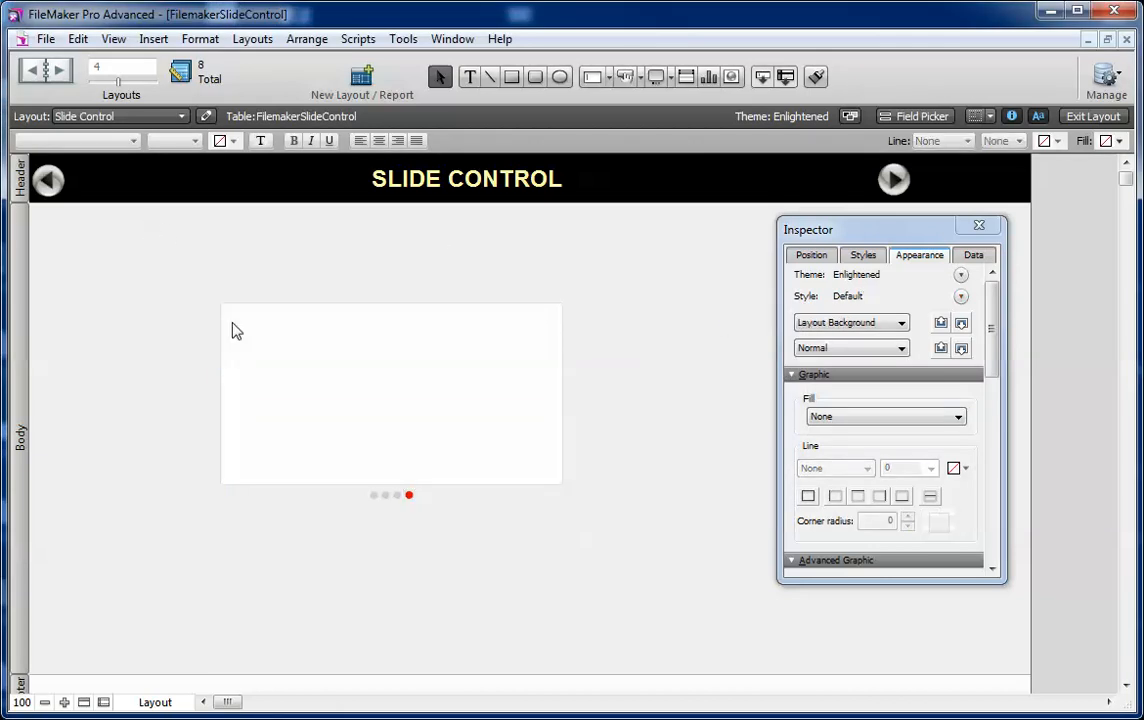
mouse_move(262, 345)
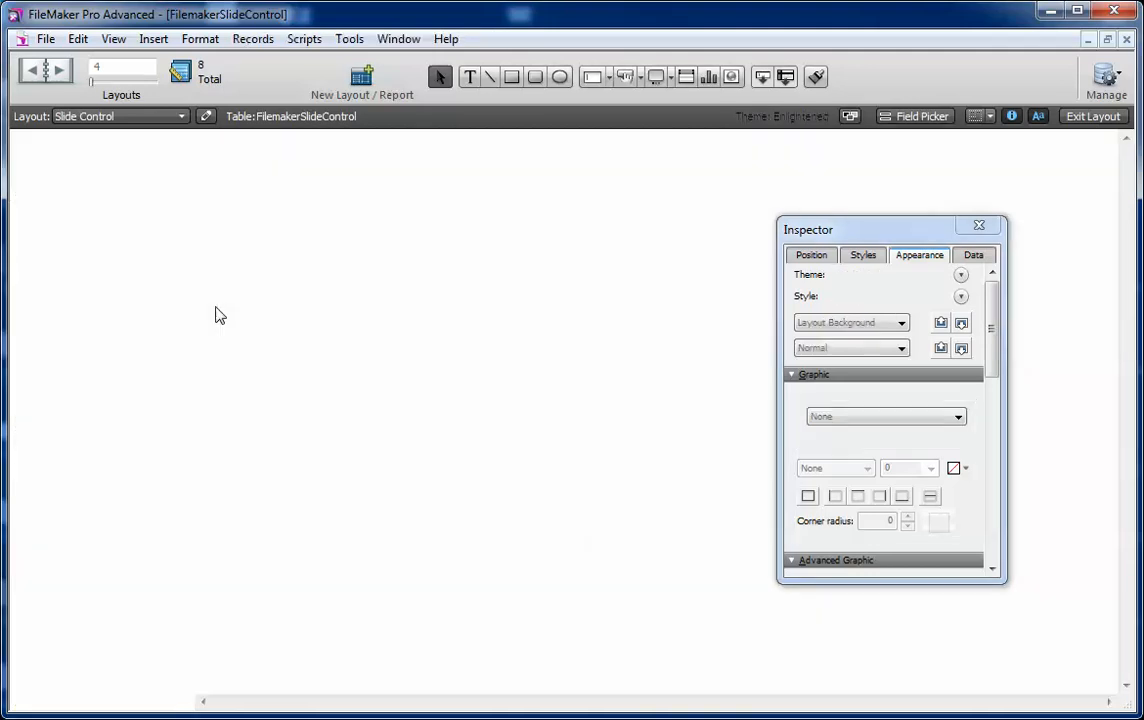
click(1092, 116)
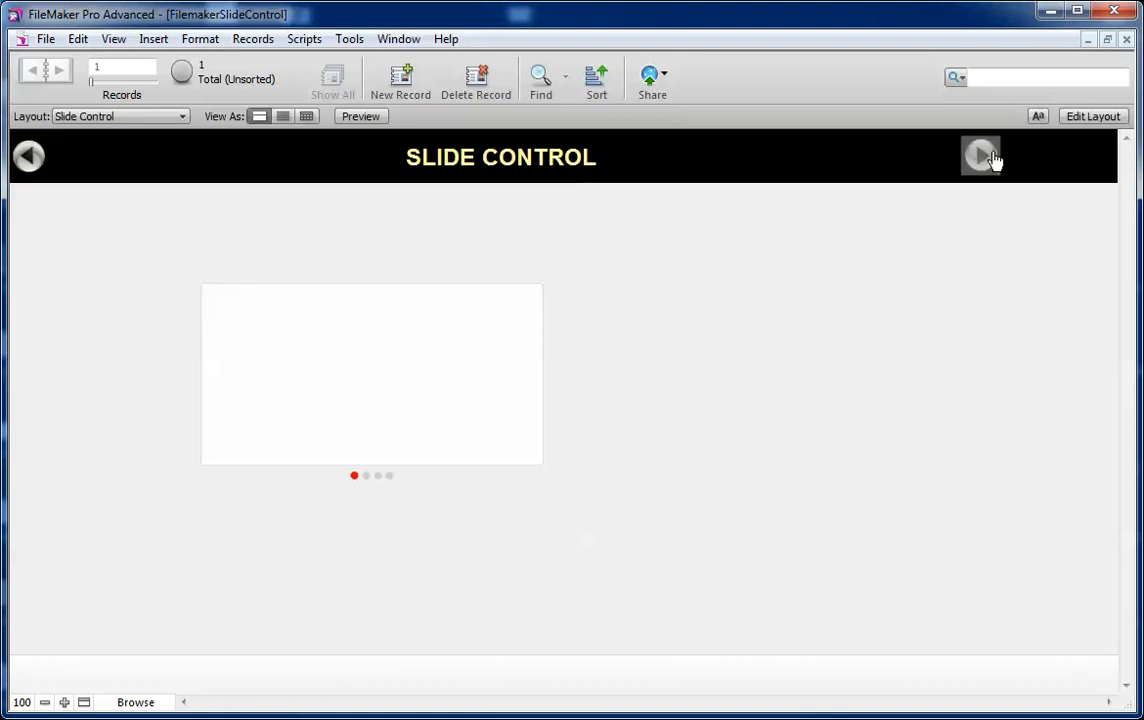
Step: Move to the next layout and use the navigation dots to show pictures 2, 4, 2, 4, then 3
click(980, 155)
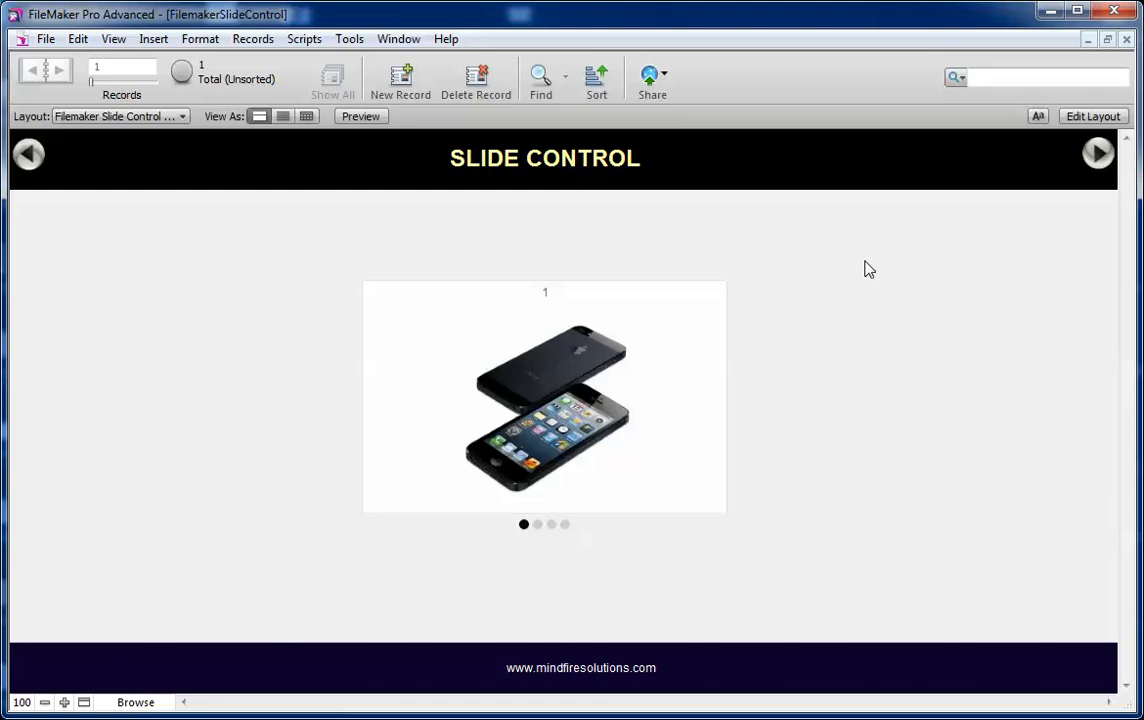
mouse_move(824, 231)
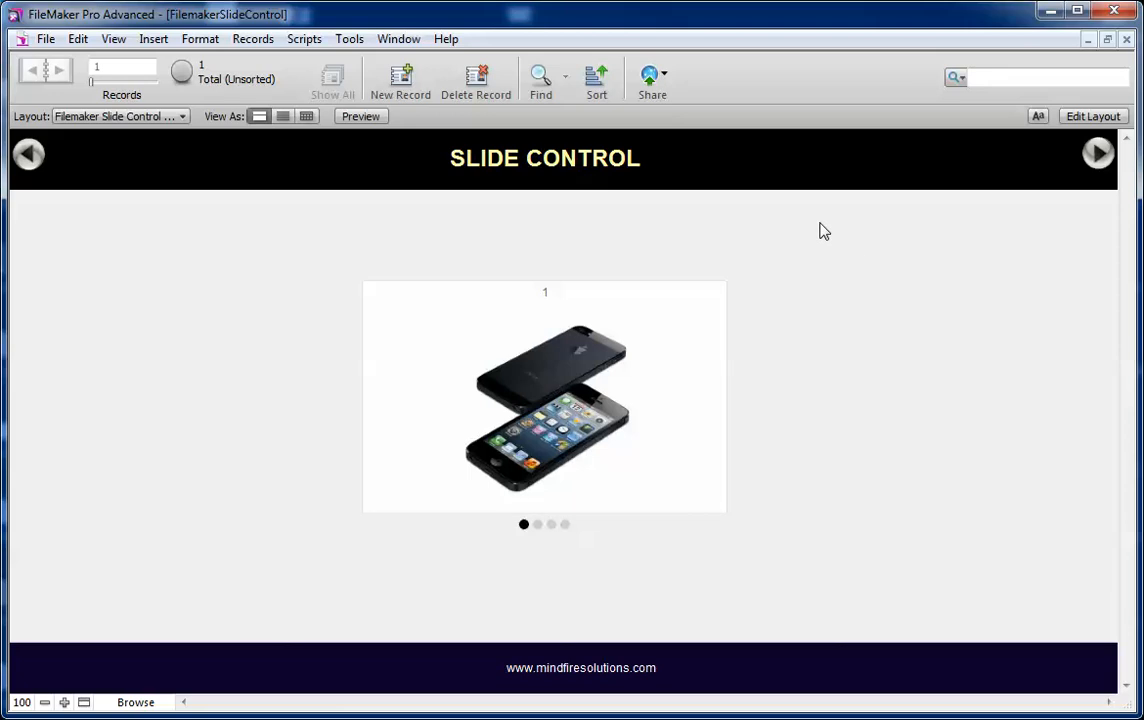
mouse_move(215, 348)
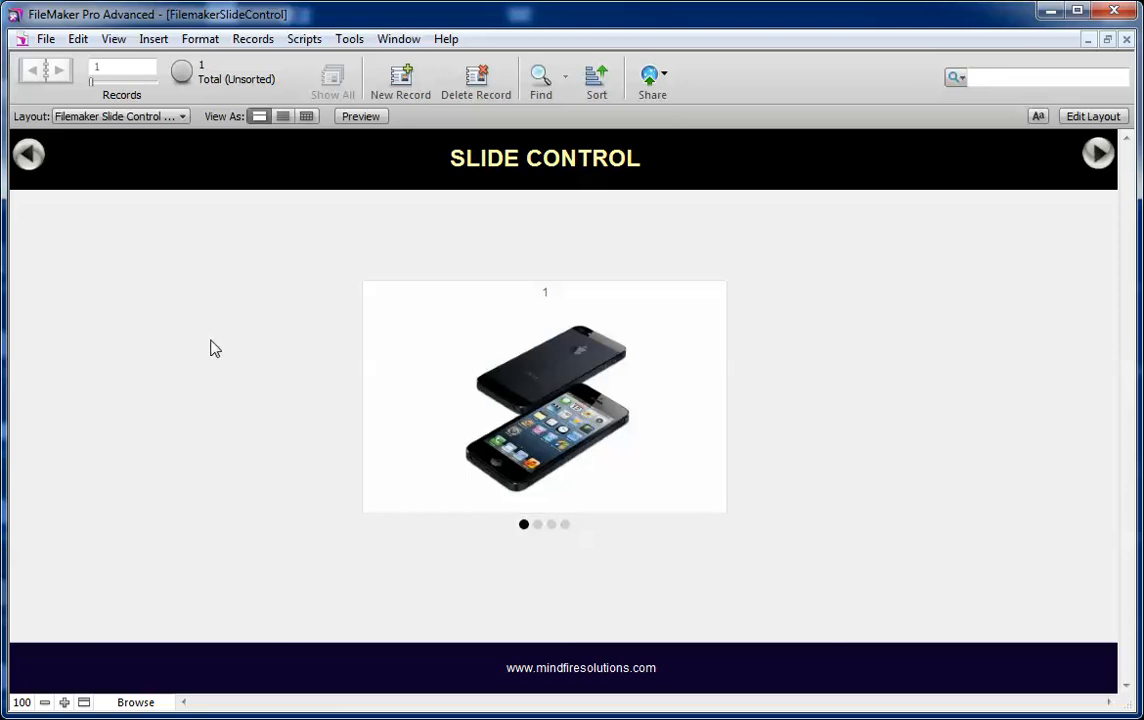
mouse_move(163, 393)
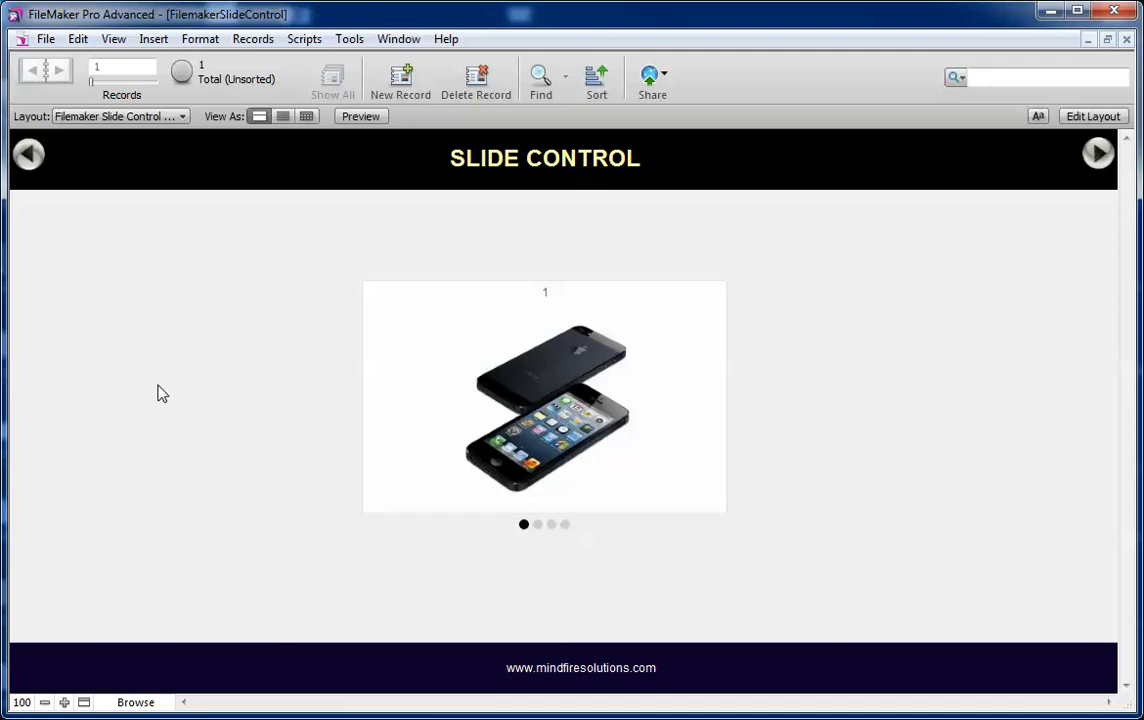
mouse_move(176, 418)
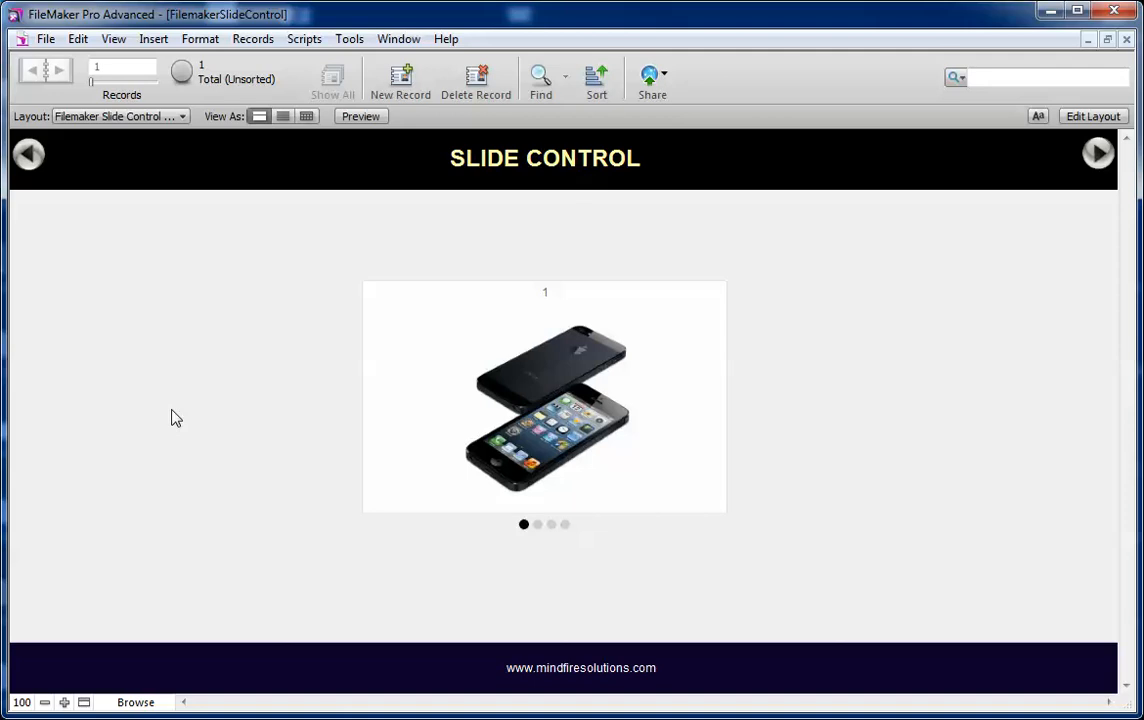
mouse_move(539, 596)
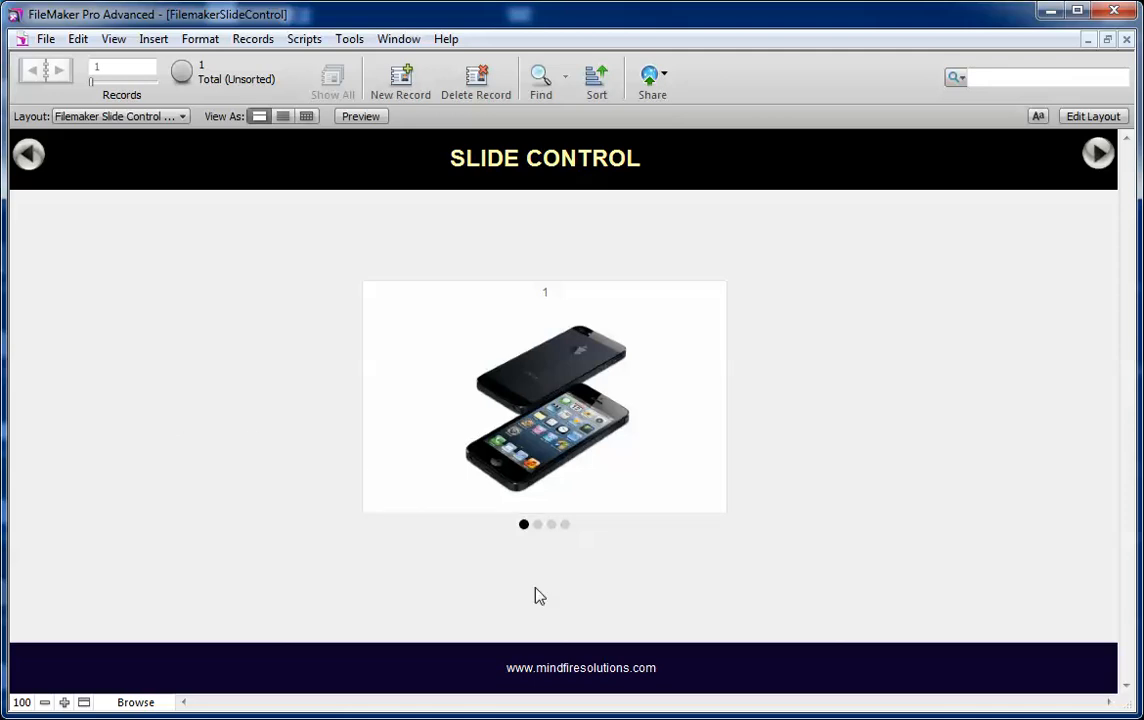
click(537, 524)
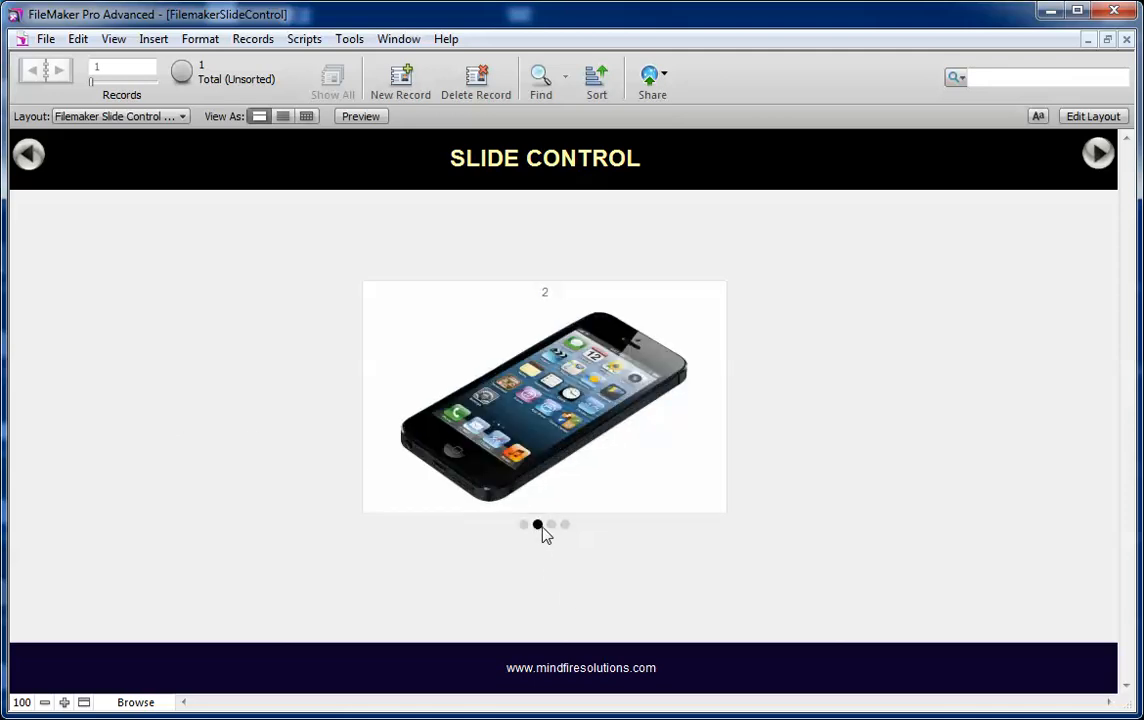
click(565, 524)
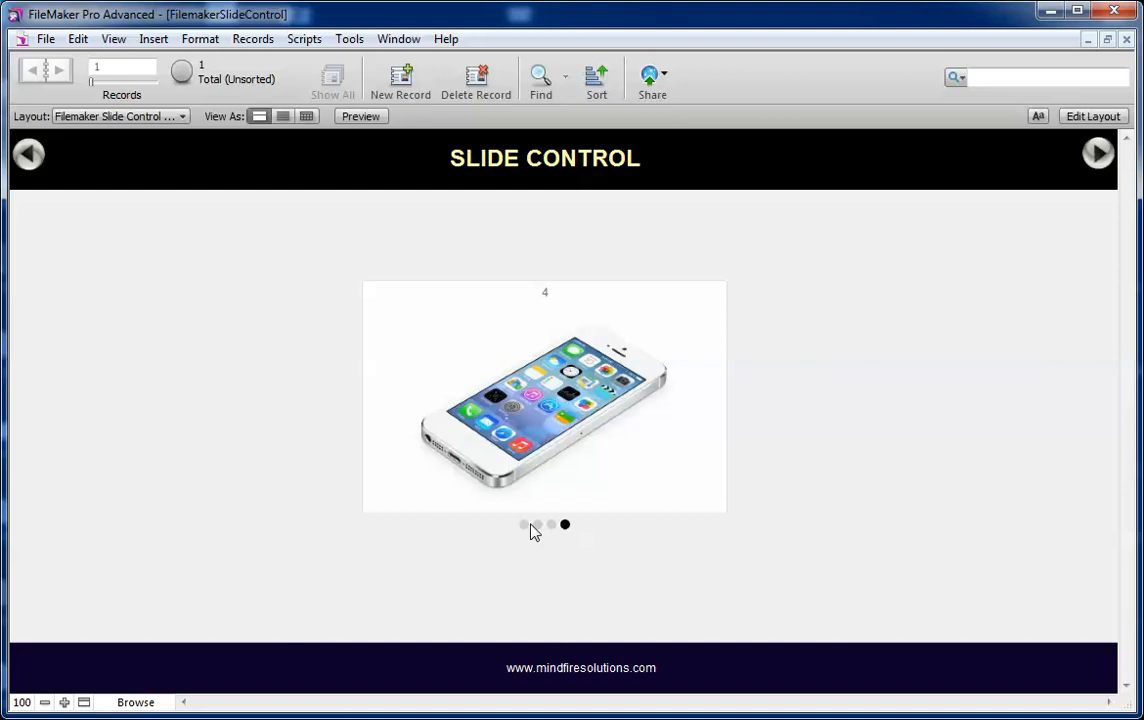
click(537, 524)
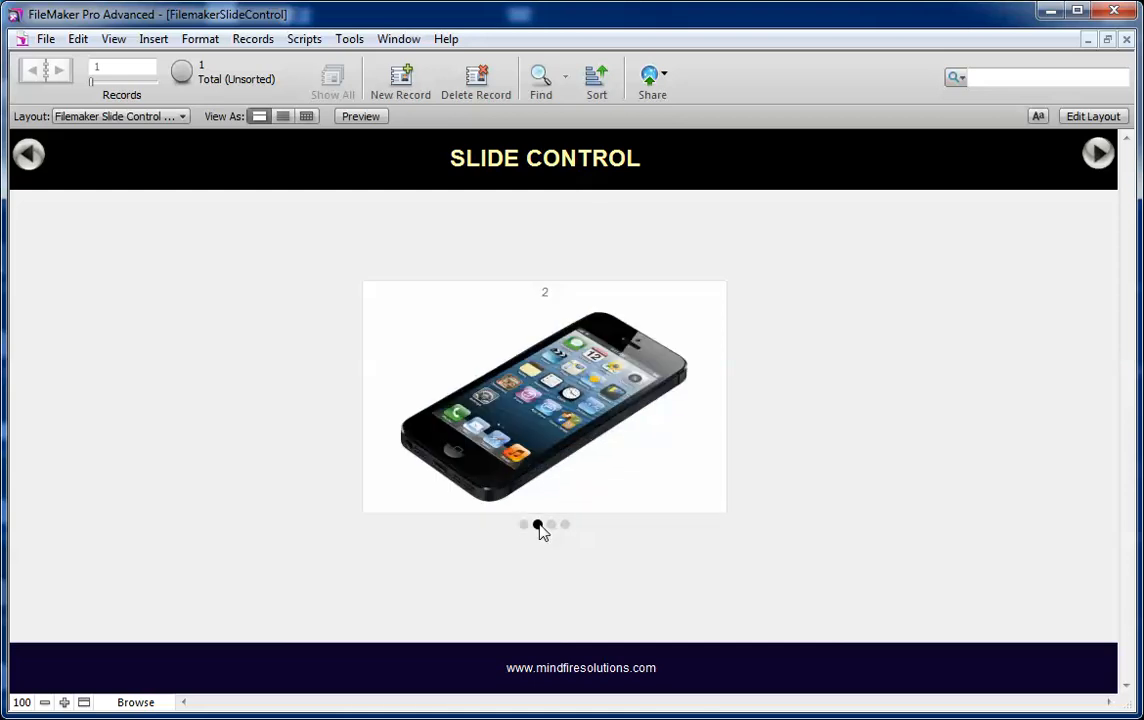
click(565, 524)
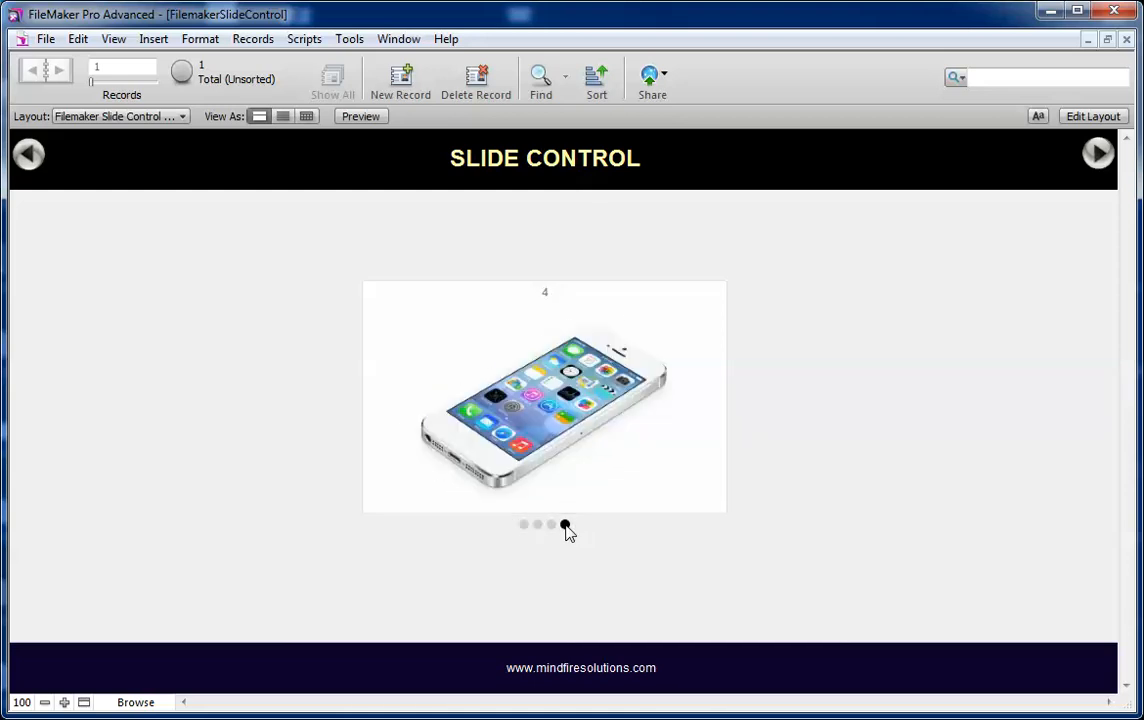
click(551, 524)
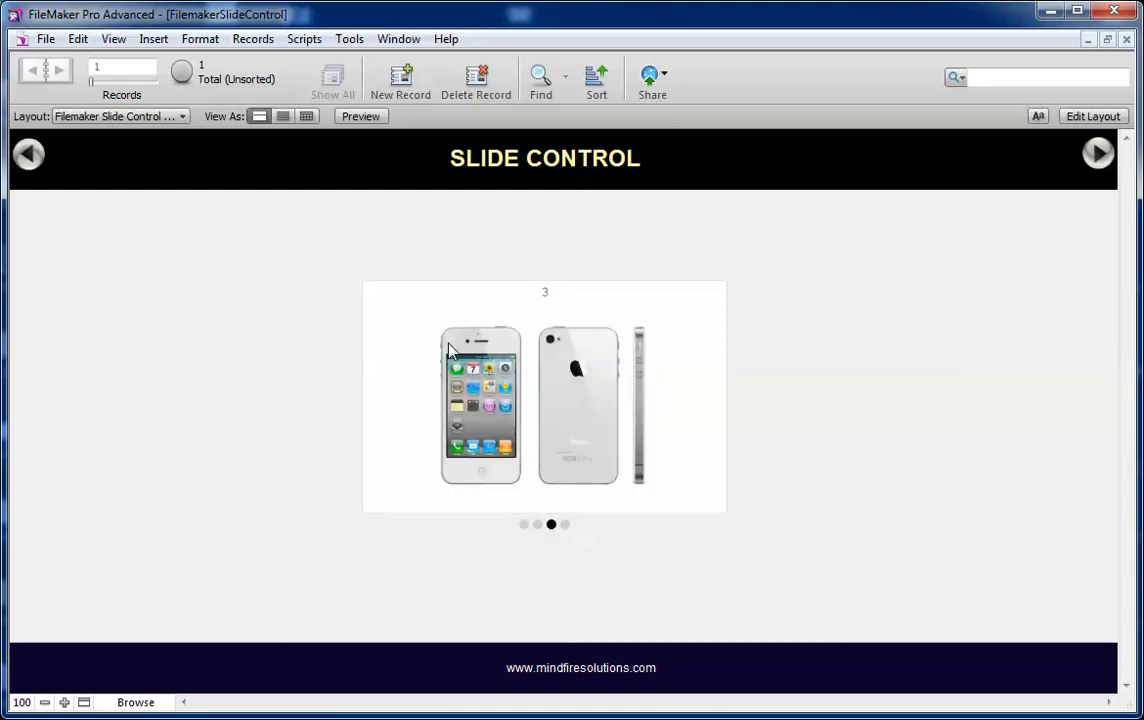
mouse_move(770, 322)
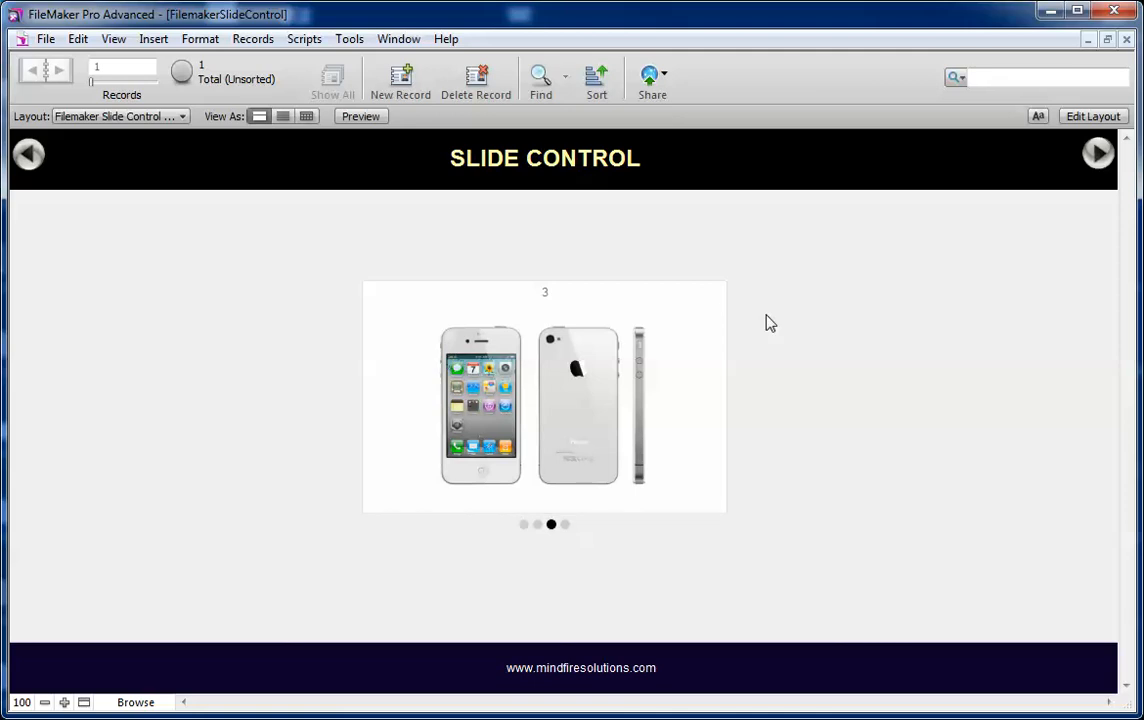
mouse_move(346, 400)
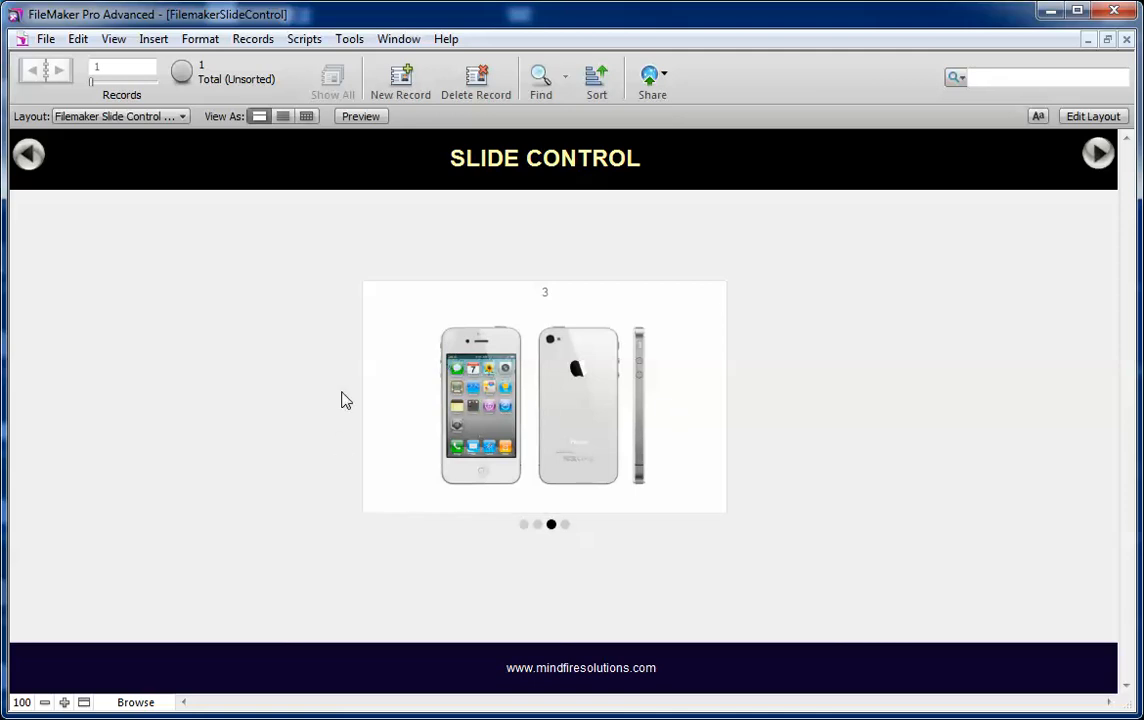
Step: Show pictures 4 and 3, inspect the Slide Control Setup in Layout mode, then exit
click(564, 524)
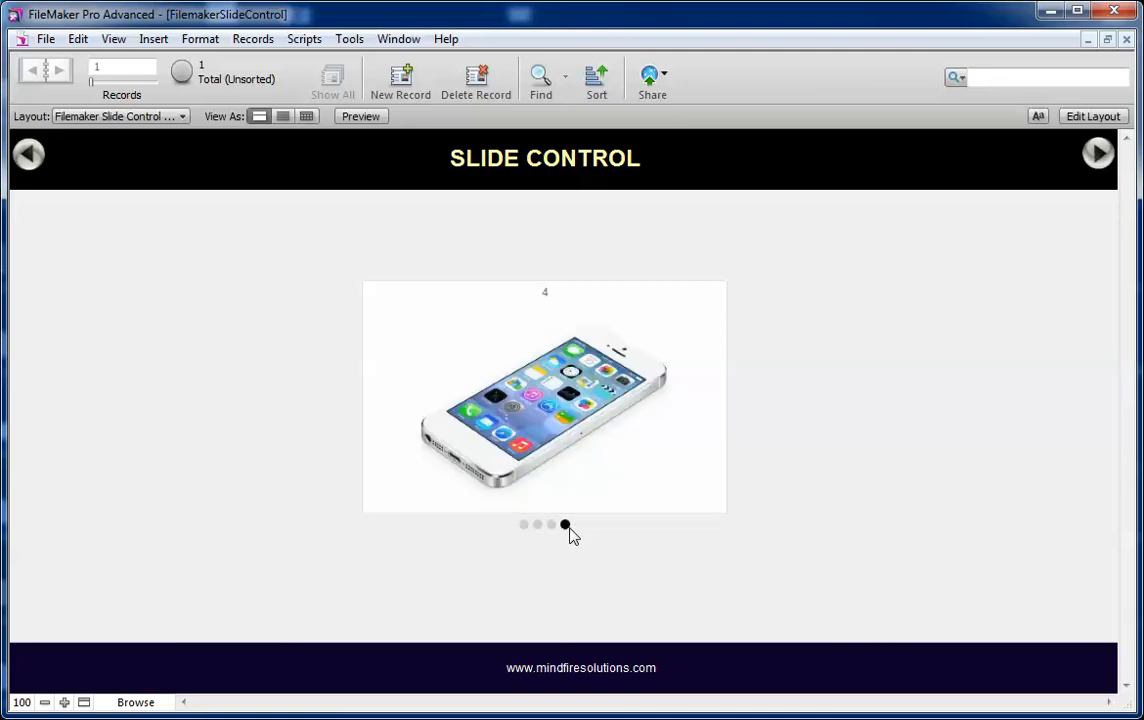
click(551, 524)
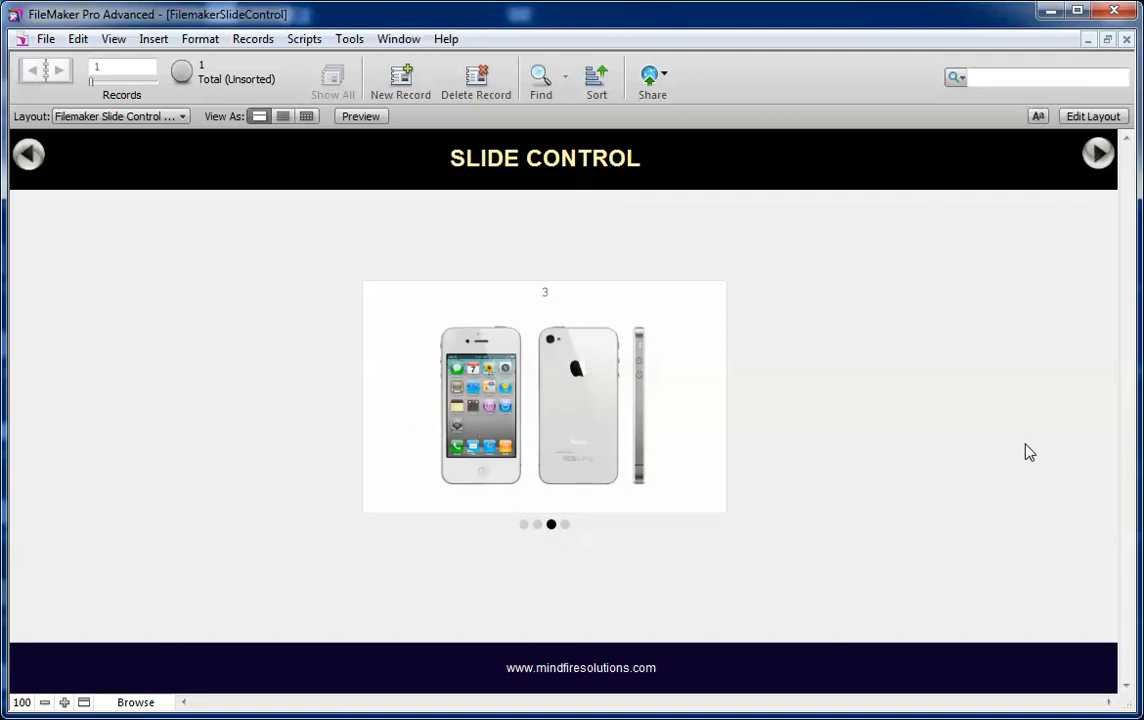
mouse_move(239, 401)
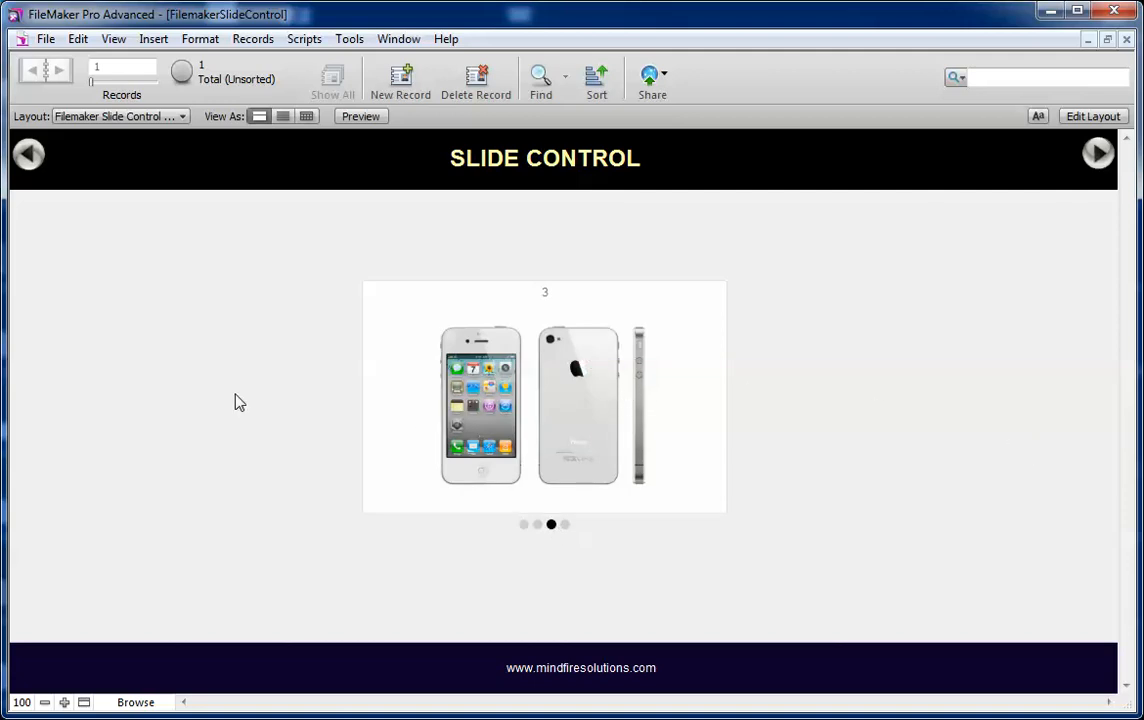
click(1092, 116)
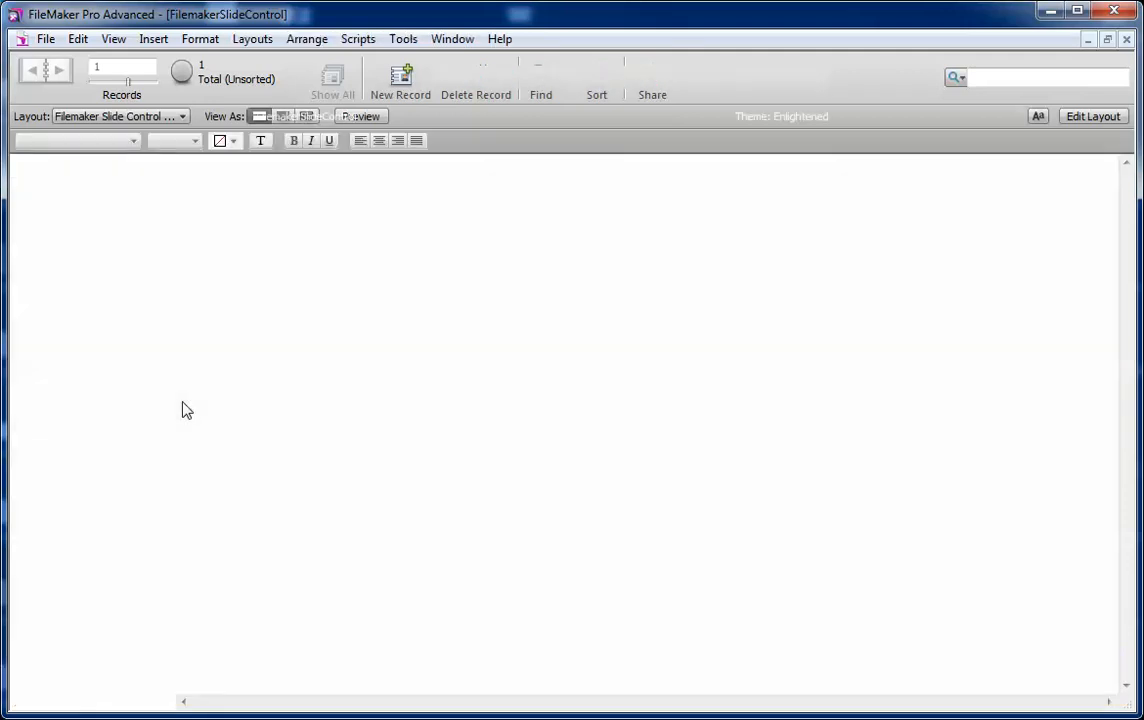
click(1092, 116)
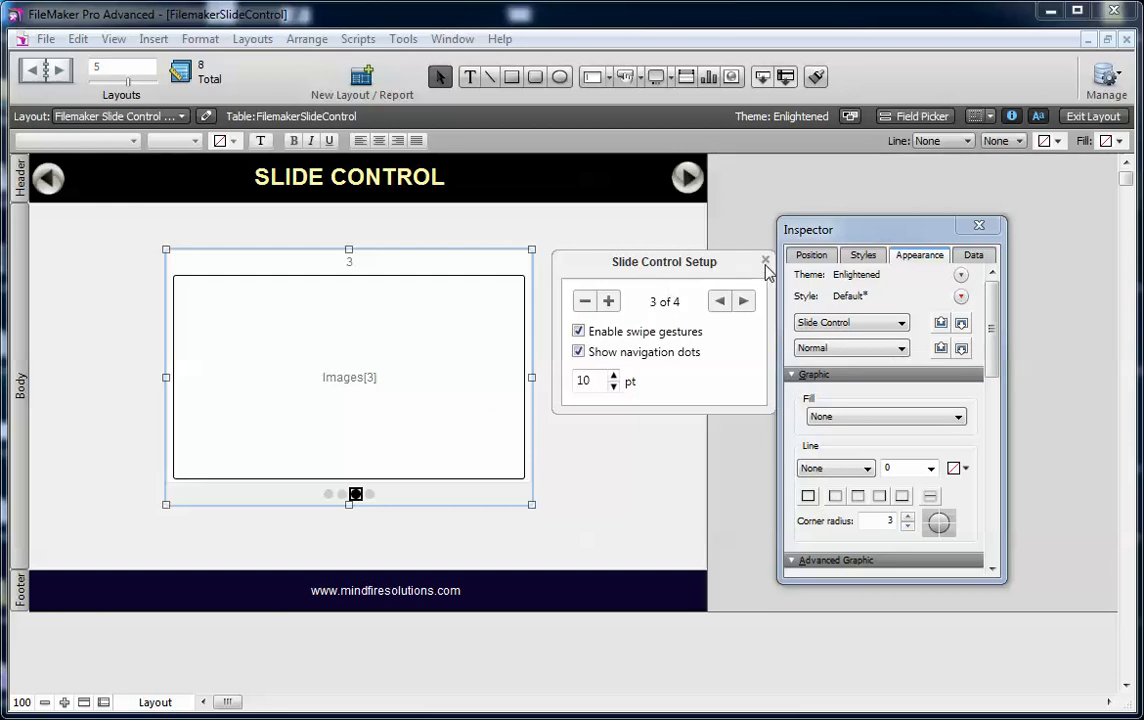
click(766, 261)
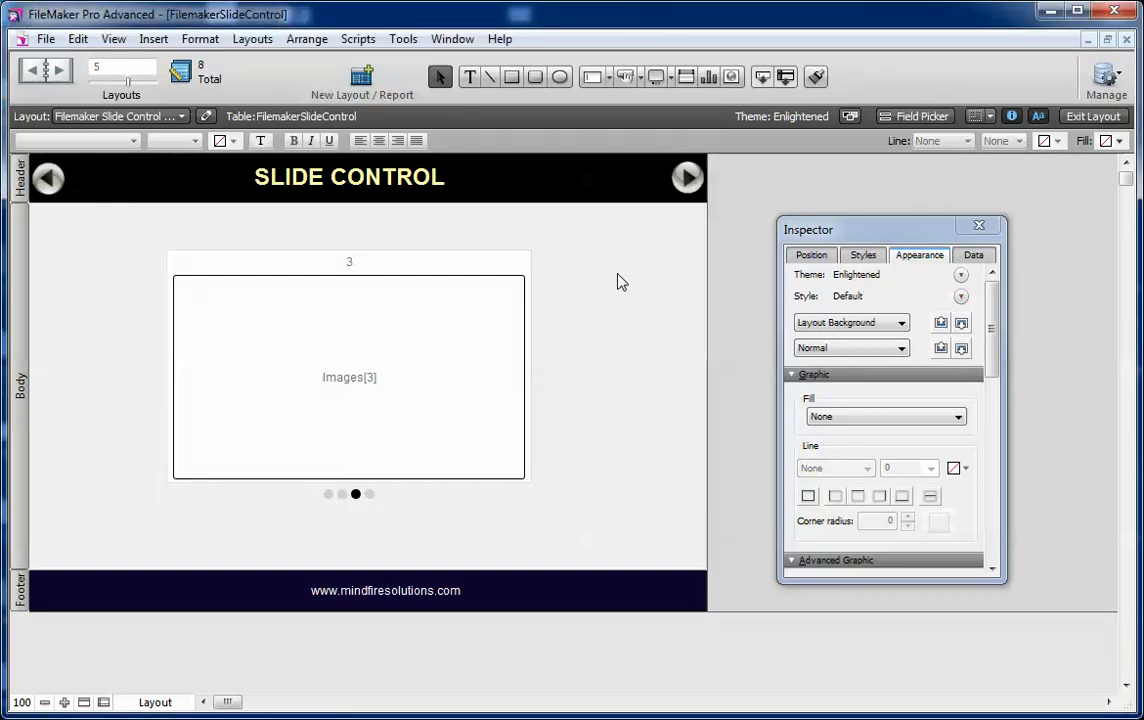
click(1093, 116)
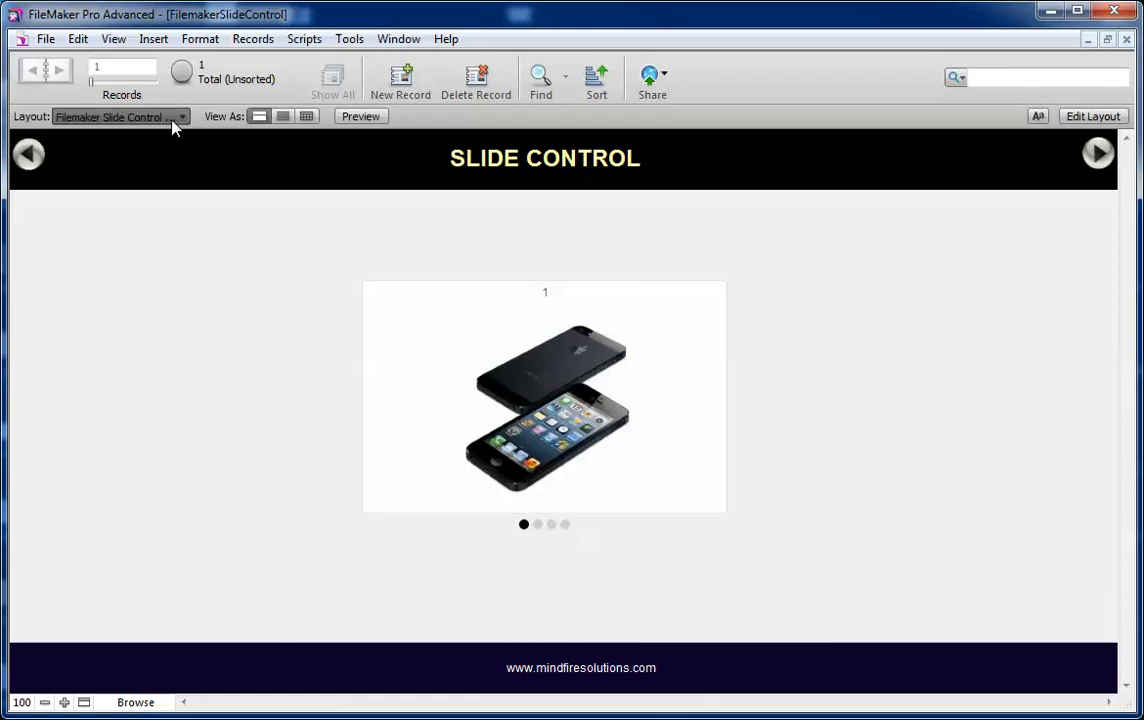
Step: Switch to the Filemaker Slide Control Hidden Tabs layout and reveal, then close, the iPhone5 Black panel
click(180, 116)
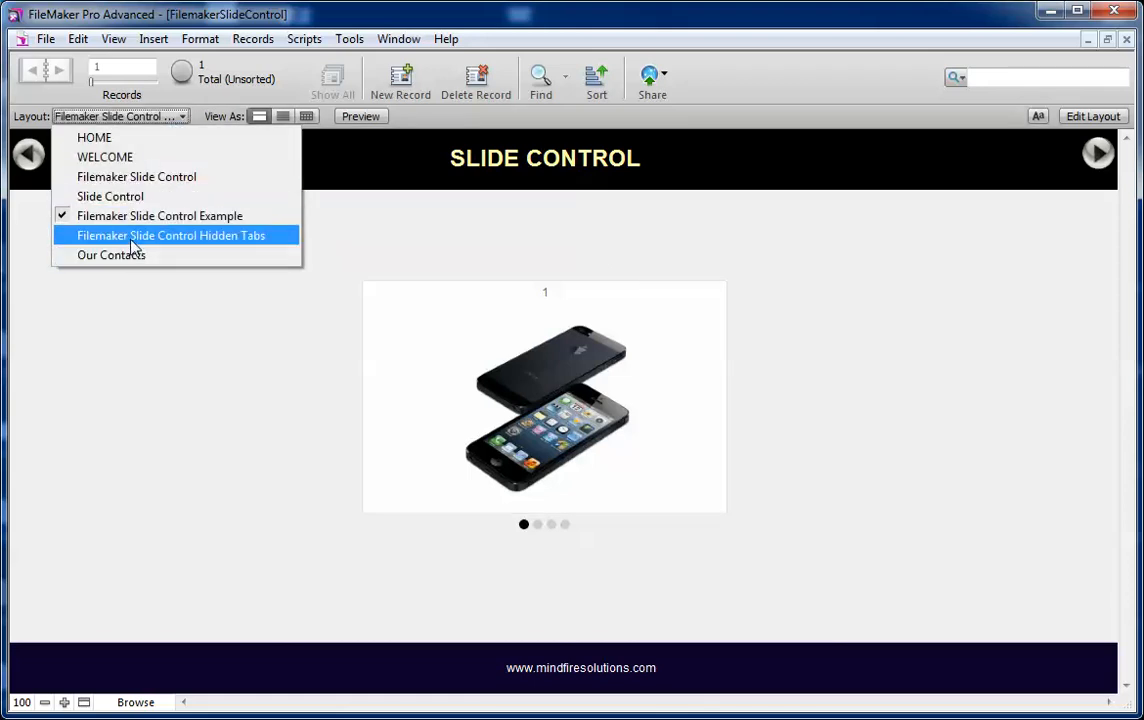
click(170, 235)
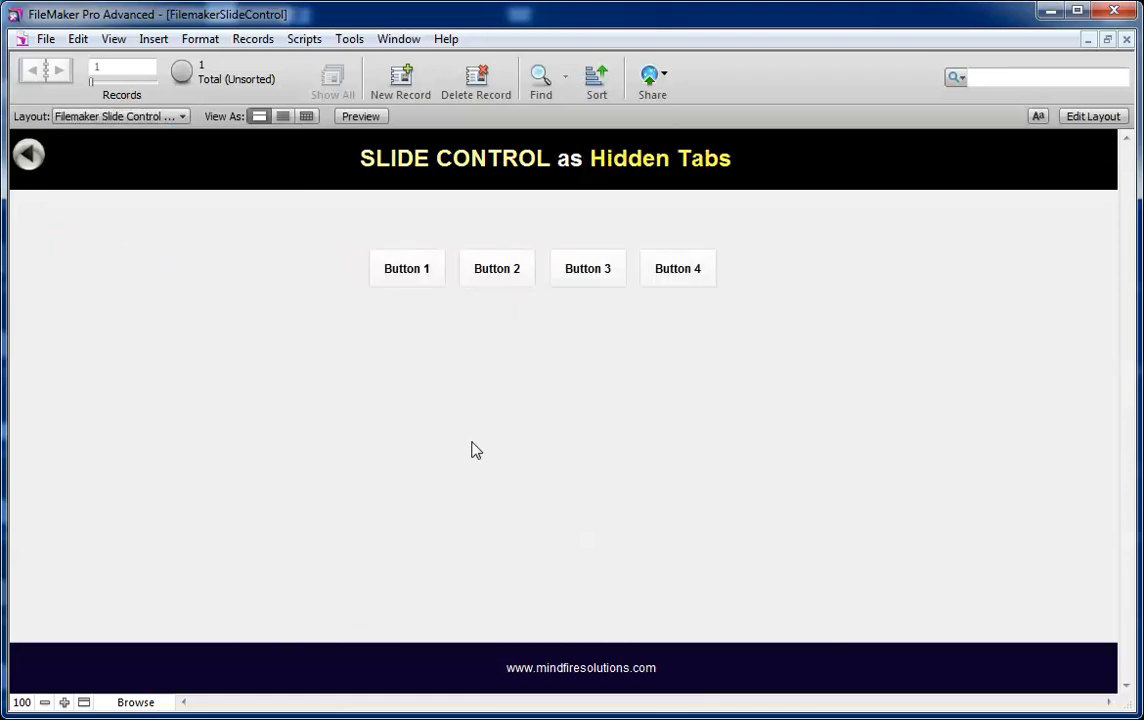
mouse_move(310, 490)
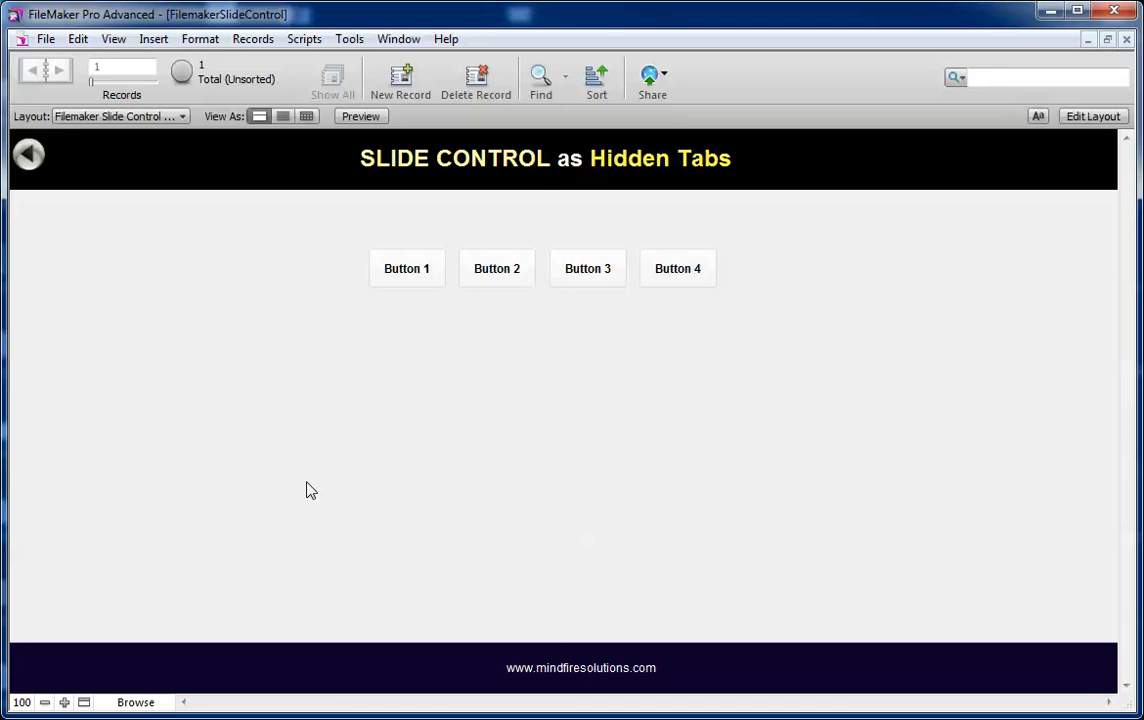
mouse_move(343, 320)
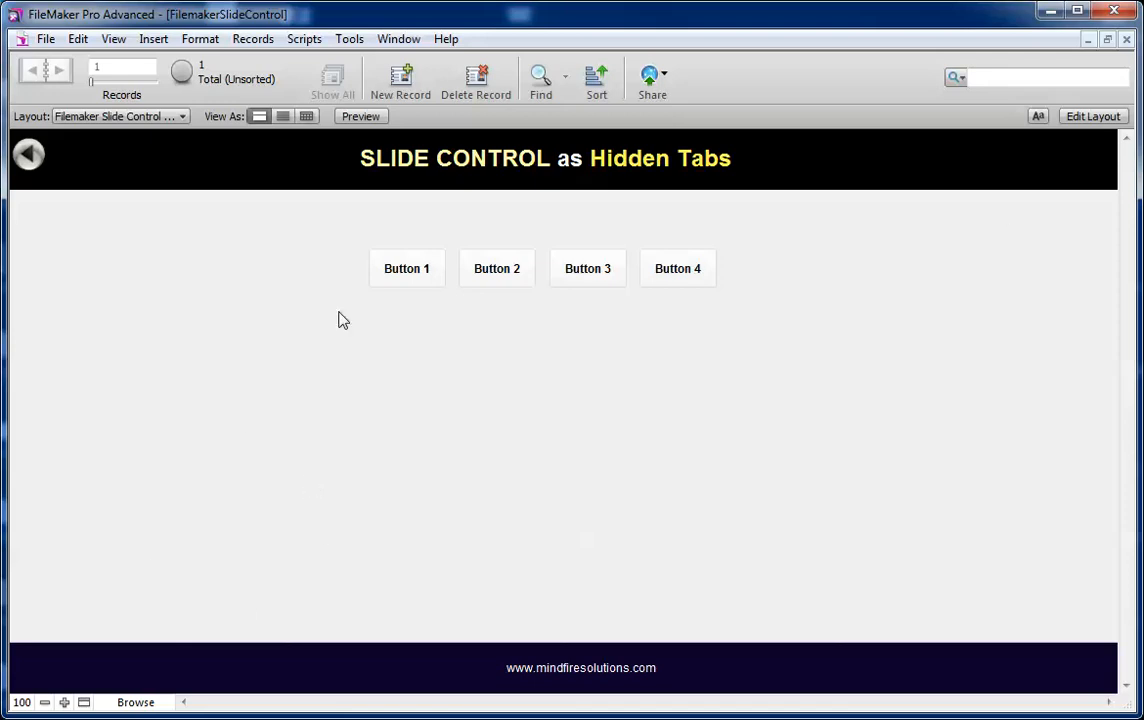
mouse_move(687, 464)
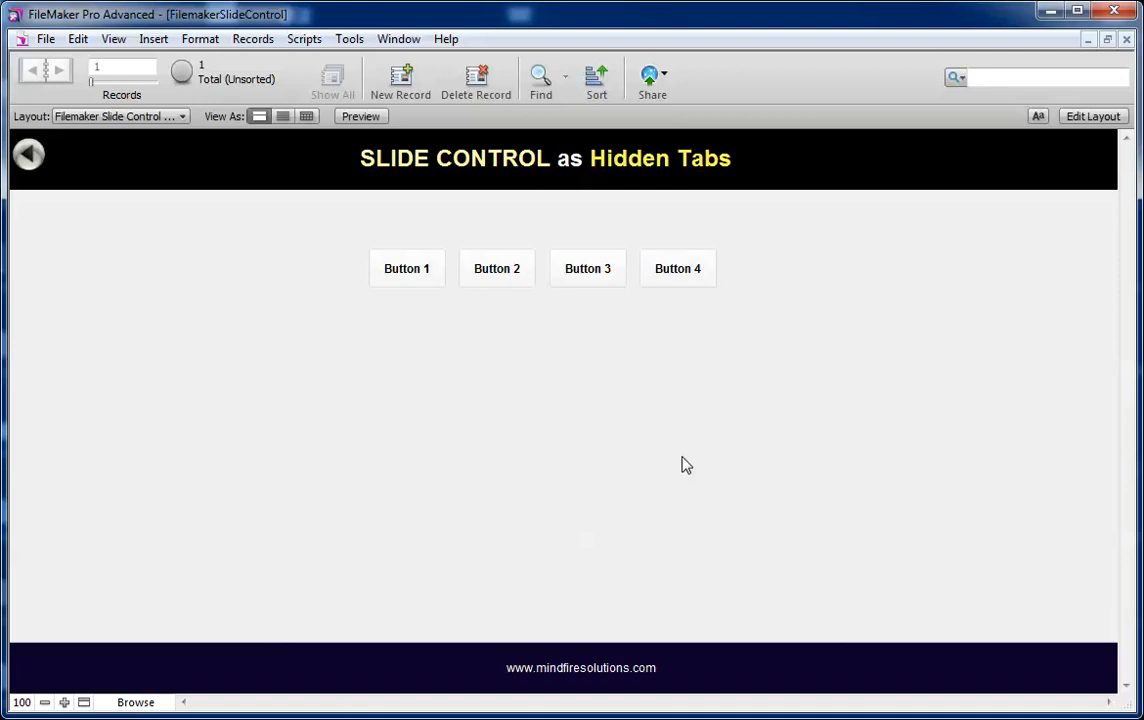
mouse_move(407, 268)
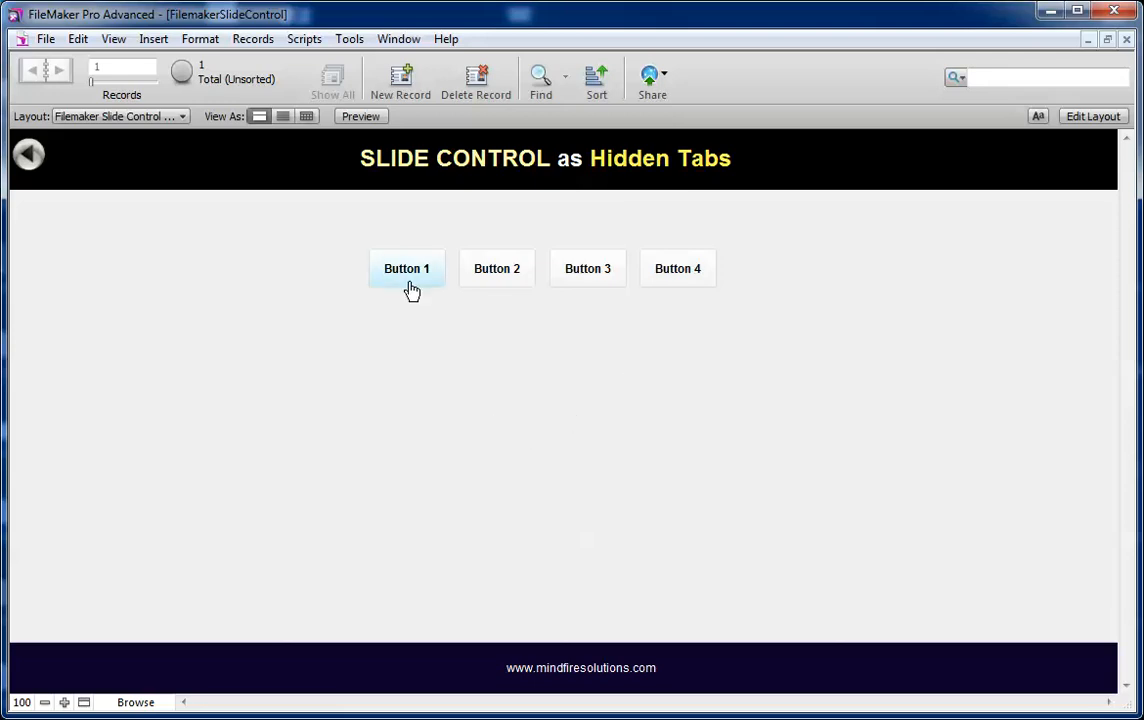
click(406, 268)
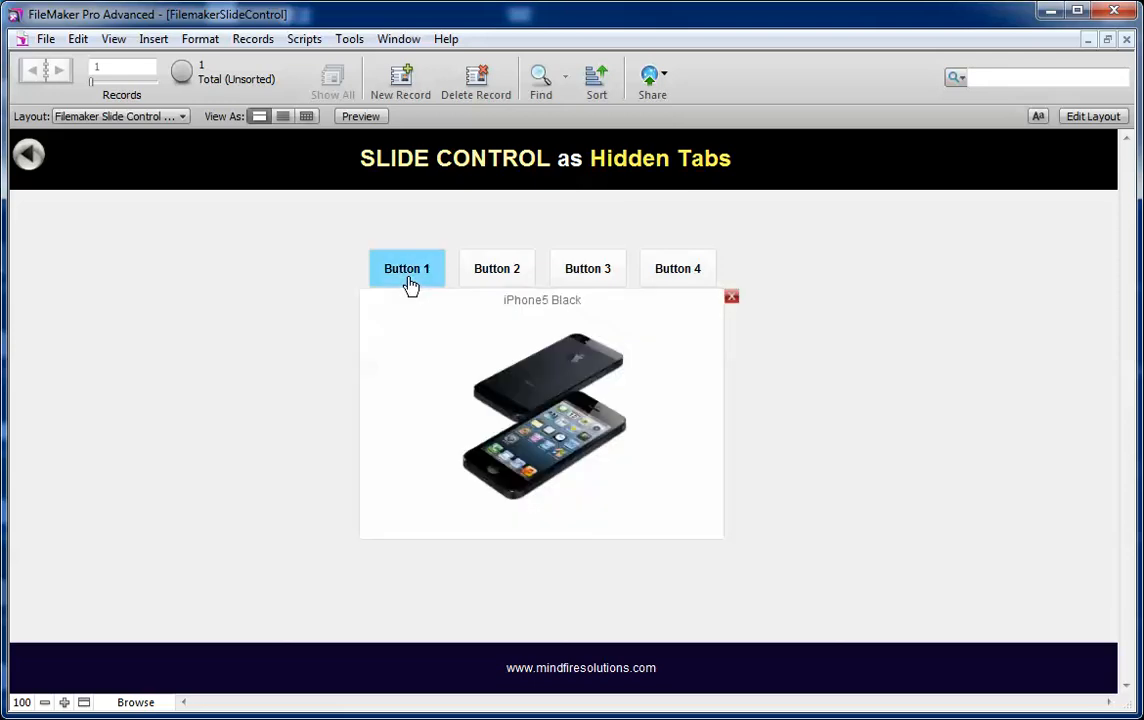
mouse_move(637, 362)
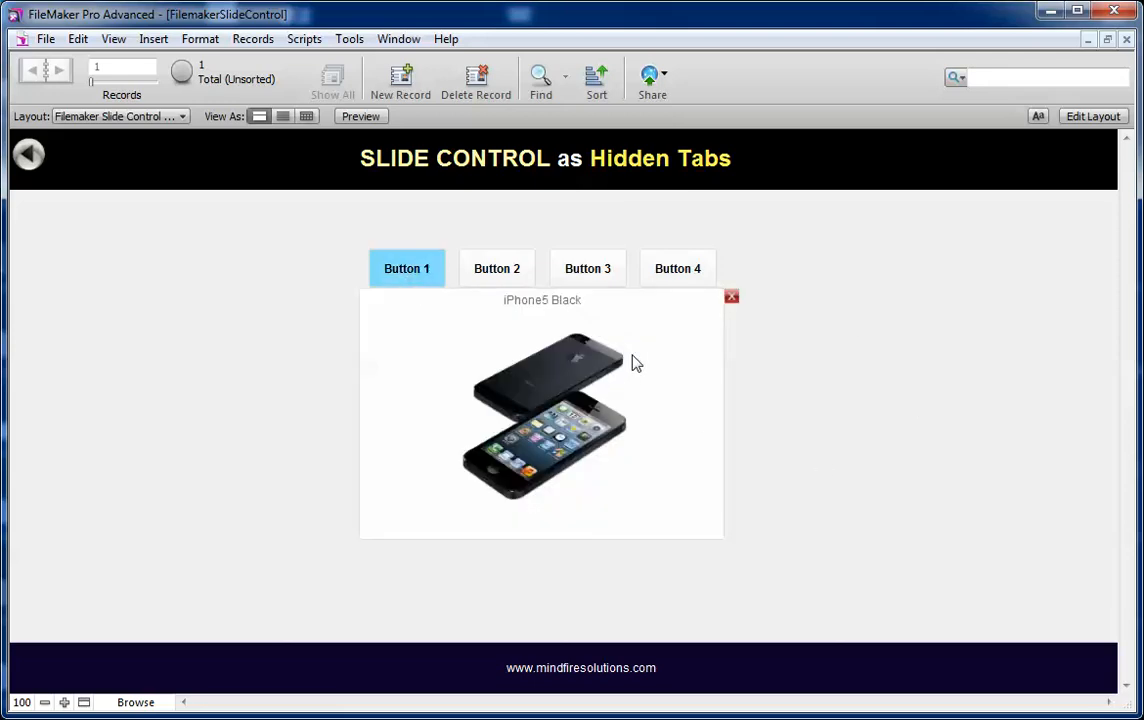
mouse_move(808, 426)
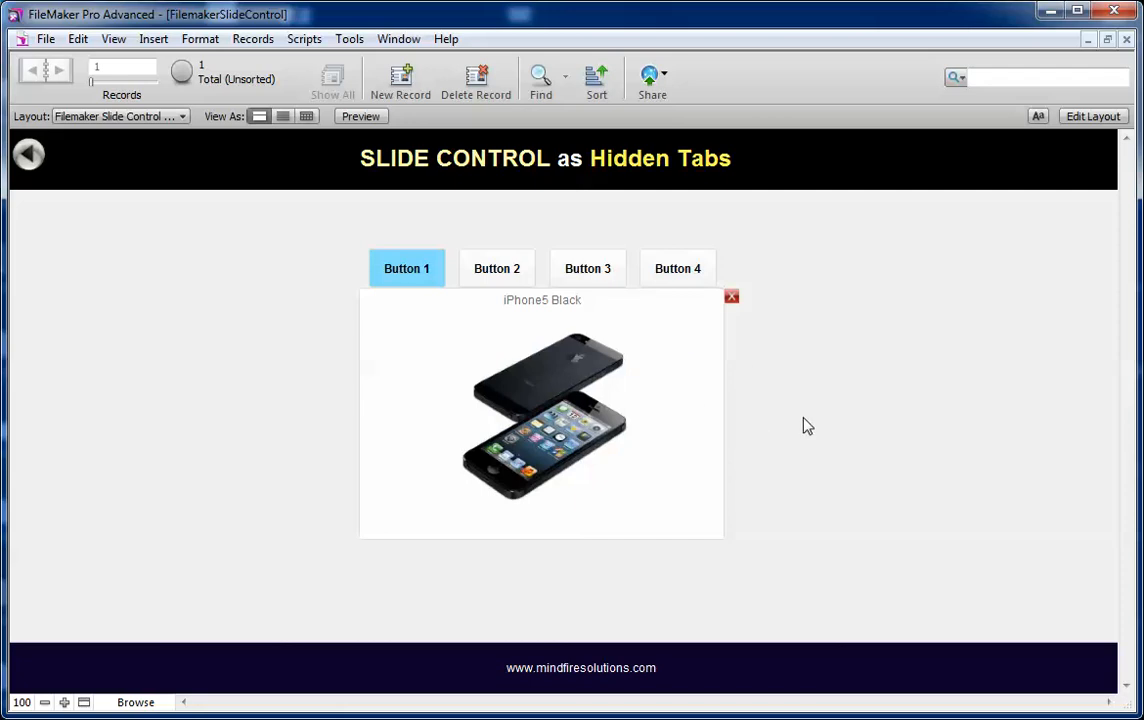
mouse_move(731, 308)
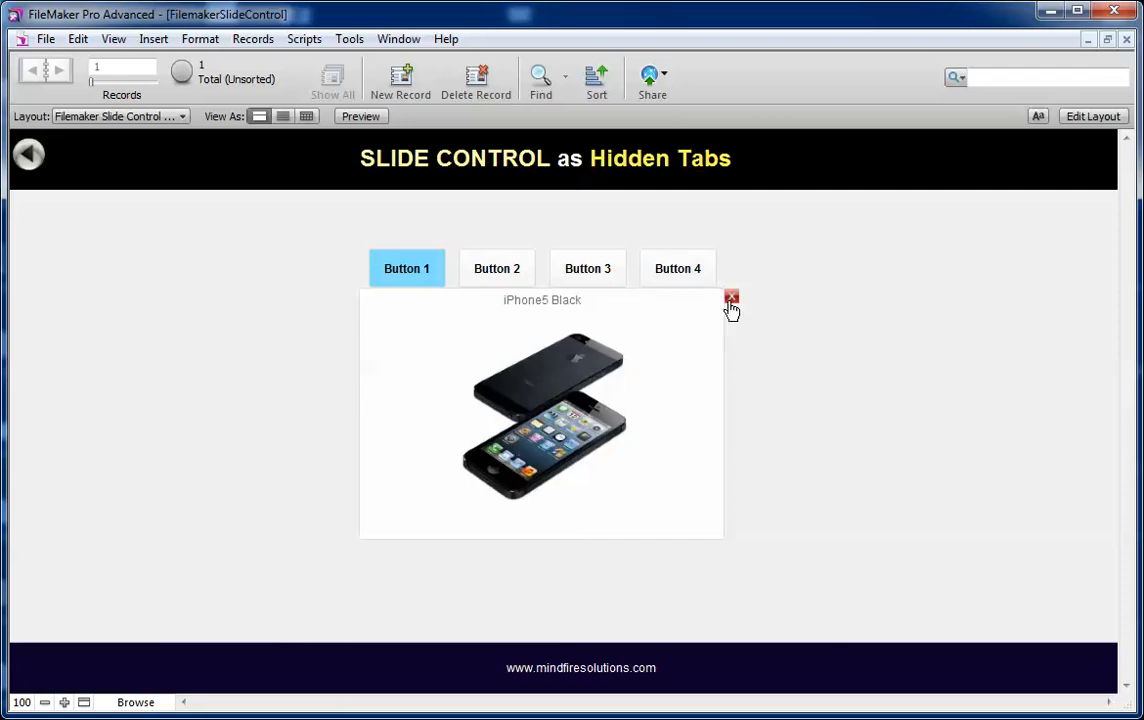
click(731, 300)
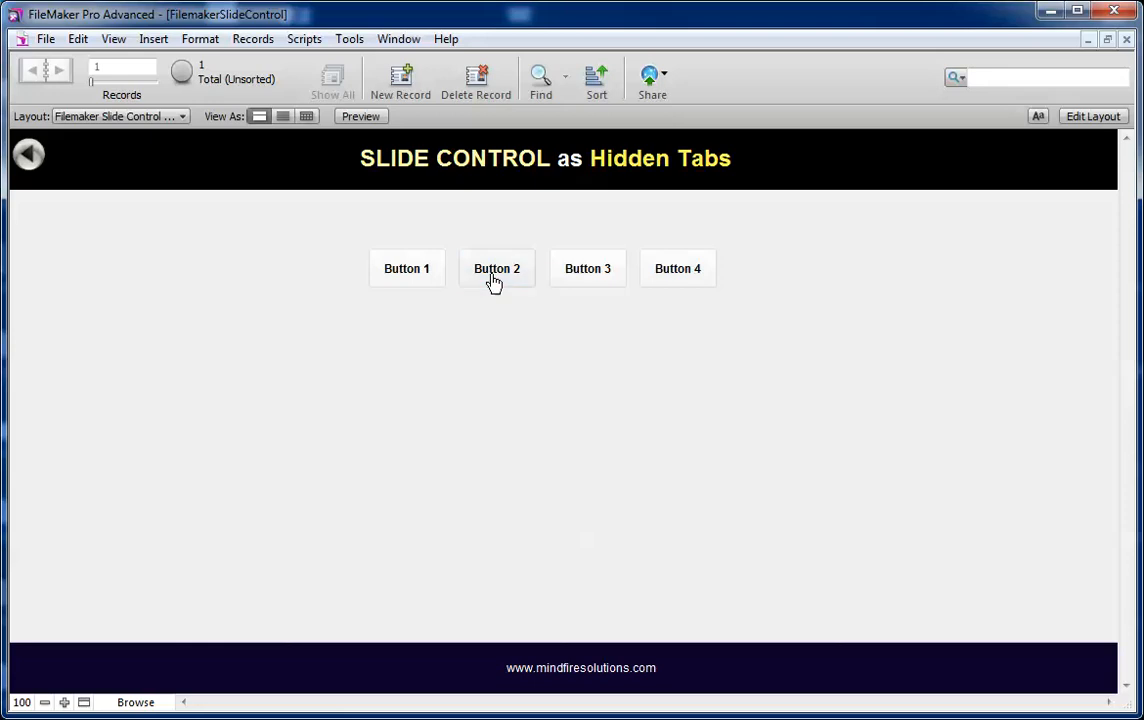
Step: Reveal the iPhone5 Black - Details, iPhone5 White and iPhone5 White - Details panels, then close
click(497, 268)
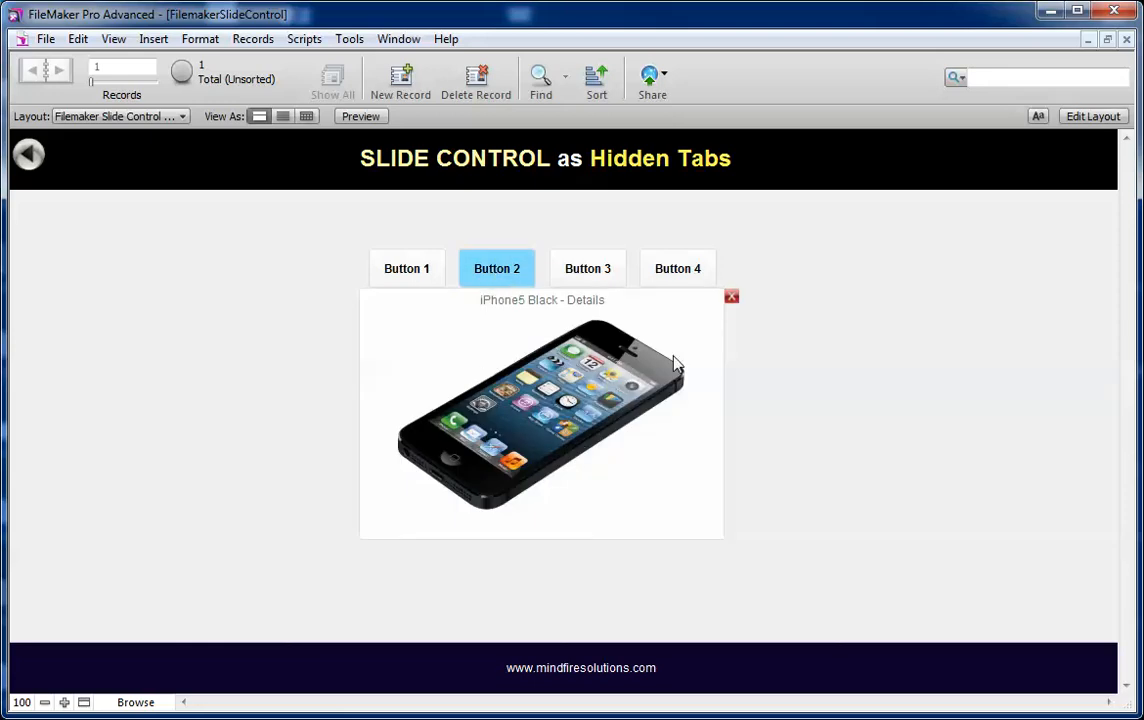
mouse_move(732, 300)
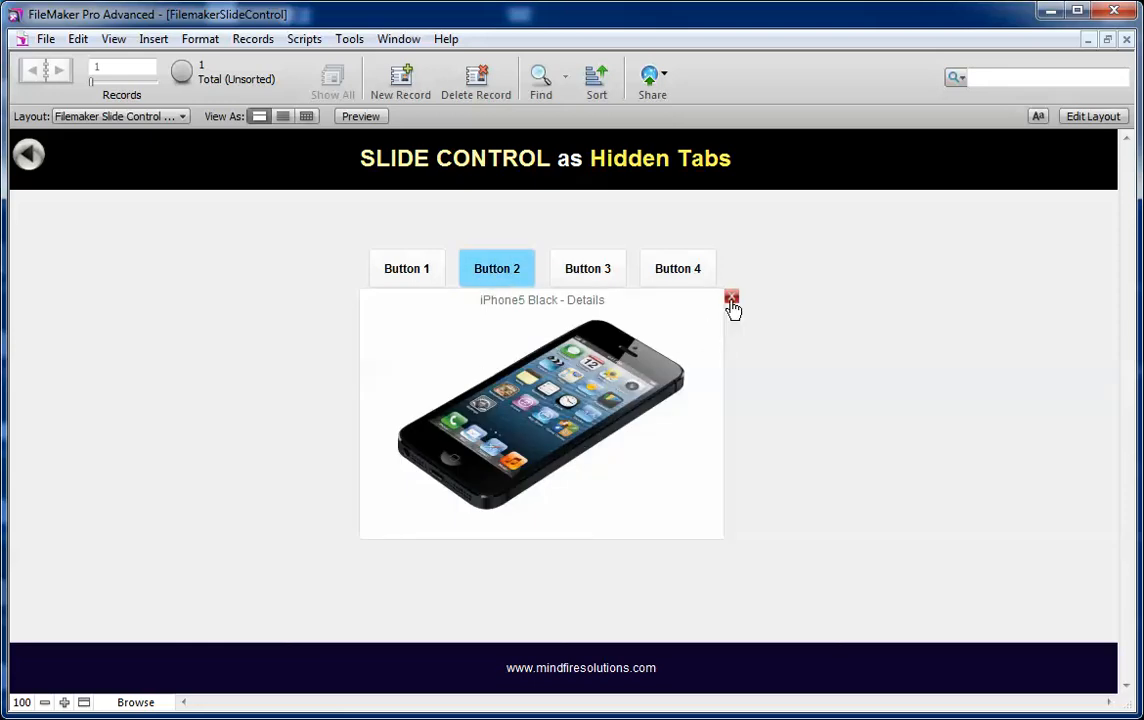
click(588, 268)
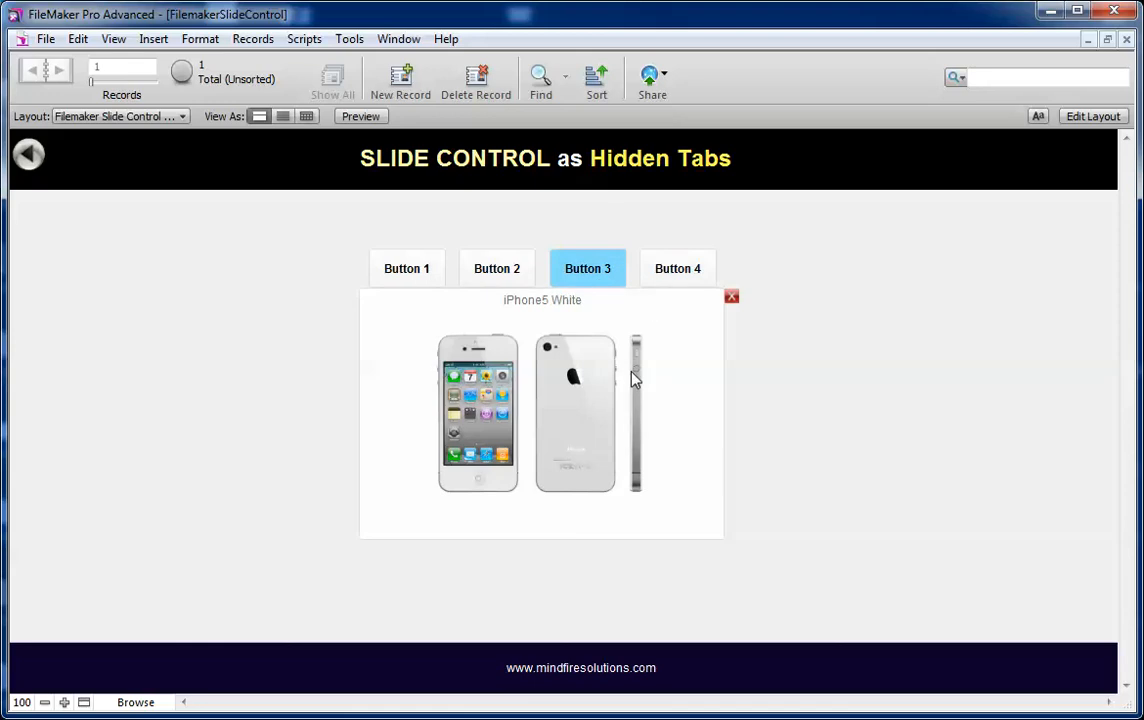
mouse_move(733, 300)
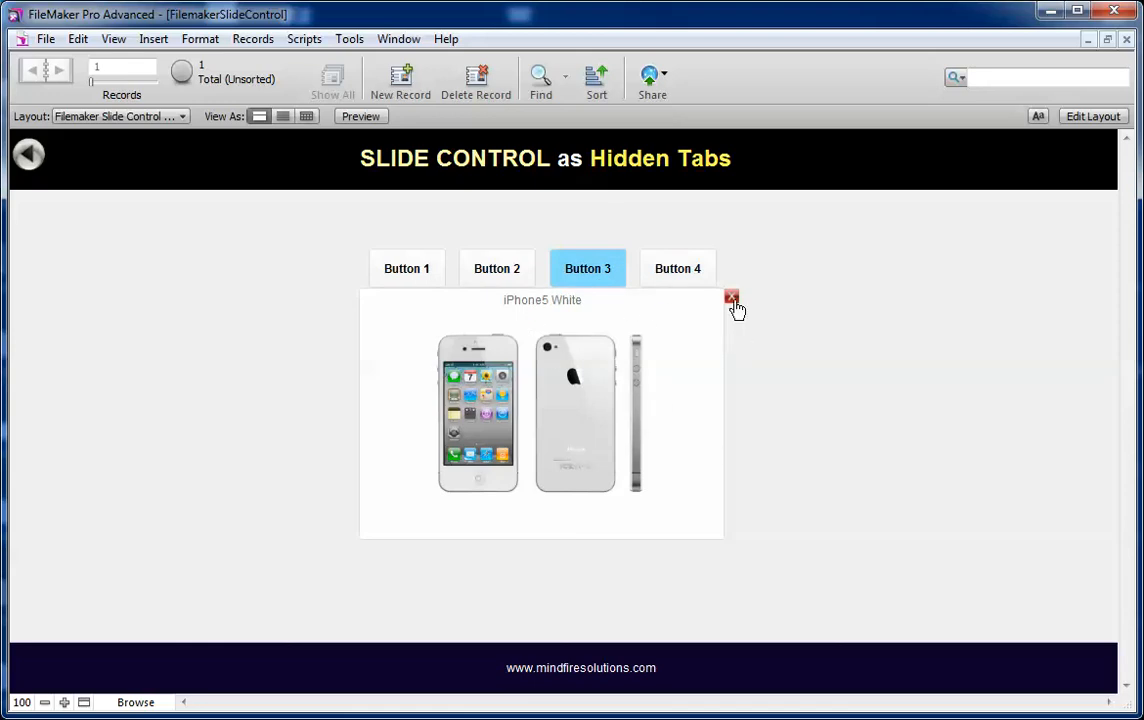
click(677, 268)
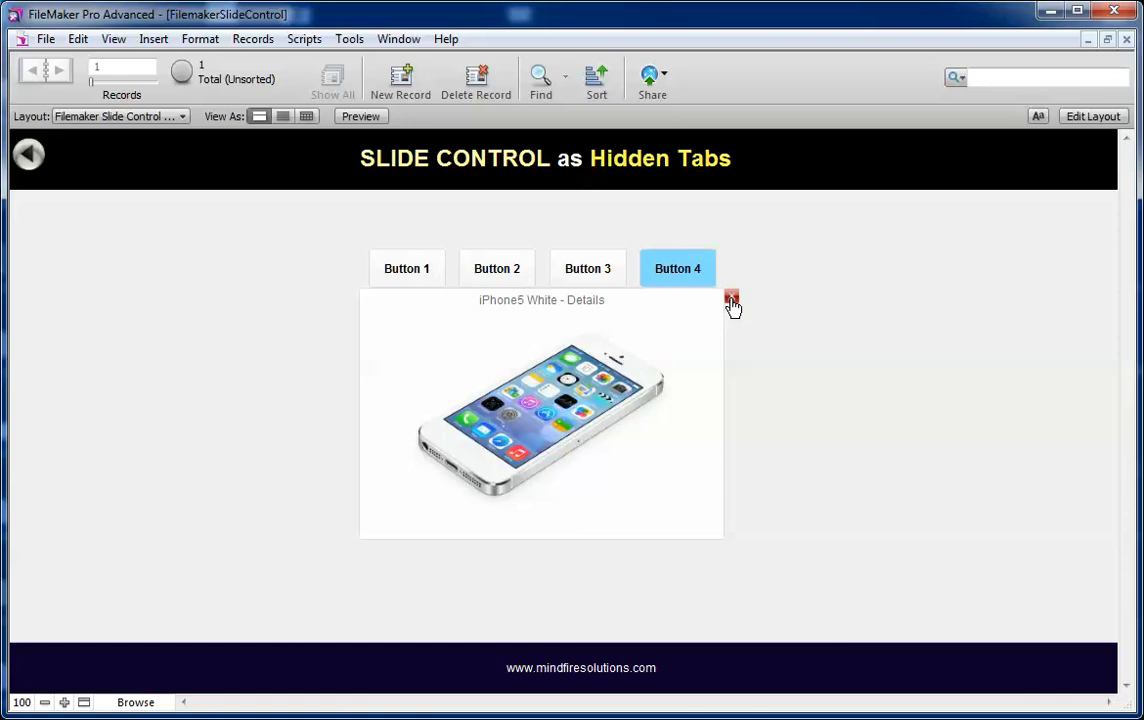
click(732, 300)
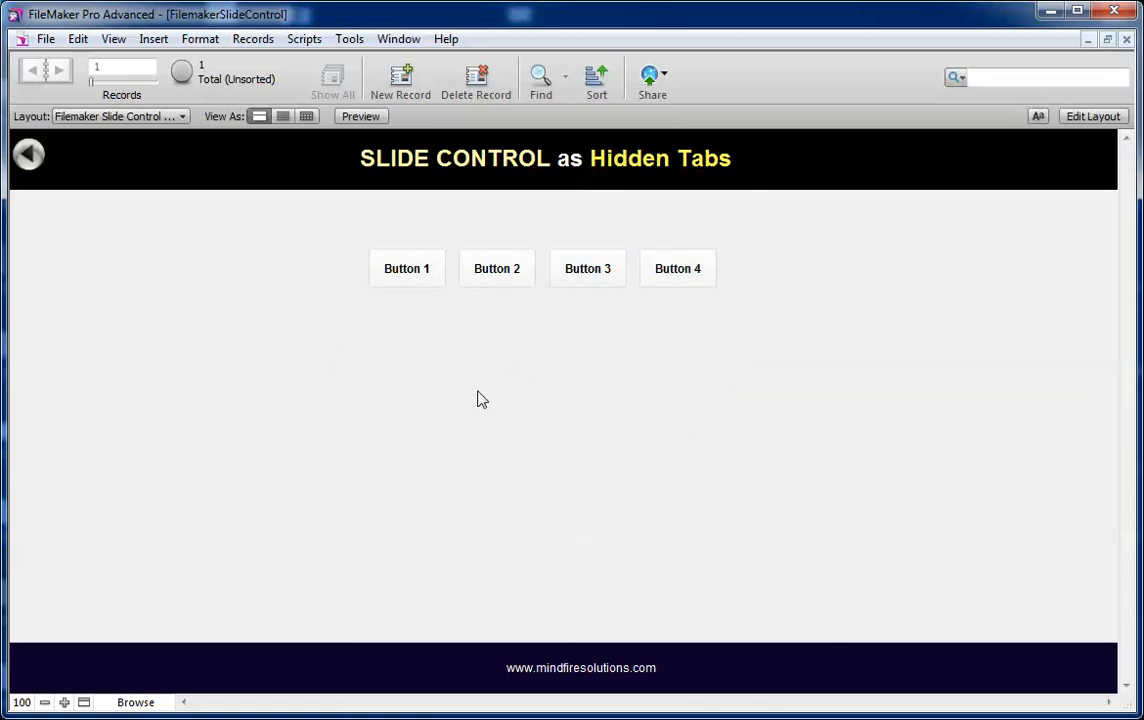
mouse_move(508, 291)
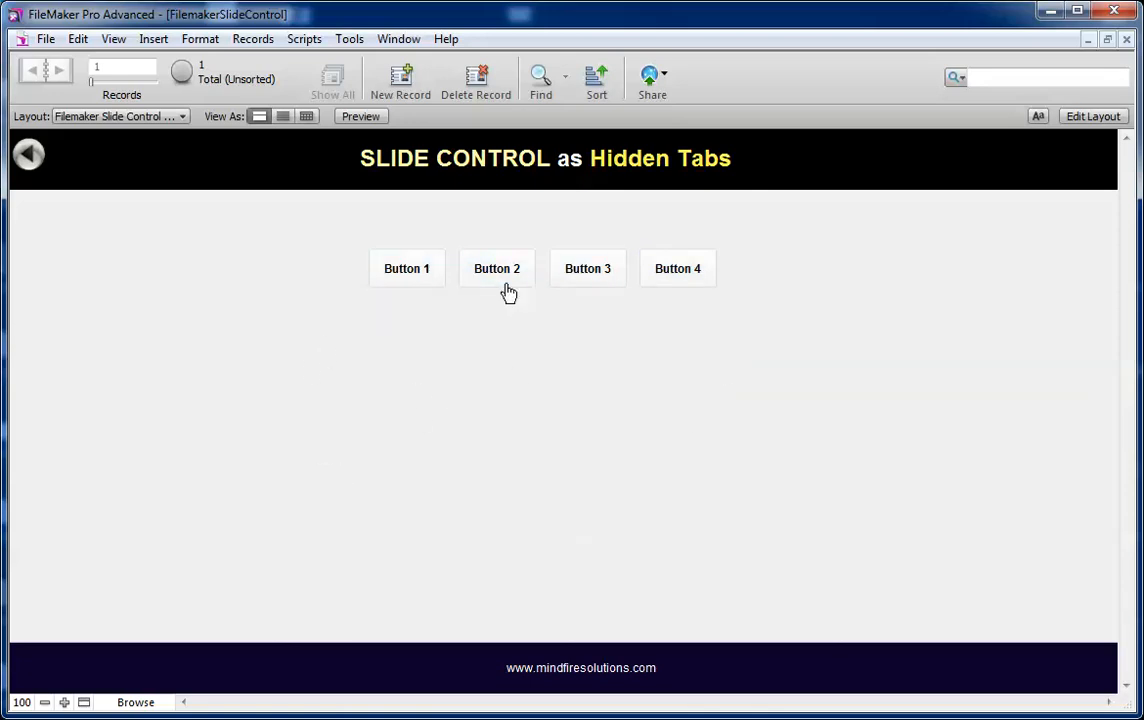
mouse_move(464, 469)
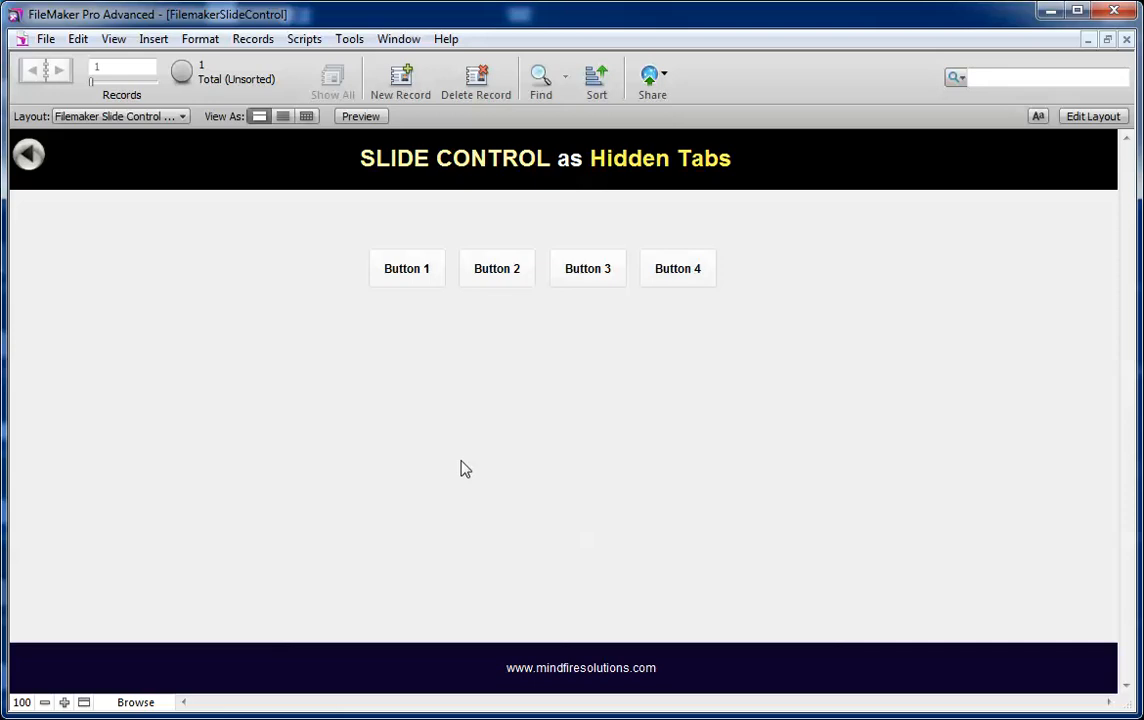
Step: Enter Layout mode and open, then close, the hidden slide control's setup
click(1092, 116)
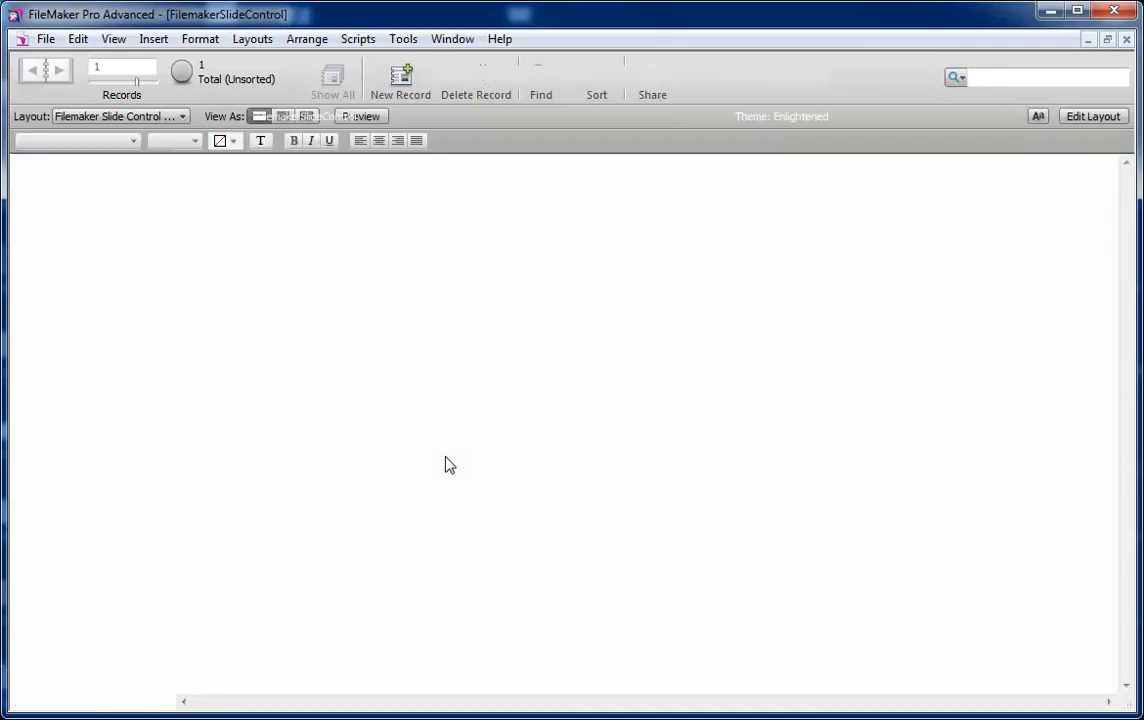
click(1092, 116)
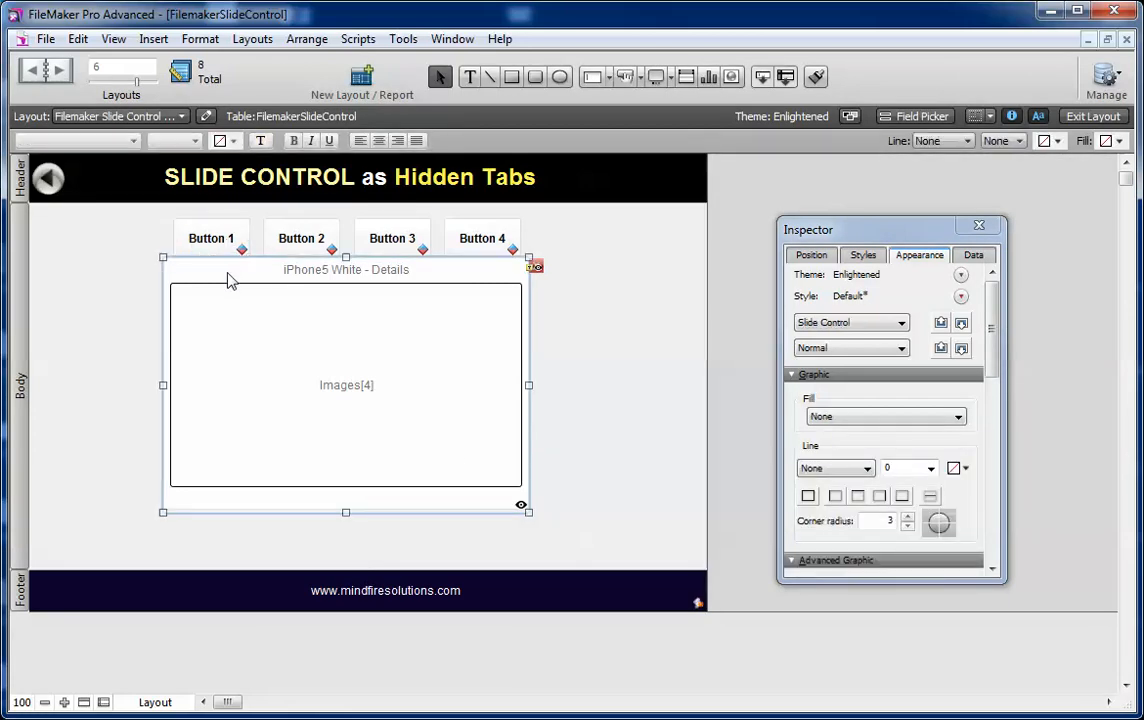
mouse_move(465, 400)
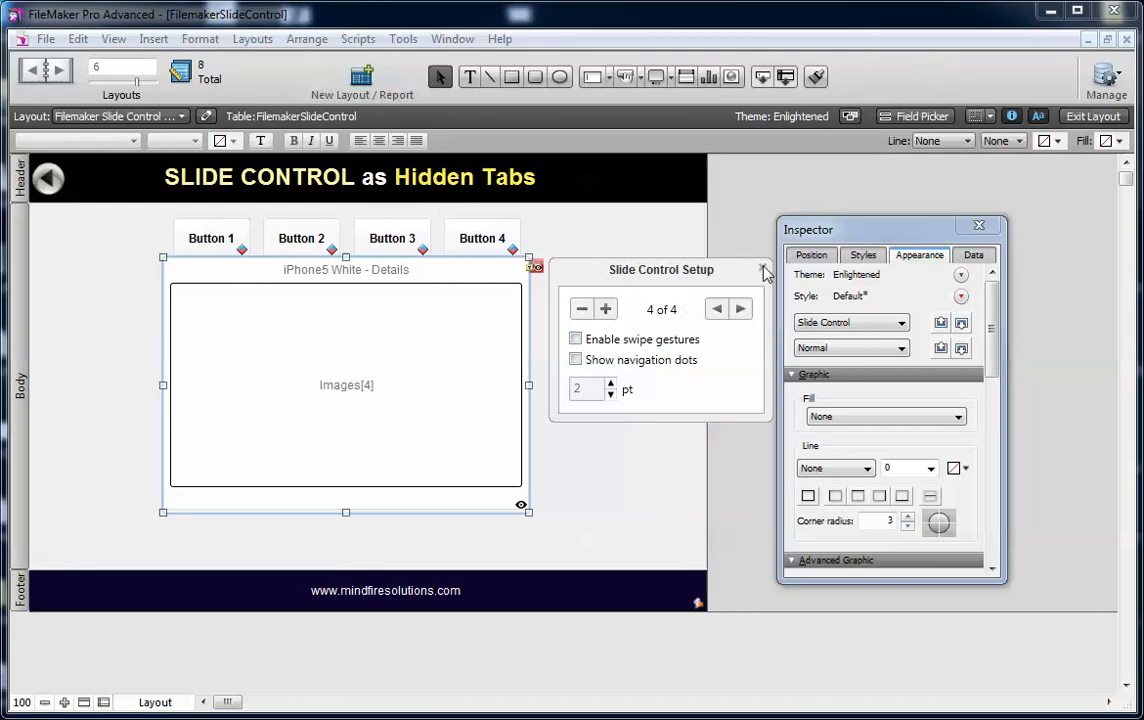
click(765, 270)
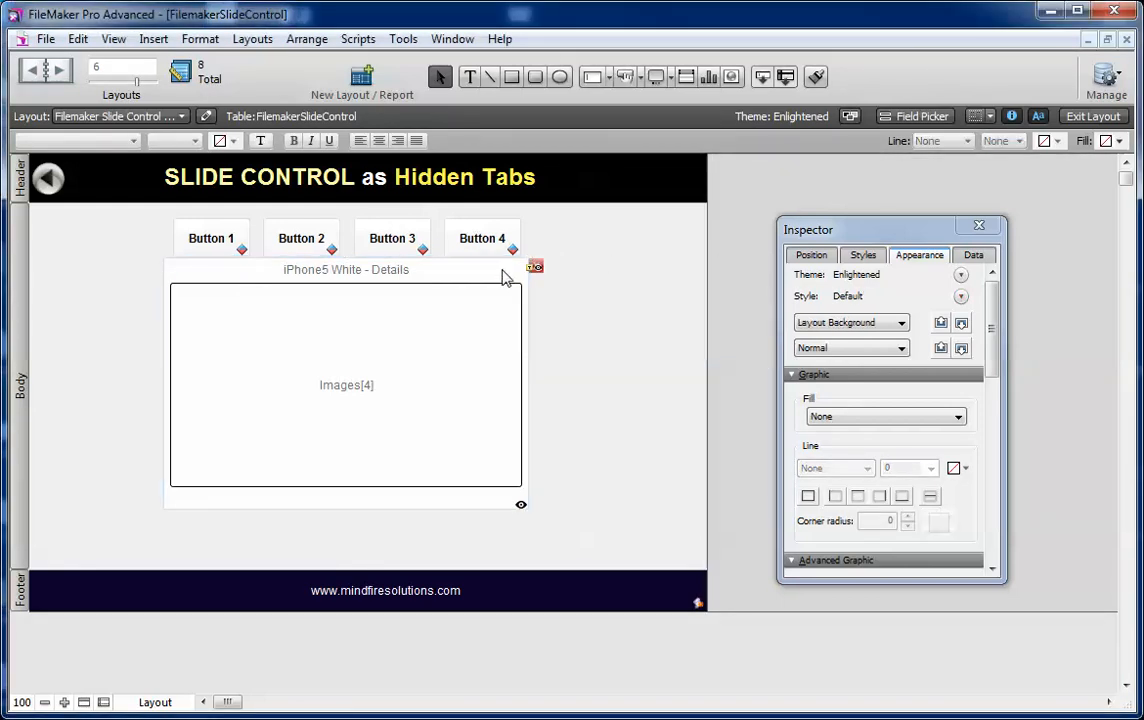
Step: Review the slide control's hide condition IsEmpty($$ShowSlide) in Inspector Data, then save the layout
click(345, 385)
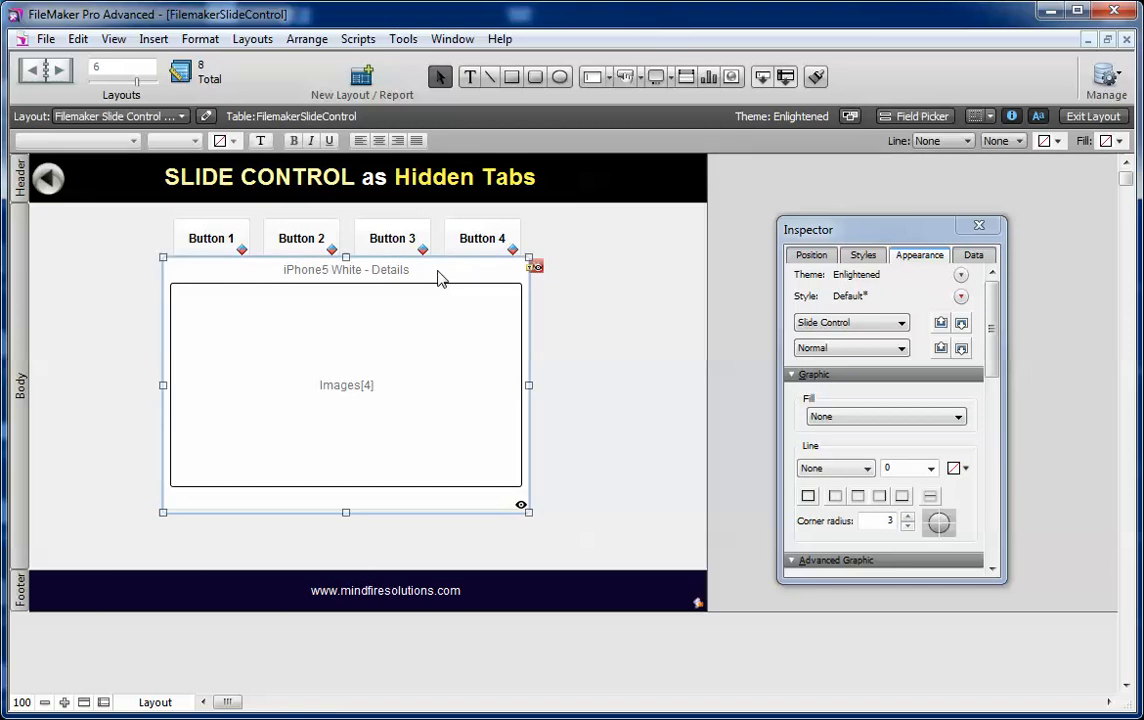
mouse_move(602, 365)
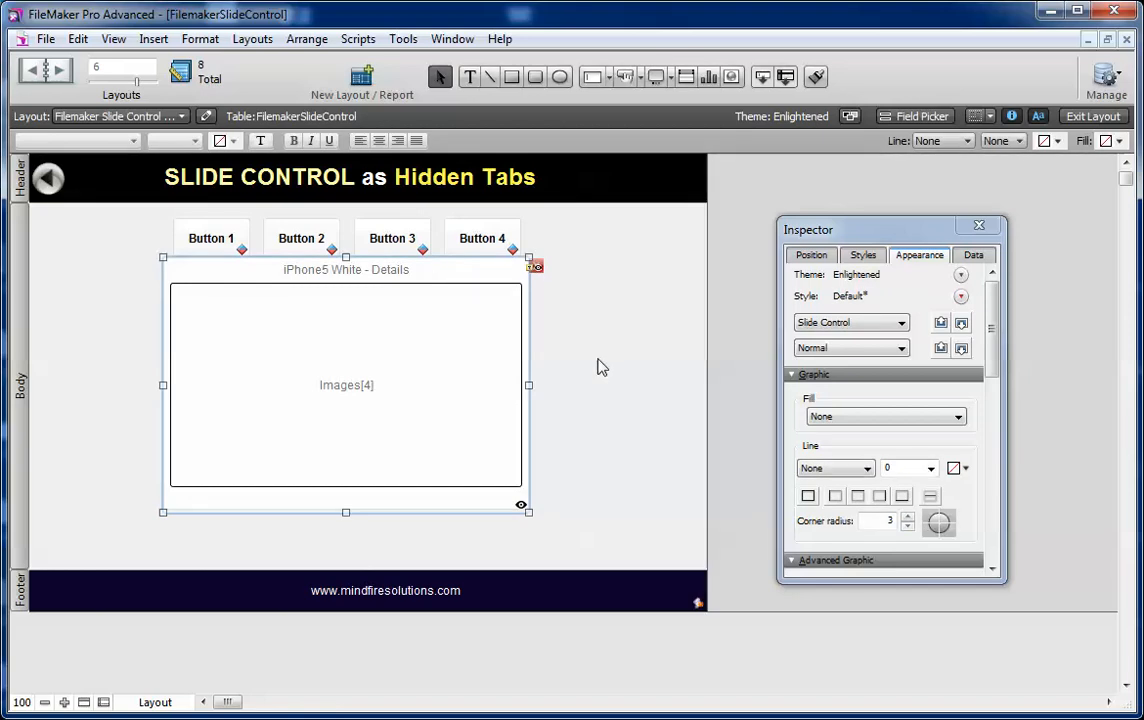
click(973, 255)
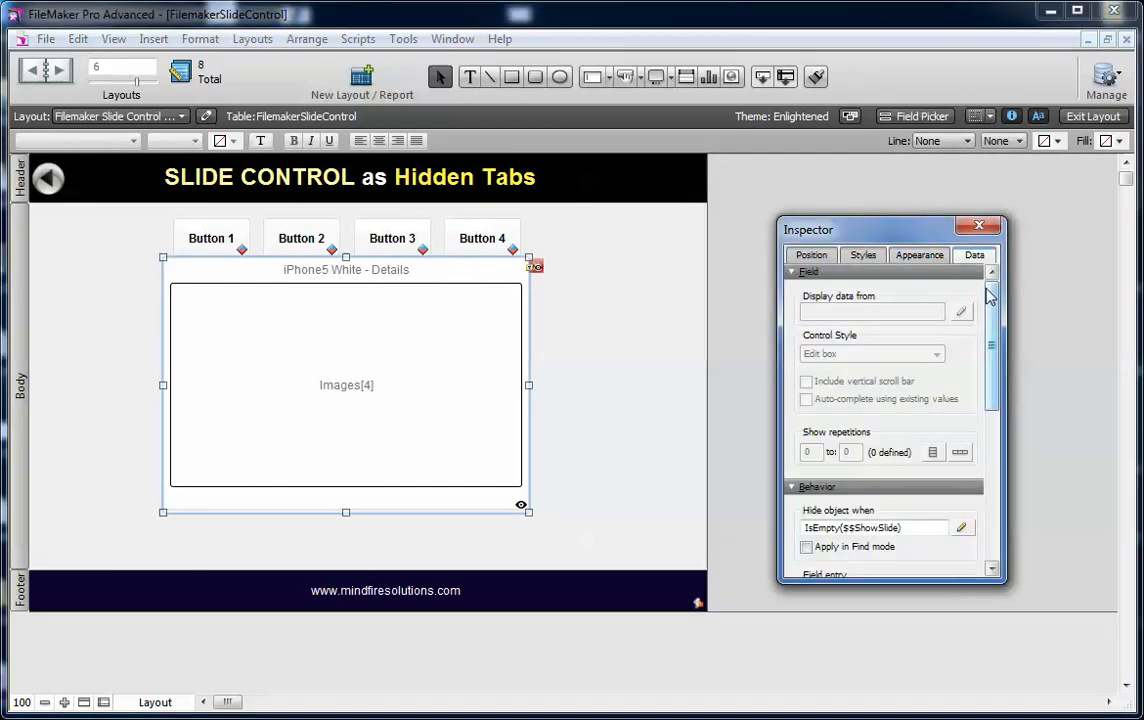
scroll(down, 3)
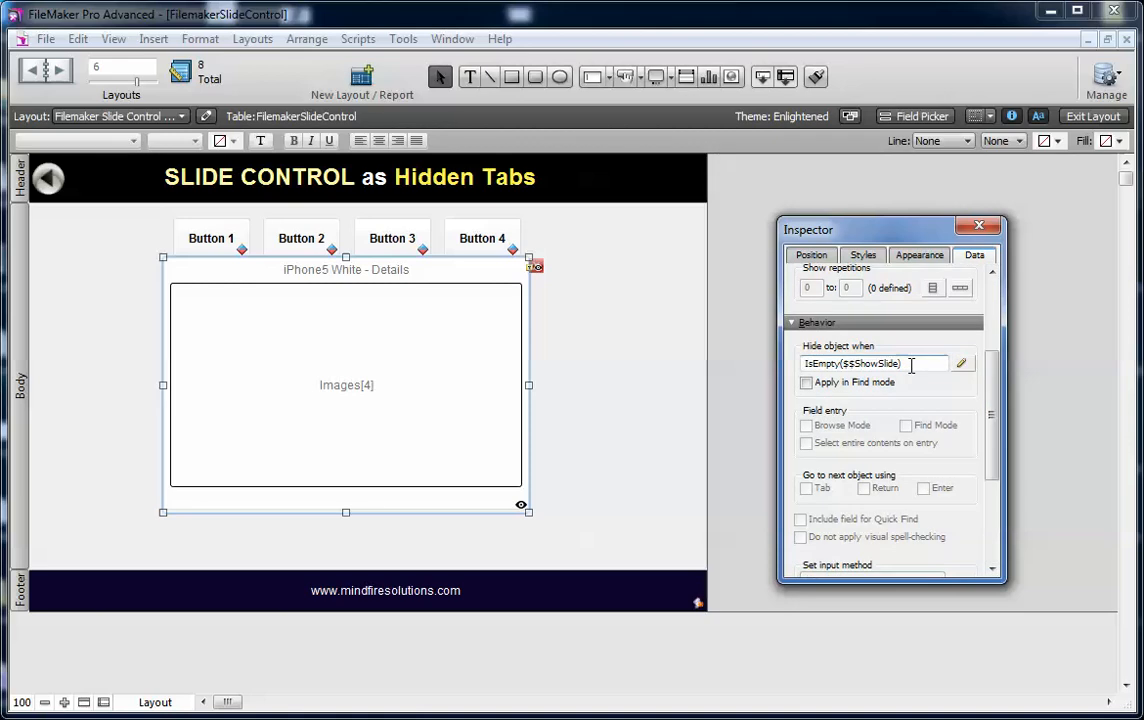
triple_click(850, 363)
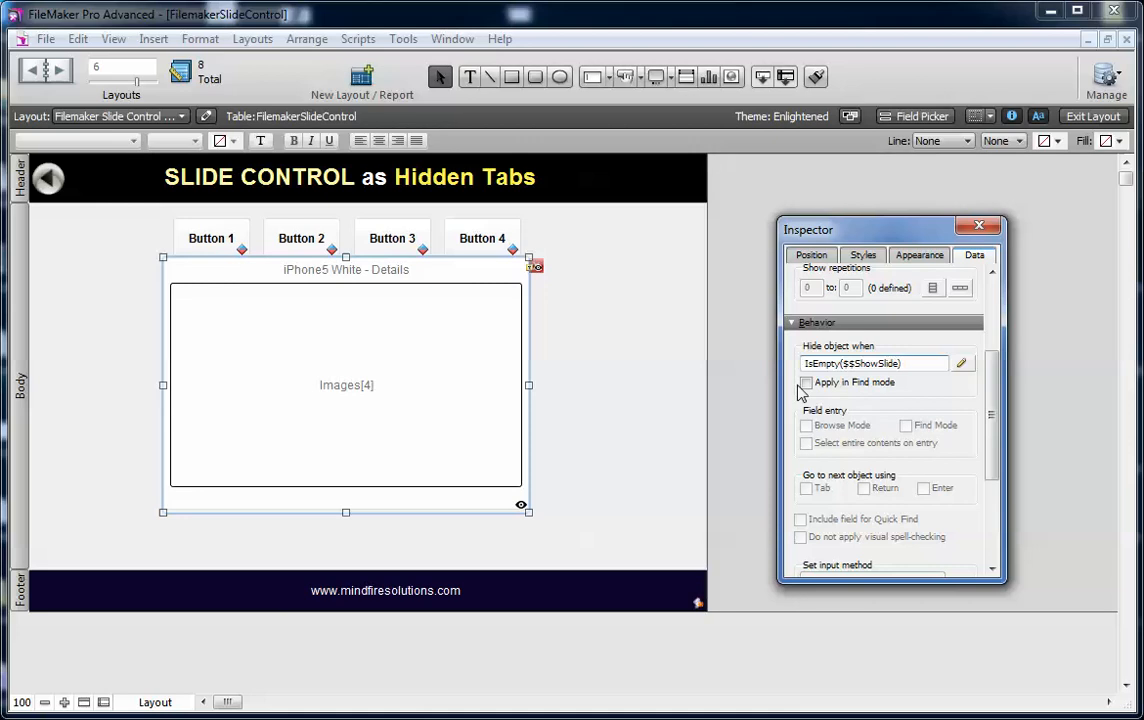
click(875, 363)
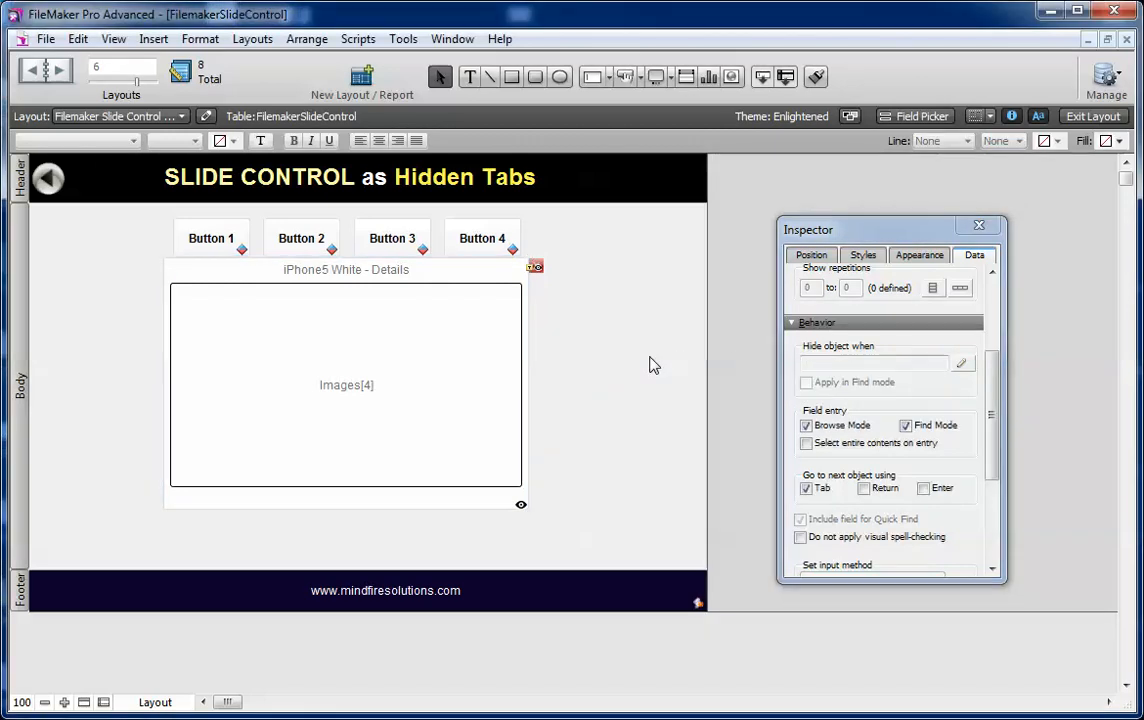
click(346, 385)
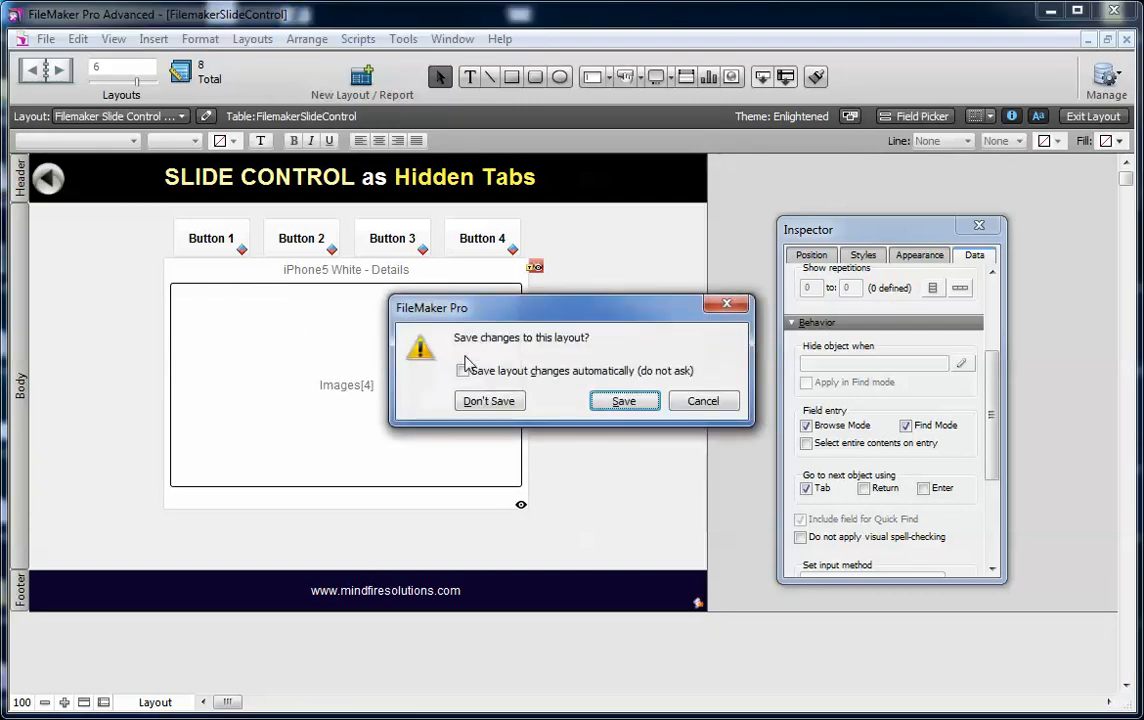
click(489, 400)
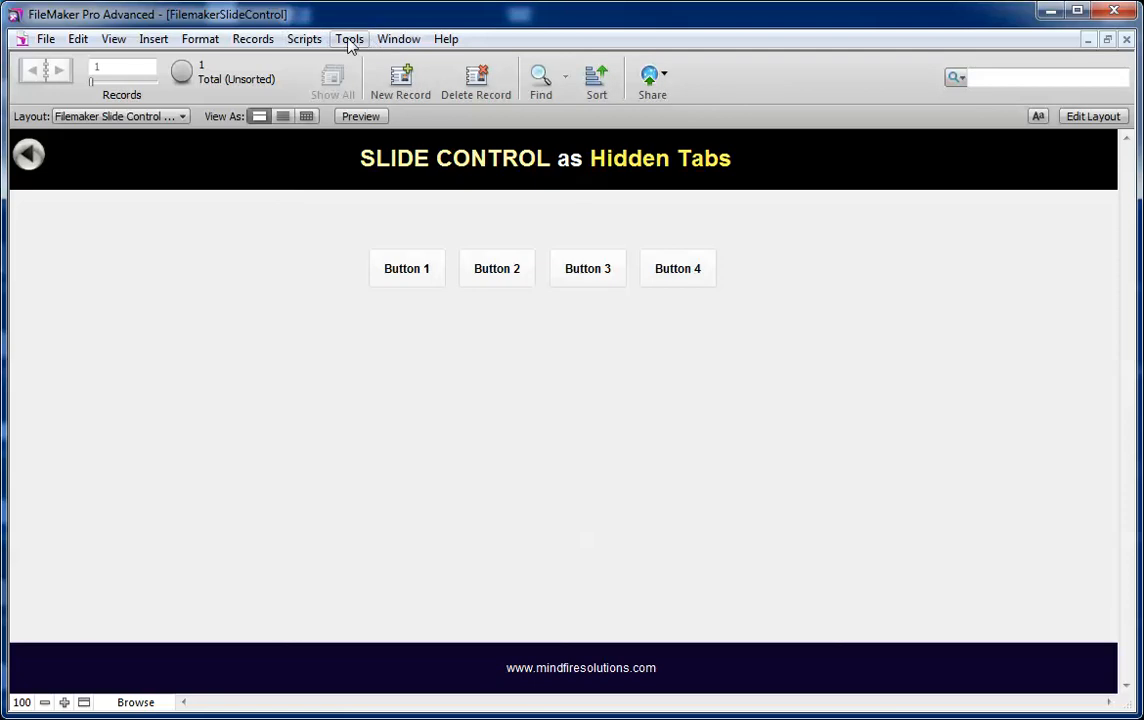
Step: Turn on the Script Debugger, run Button 1, and step into its Open Slider script
click(349, 38)
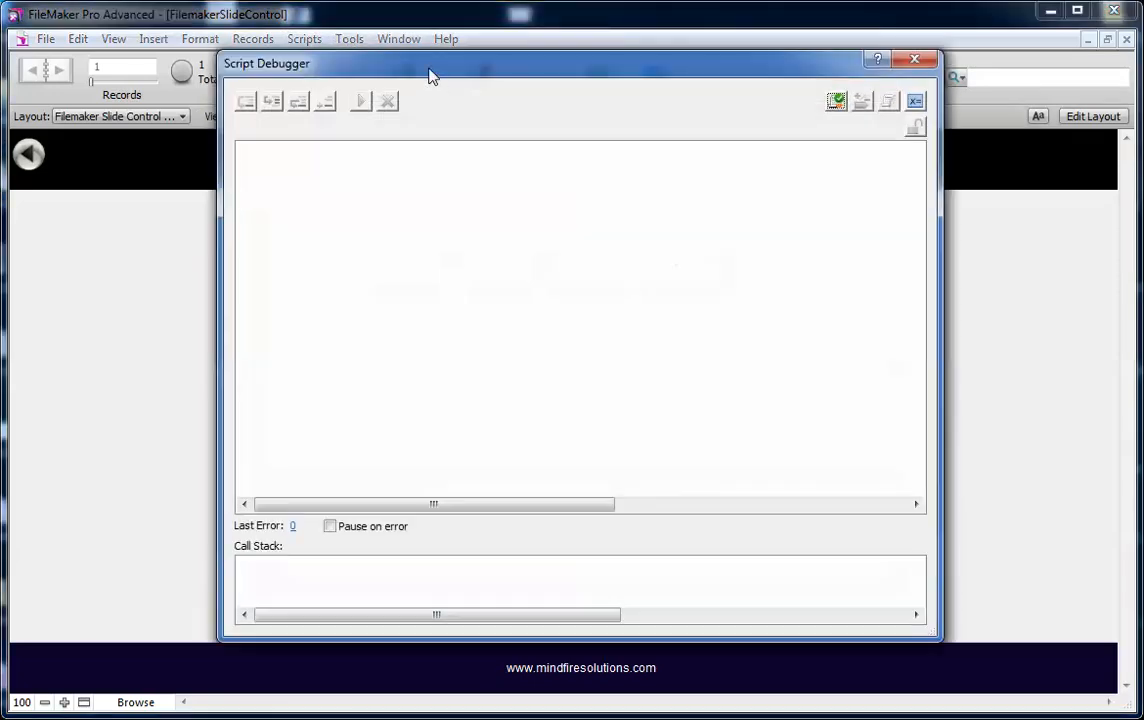
drag(430, 63, 750, 25)
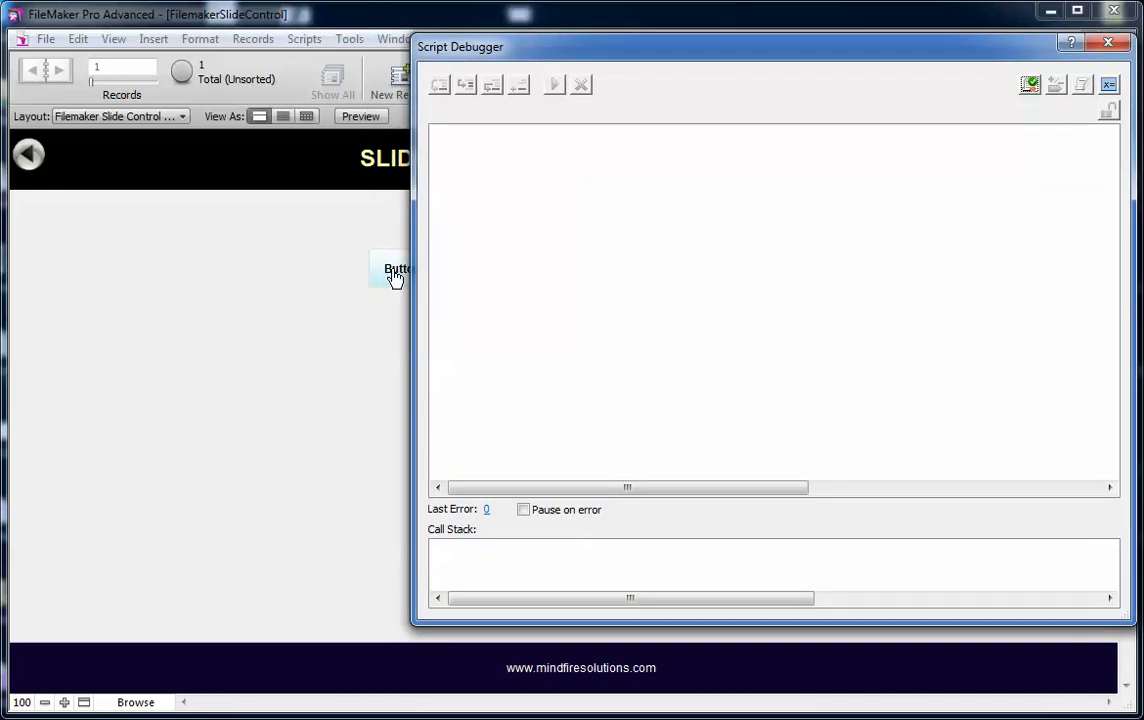
click(395, 268)
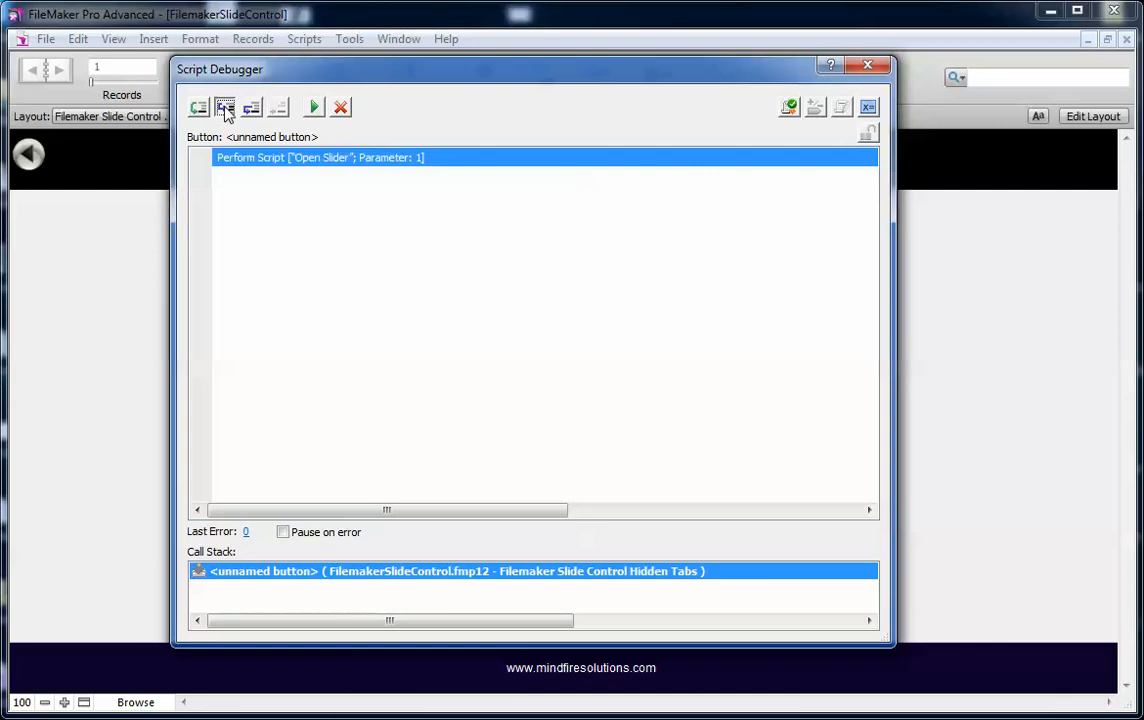
click(225, 107)
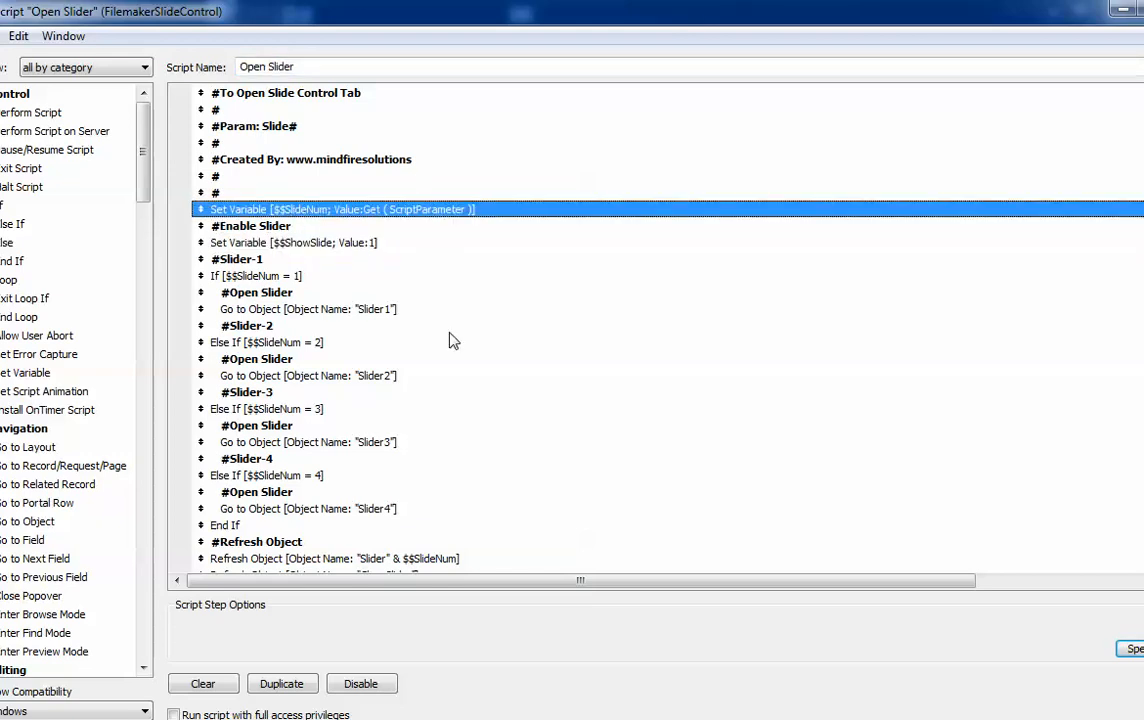
mouse_move(291, 246)
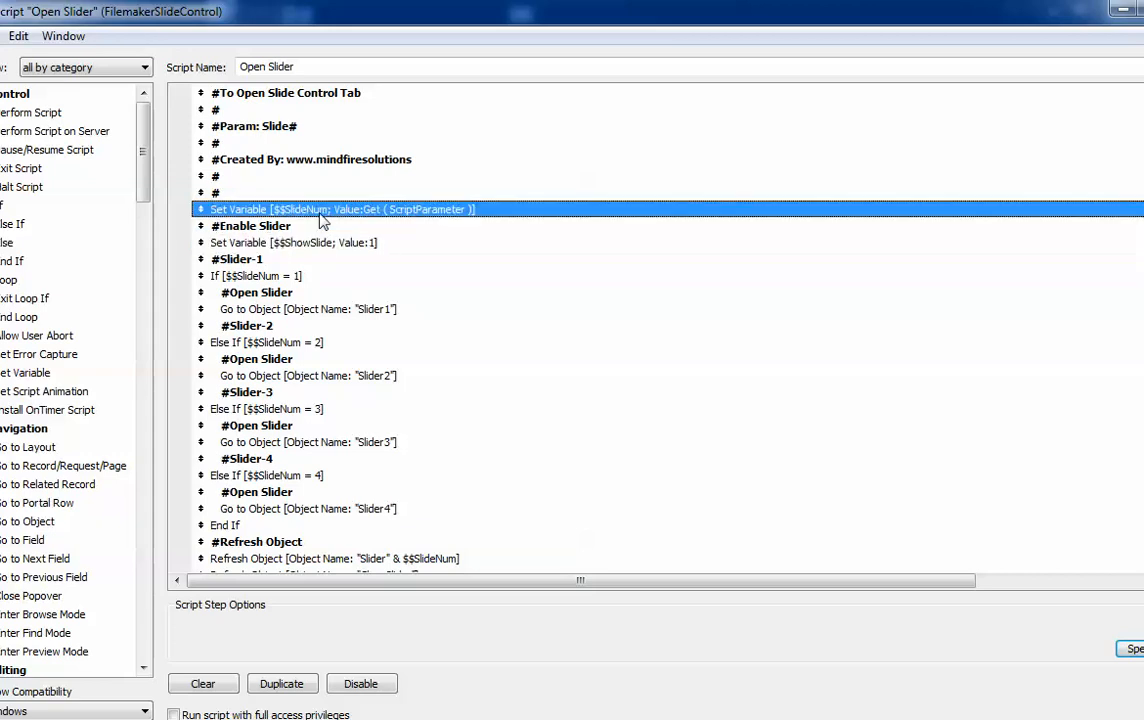
mouse_move(423, 231)
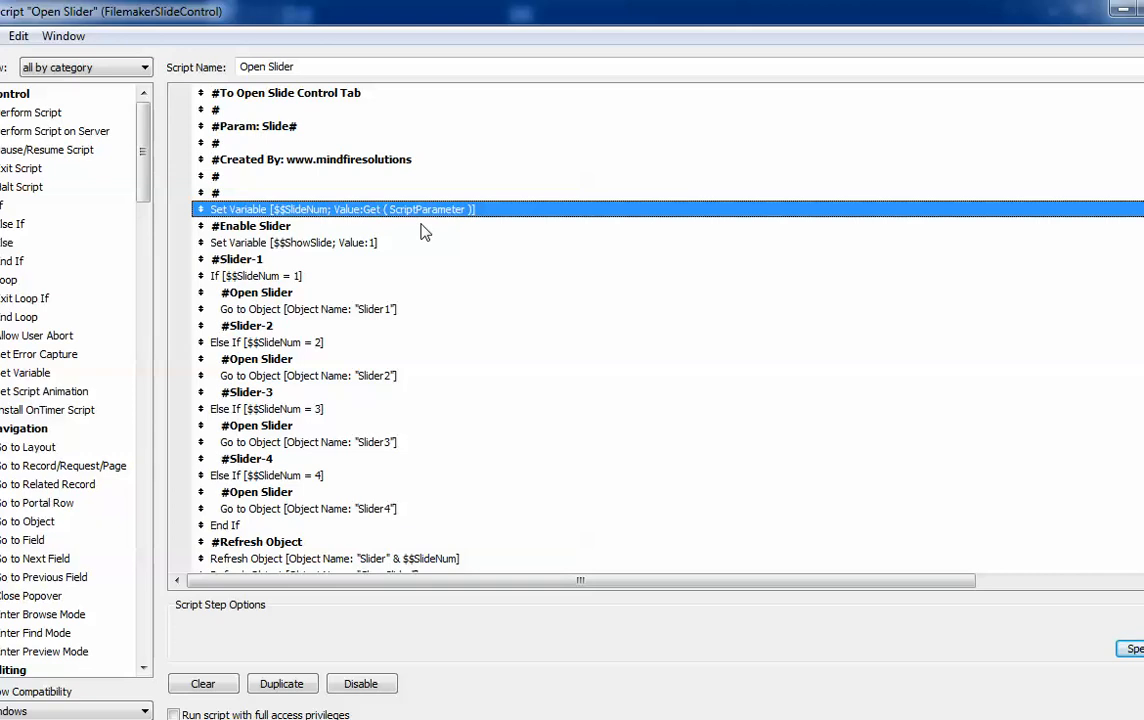
mouse_move(315, 237)
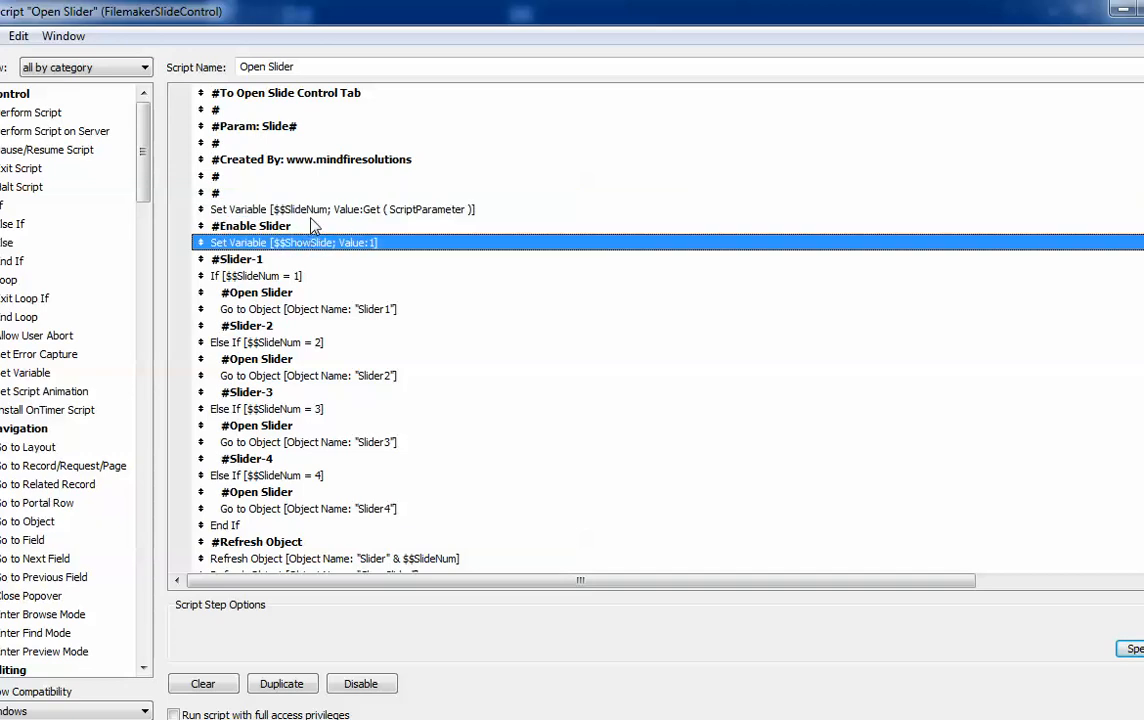
Step: Examine Open Slider's steps: $$ShowSlide set to 1, slide number test, and Go to Object Slider1, Slider2, Slider4
click(250, 225)
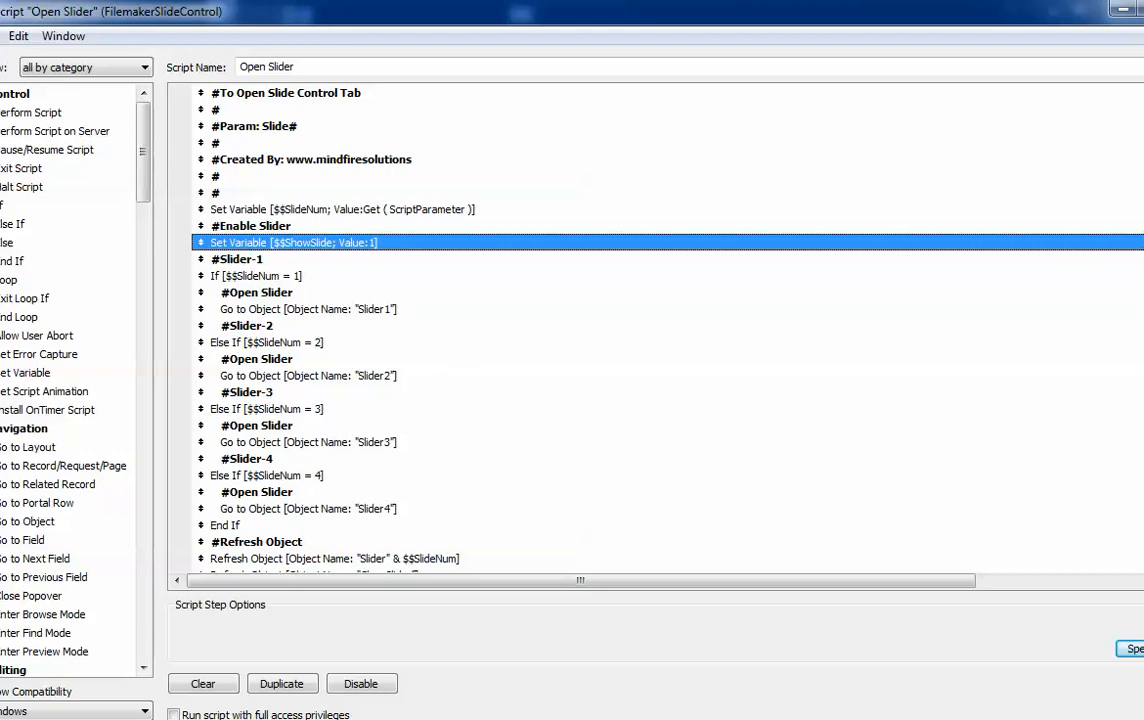
scroll(down, 3)
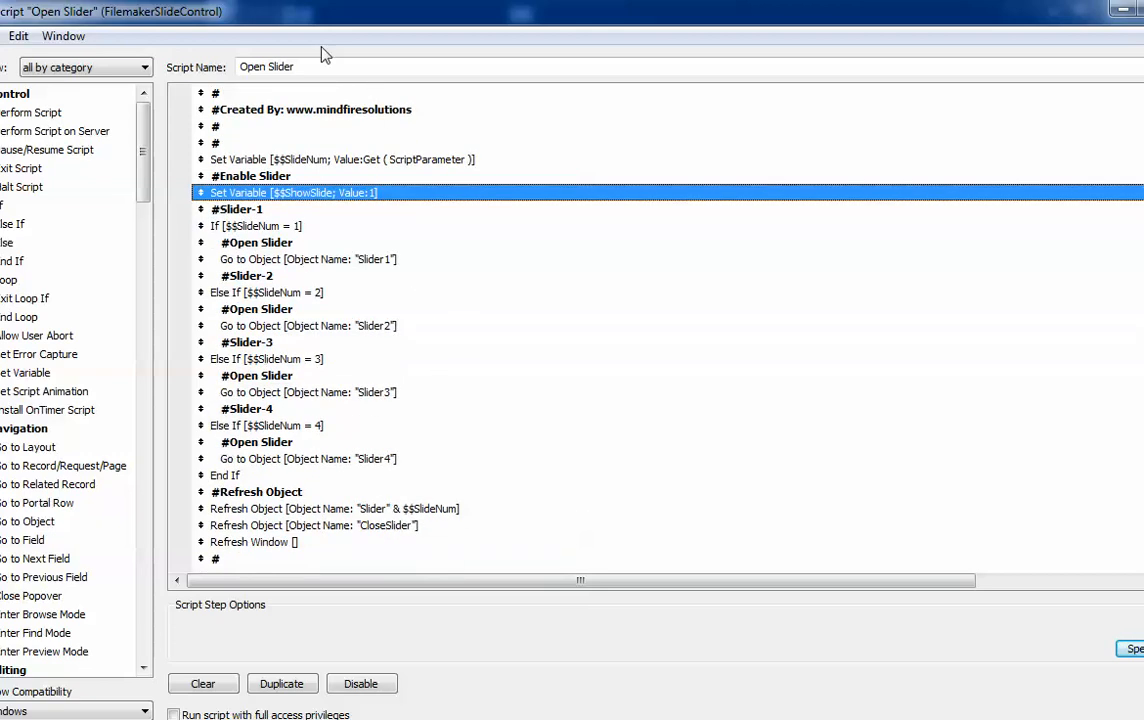
mouse_move(295, 305)
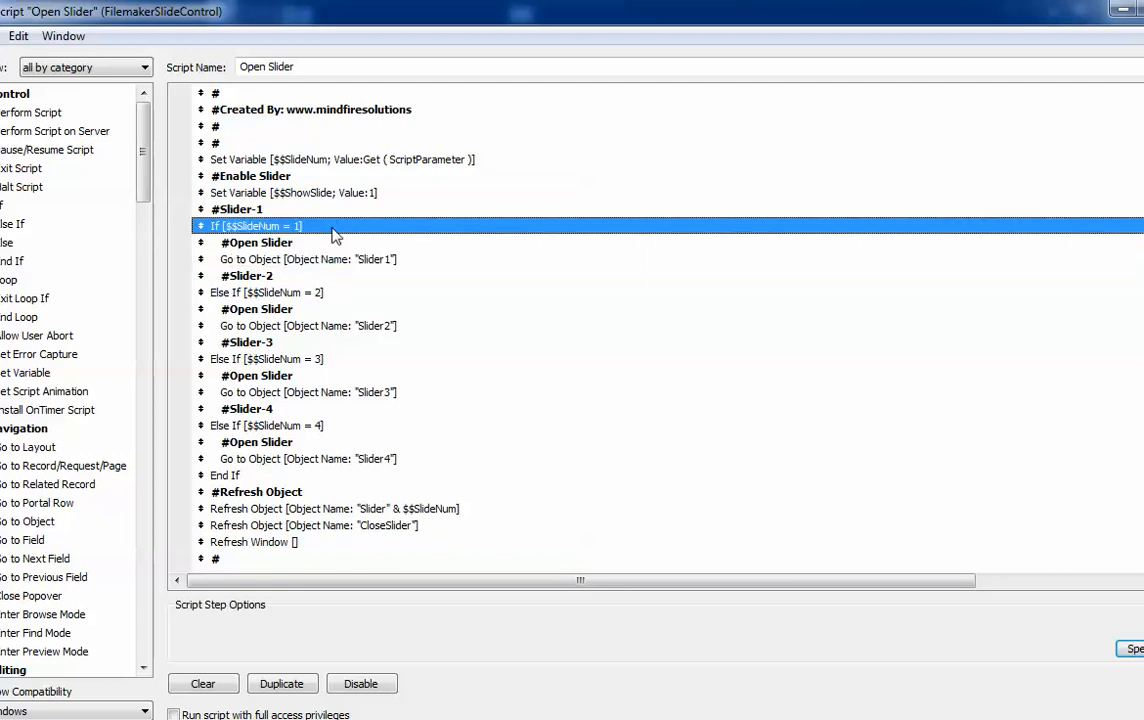
click(307, 259)
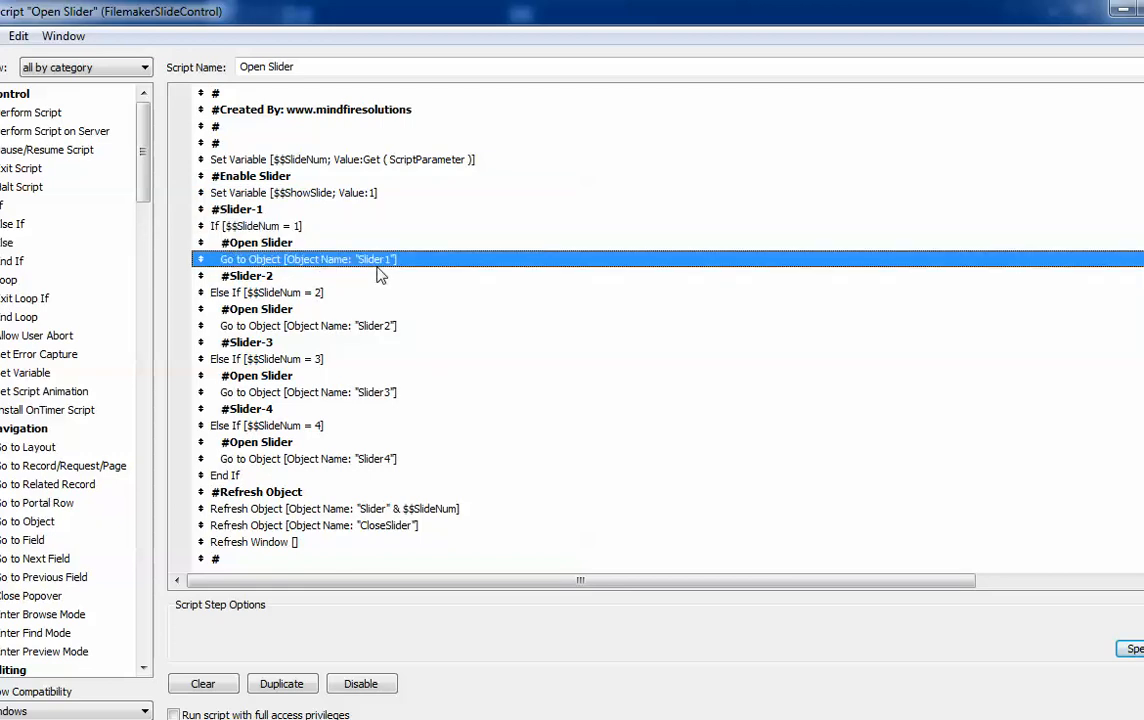
mouse_move(307, 266)
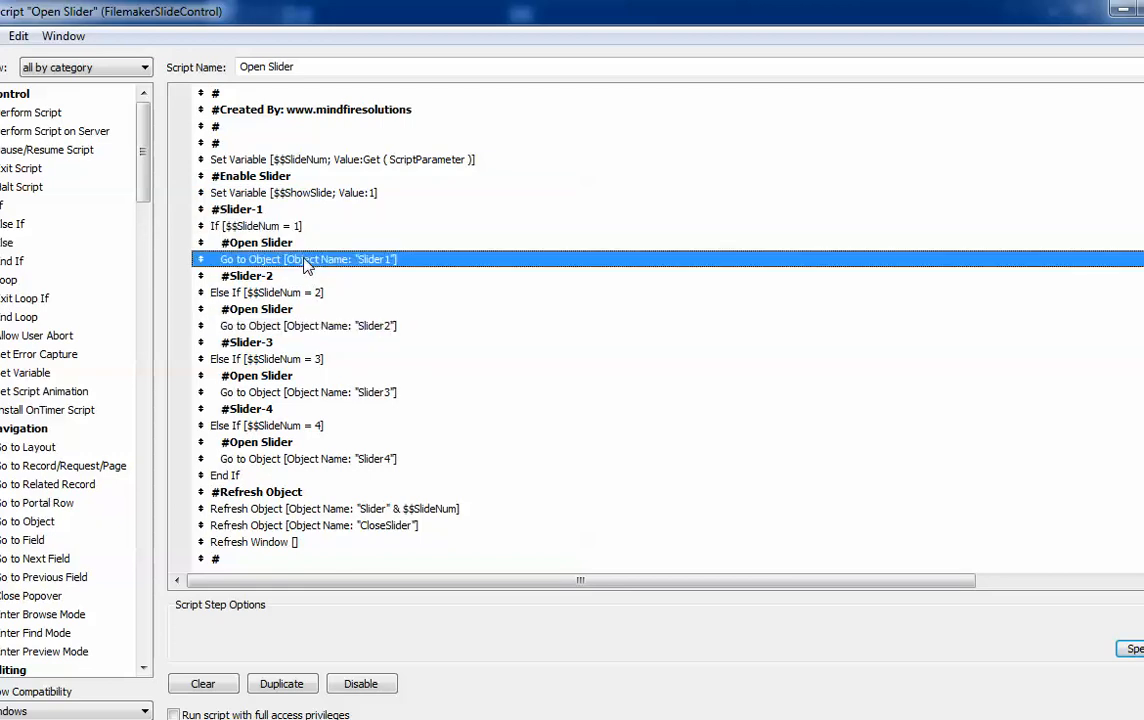
click(308, 325)
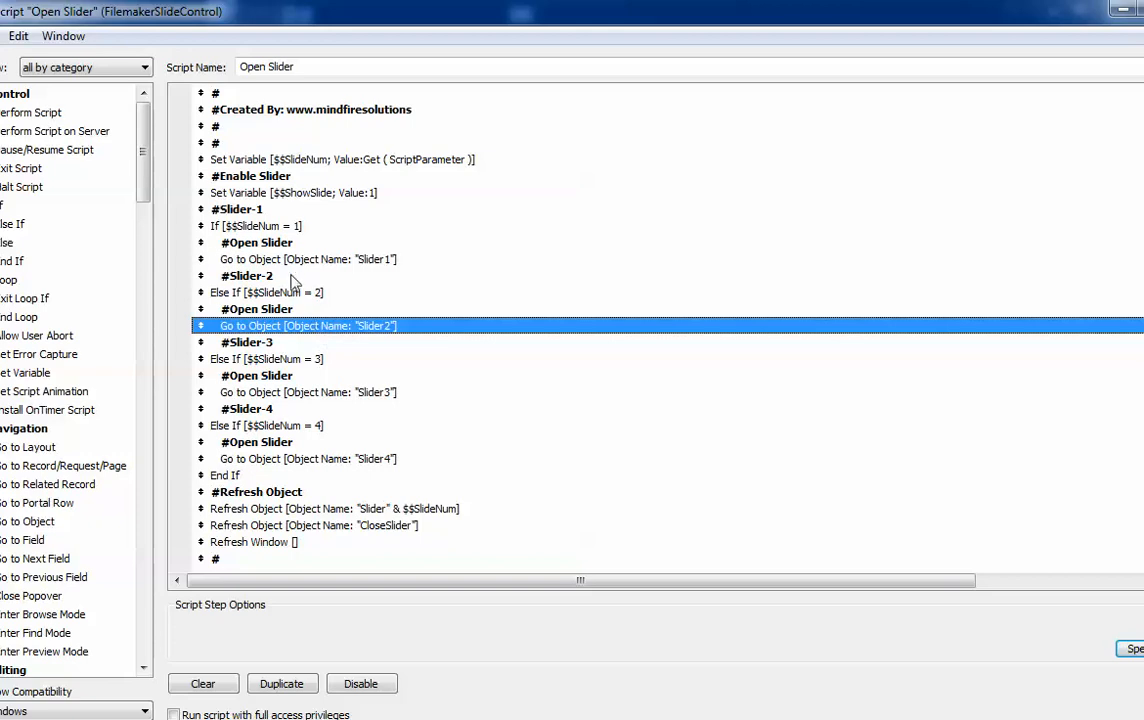
mouse_move(340, 393)
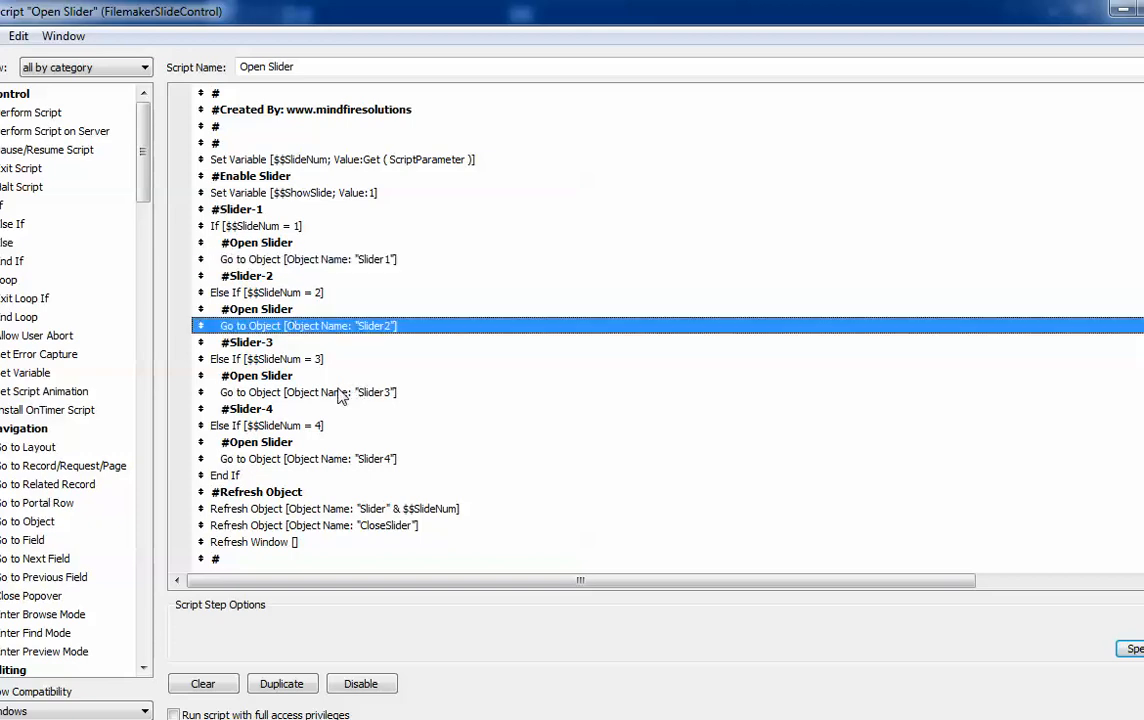
click(307, 458)
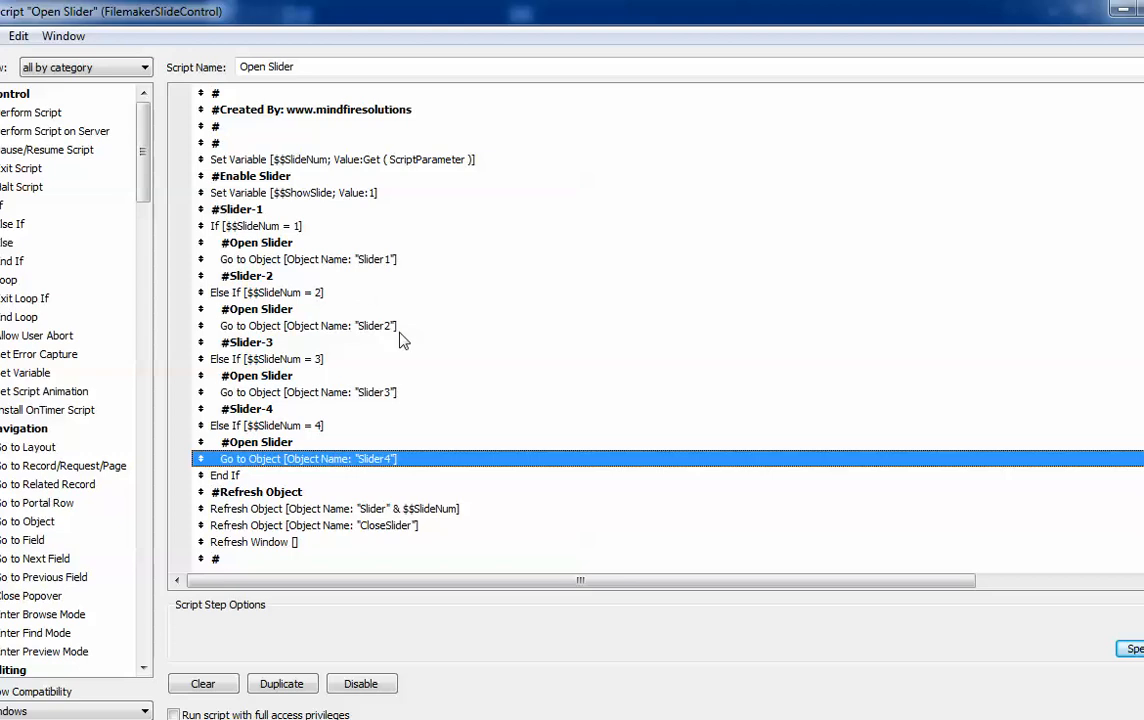
click(307, 392)
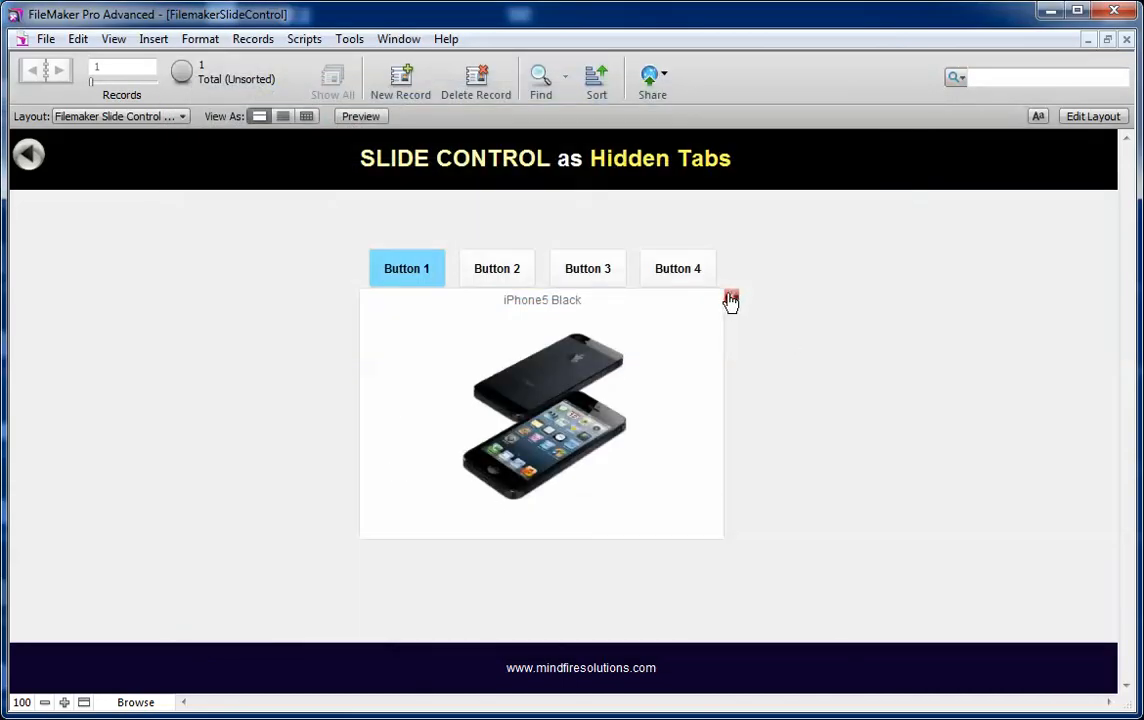
mouse_move(731, 300)
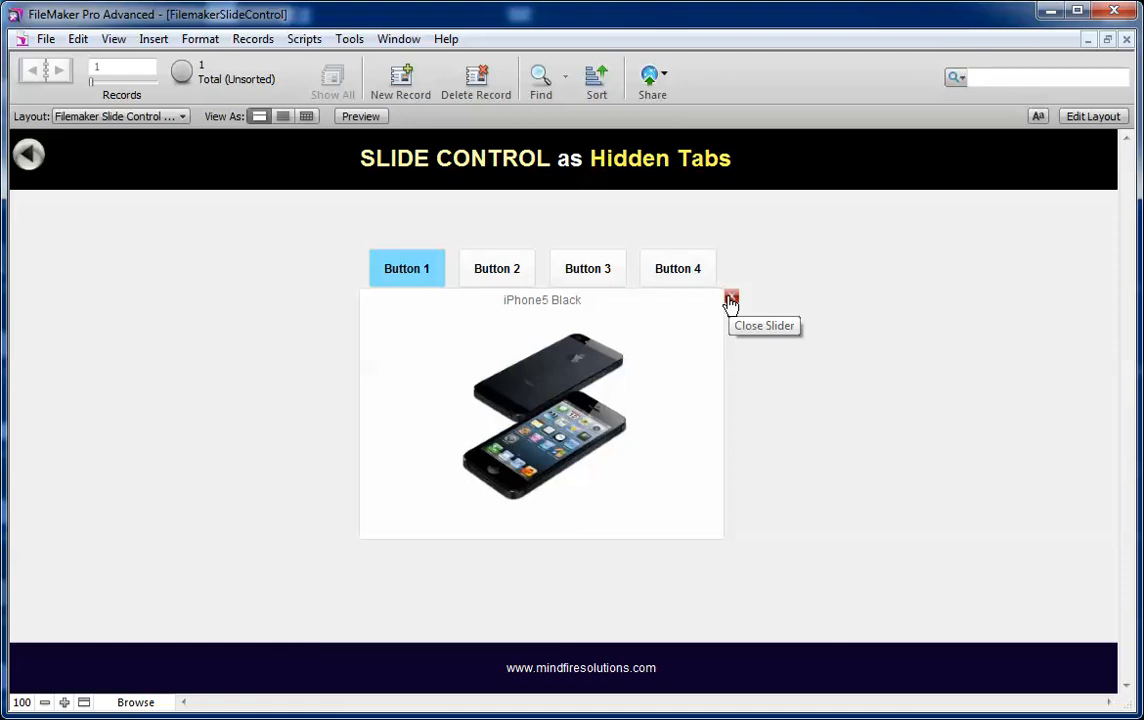
Step: Close the iPhone5 Black panel with the red Close Slider button and switch to Layout mode
click(731, 299)
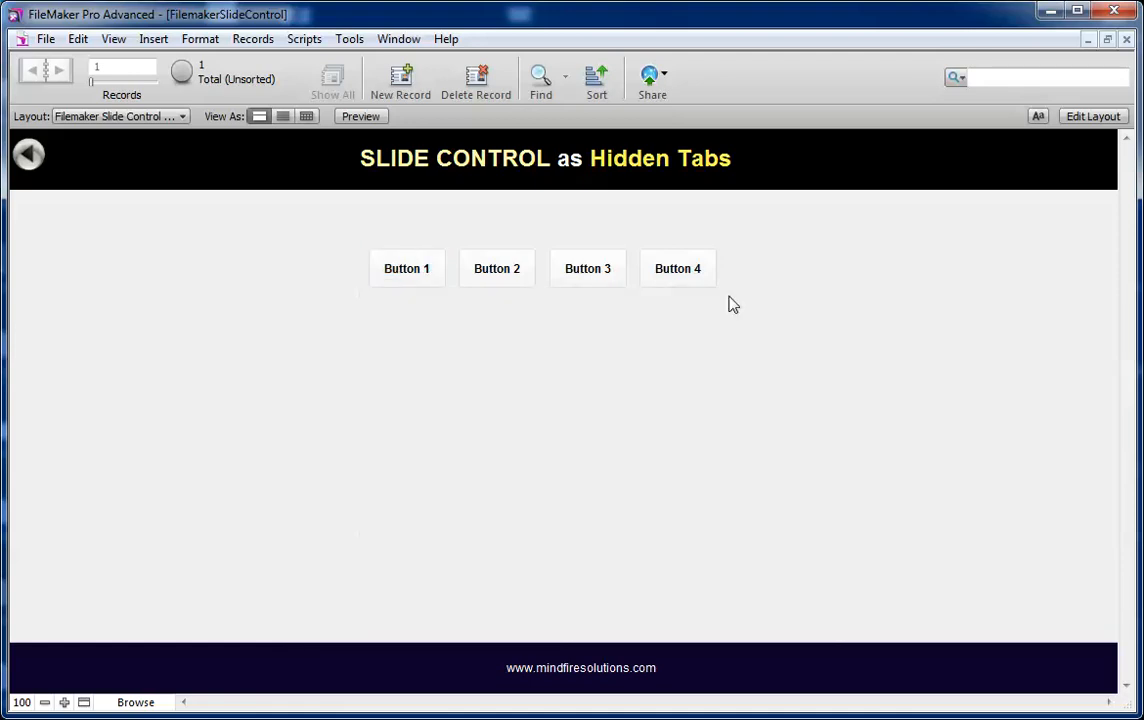
mouse_move(671, 388)
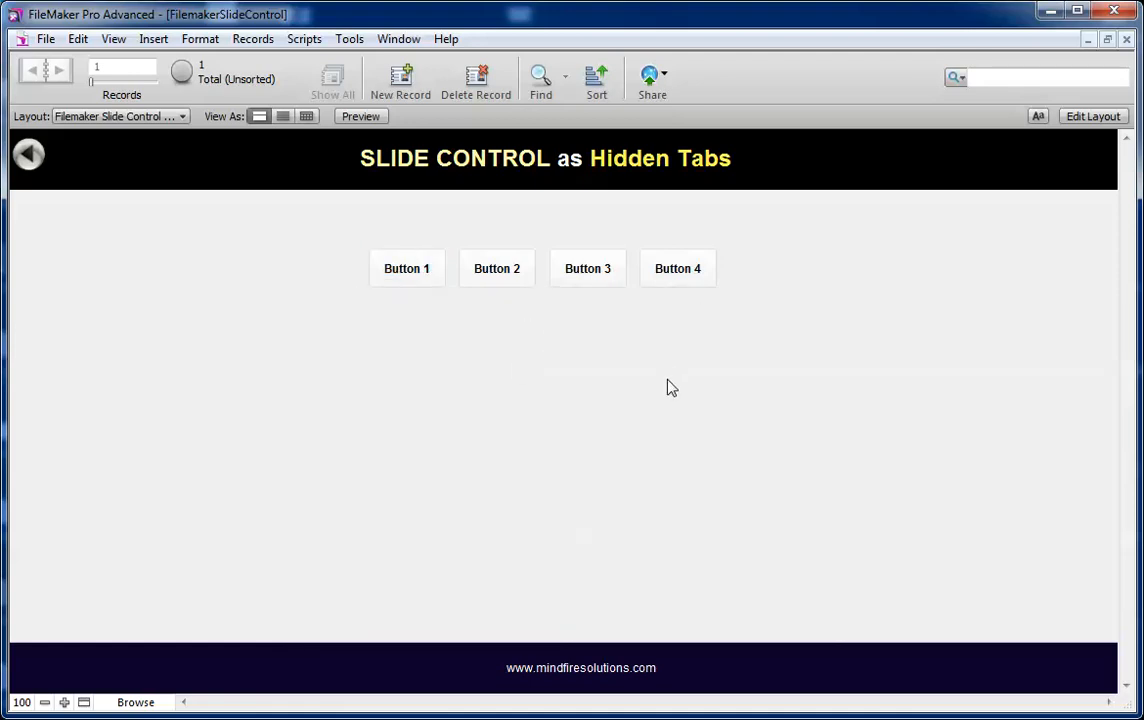
click(1093, 116)
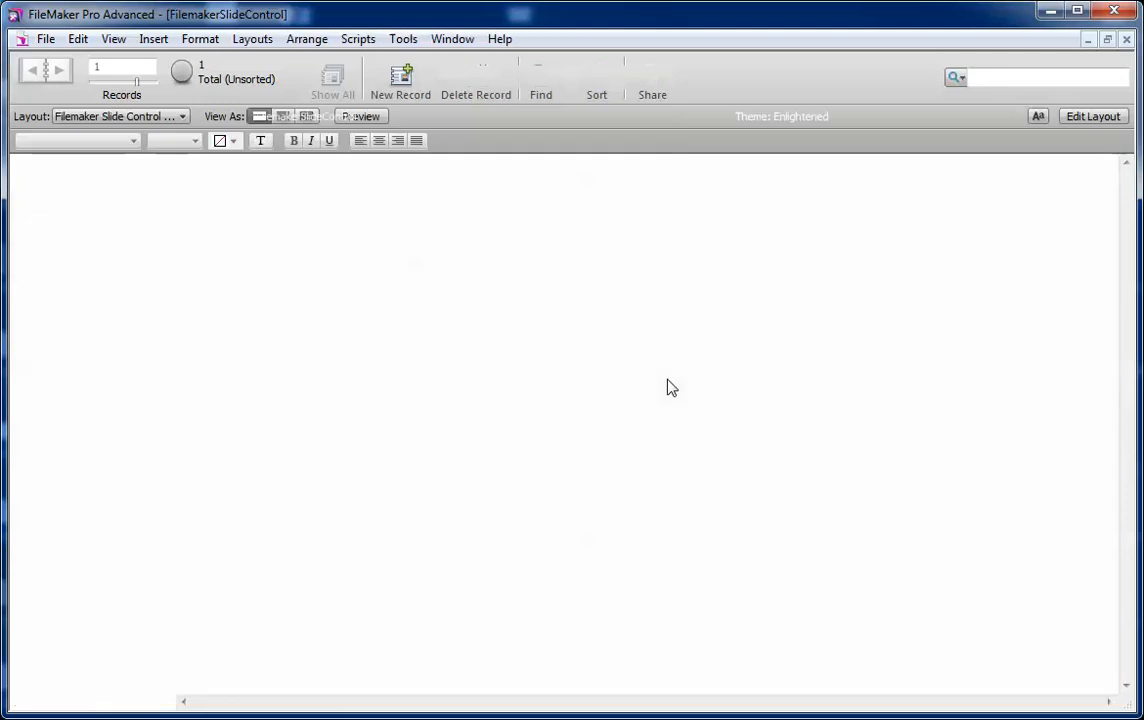
Step: Inspect the slide control's position and step through panels Slider1–Slider4, then select a button above it
click(1093, 116)
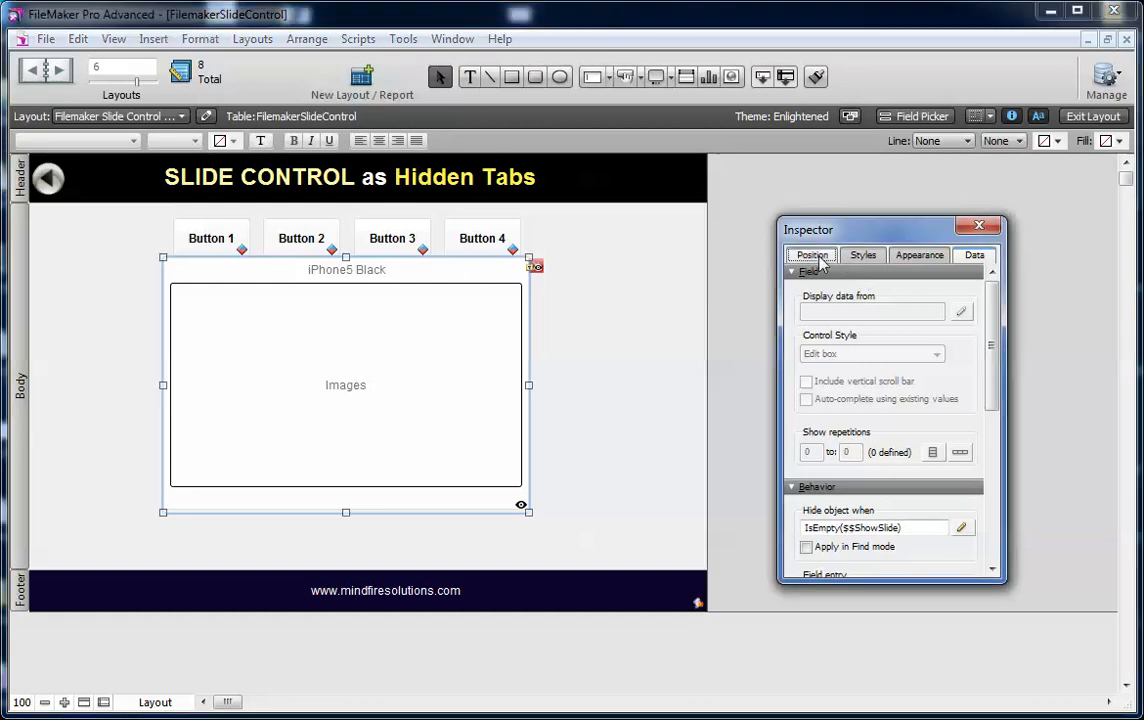
click(811, 255)
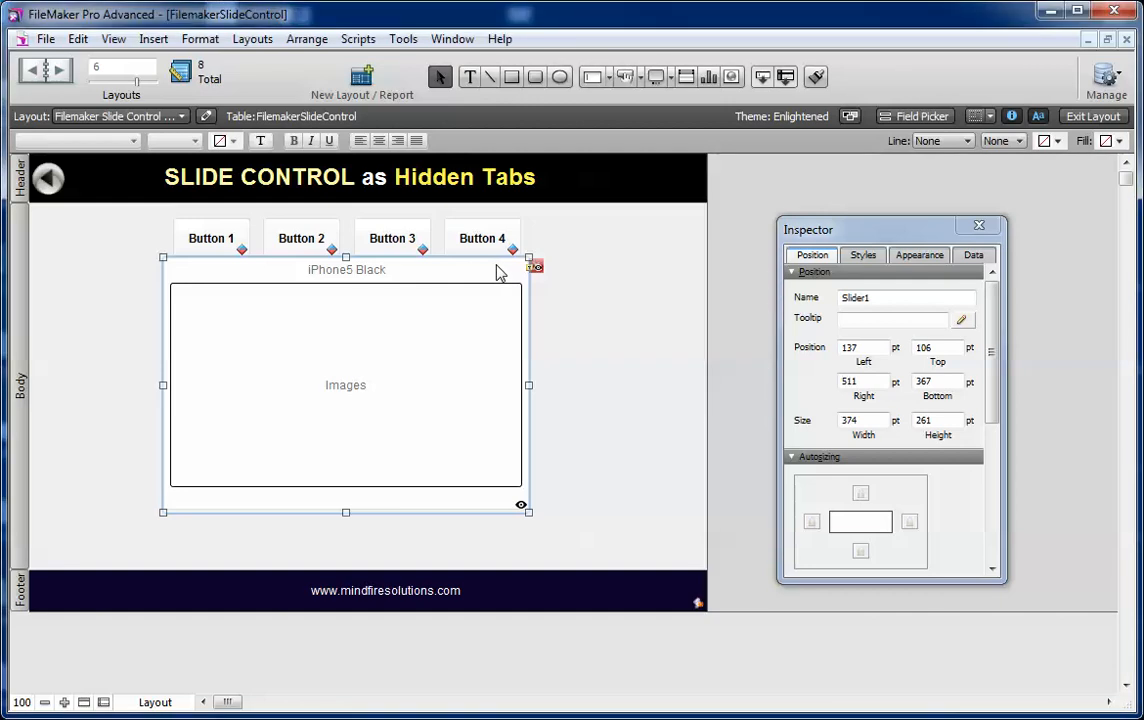
mouse_move(538, 278)
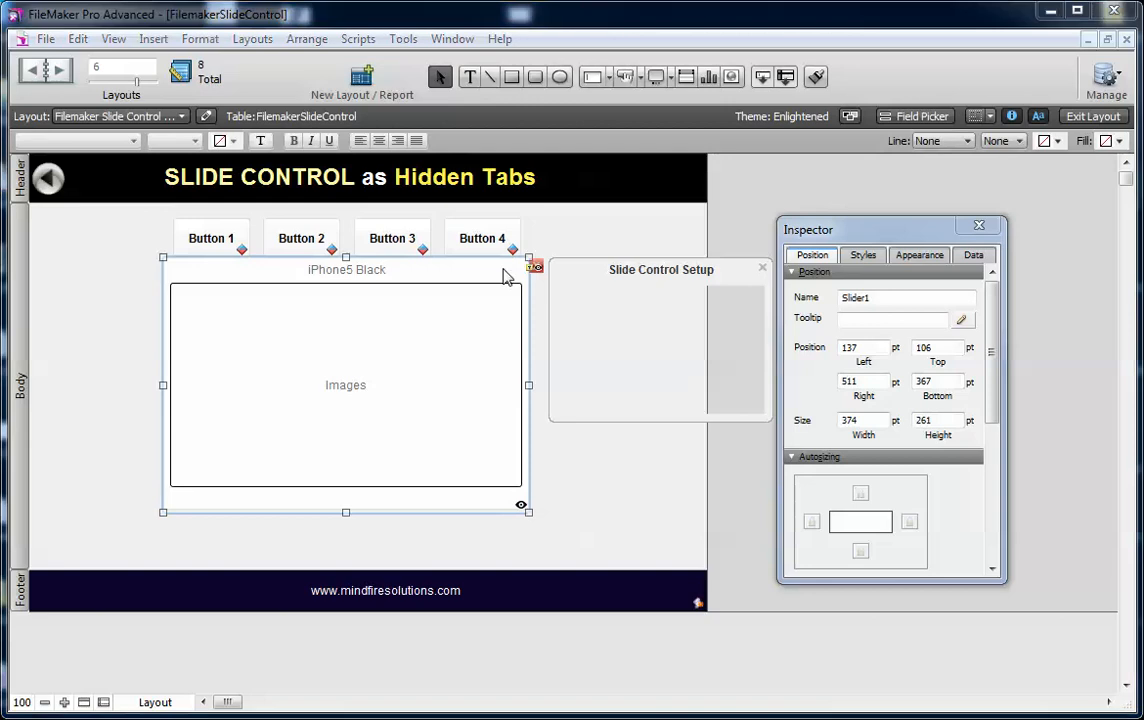
click(740, 308)
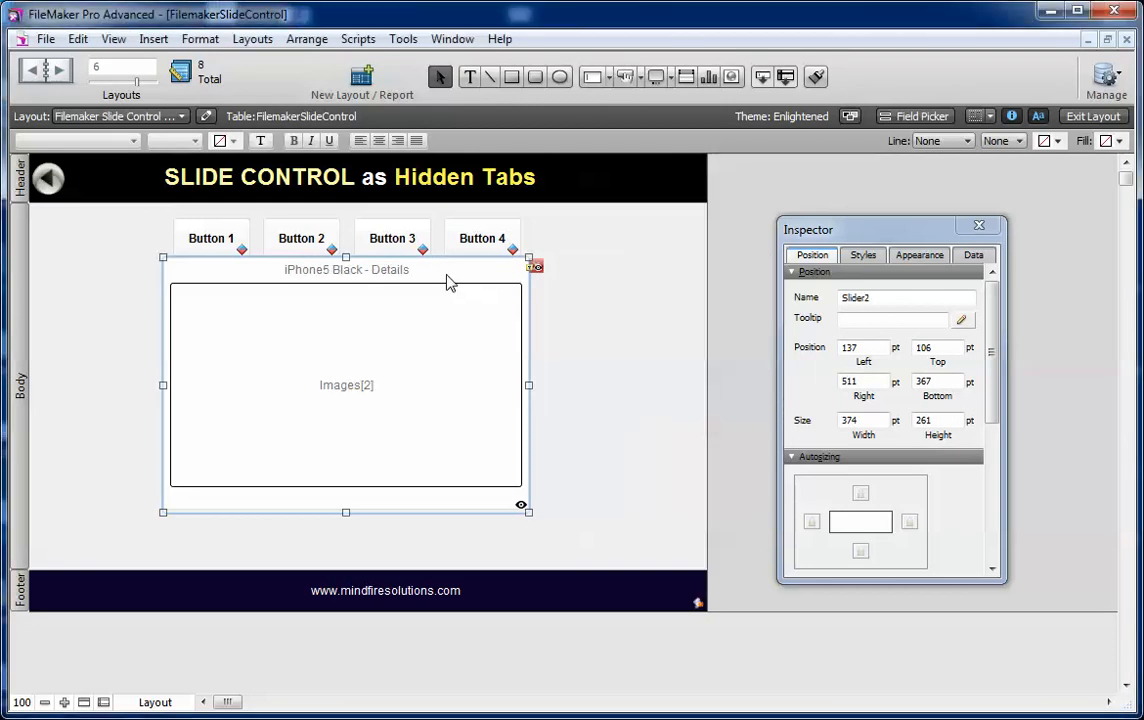
click(905, 297)
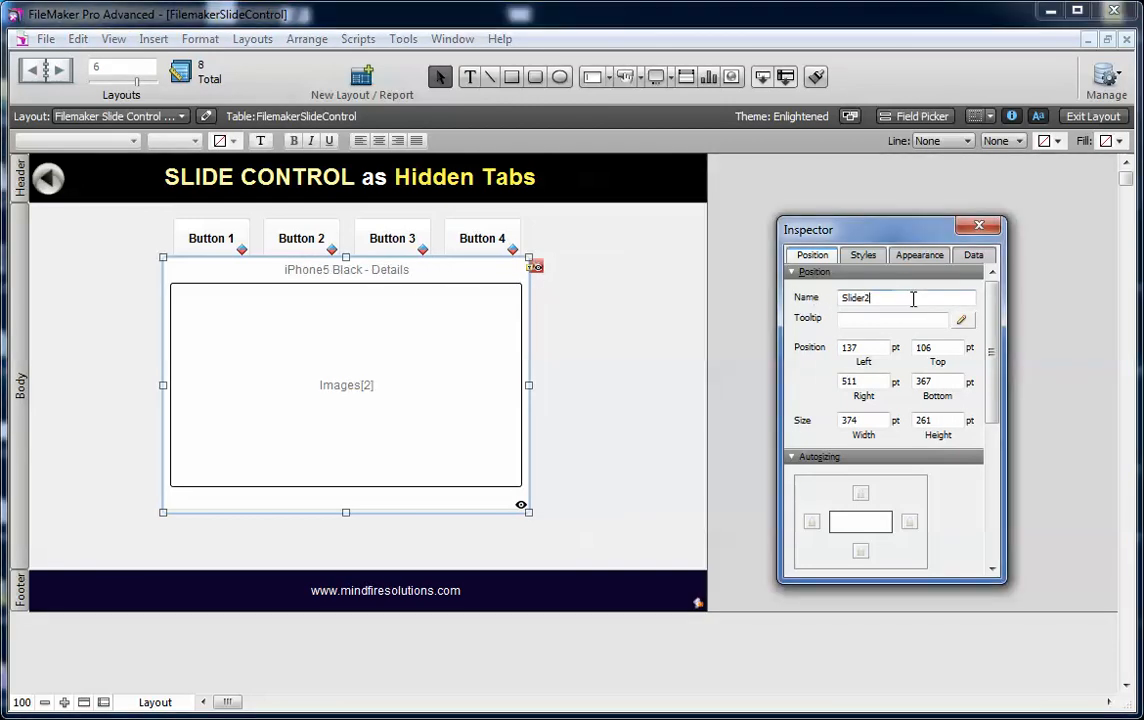
click(450, 275)
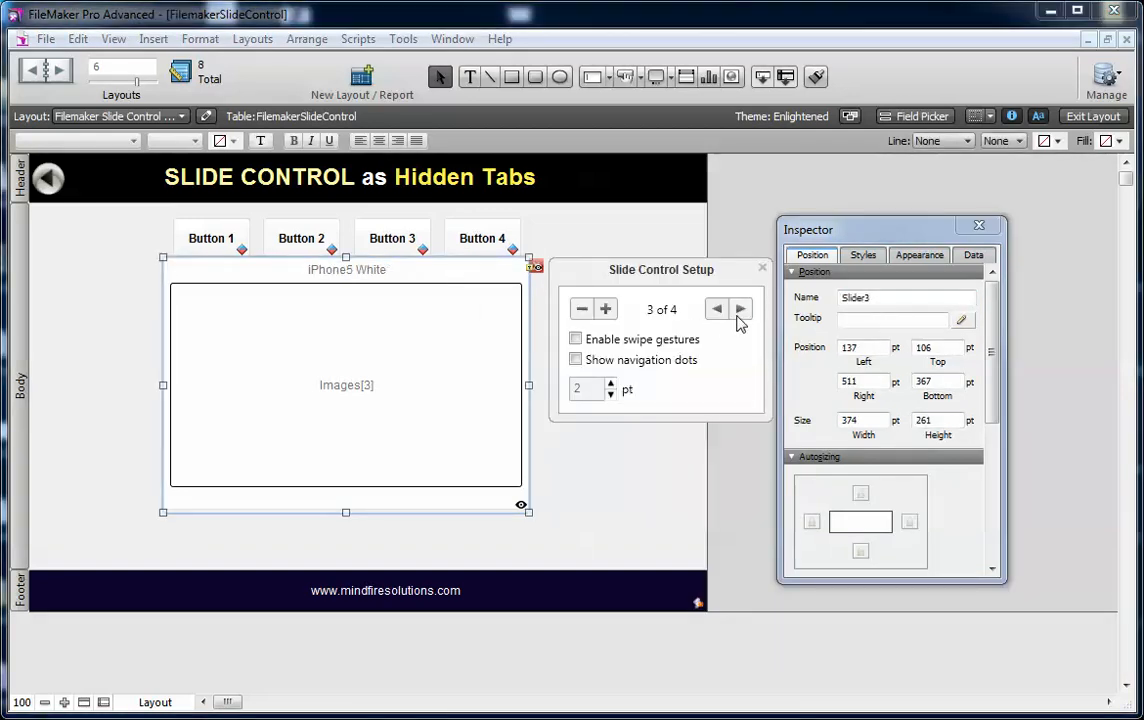
click(739, 308)
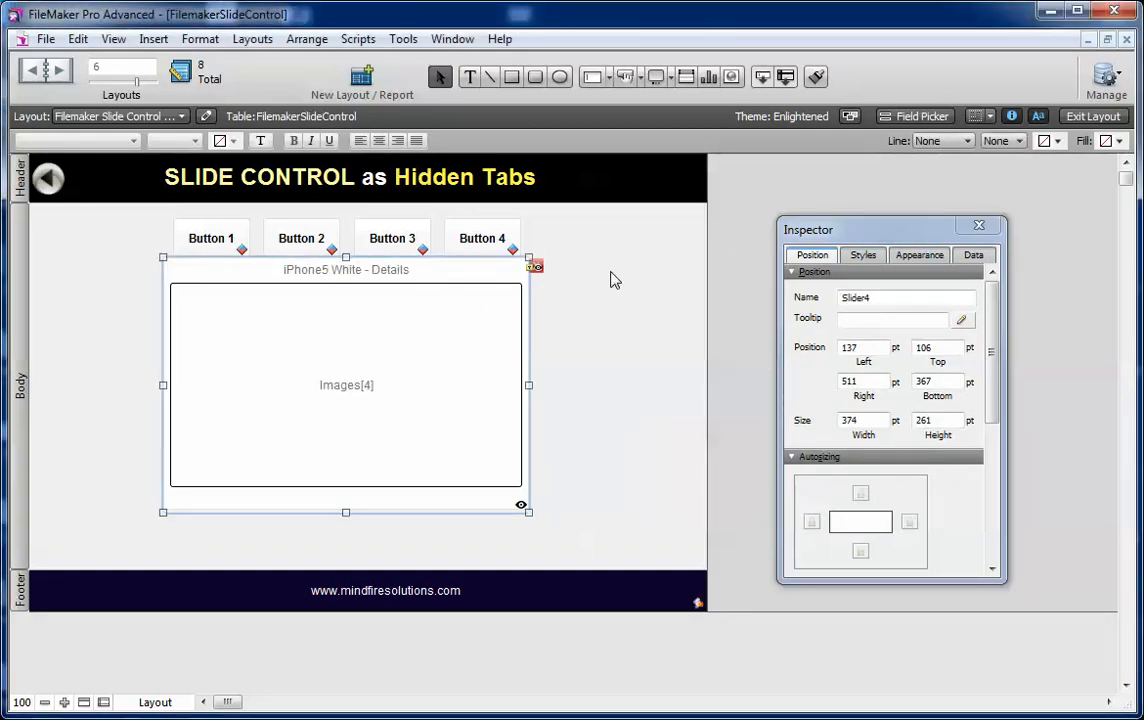
click(655, 308)
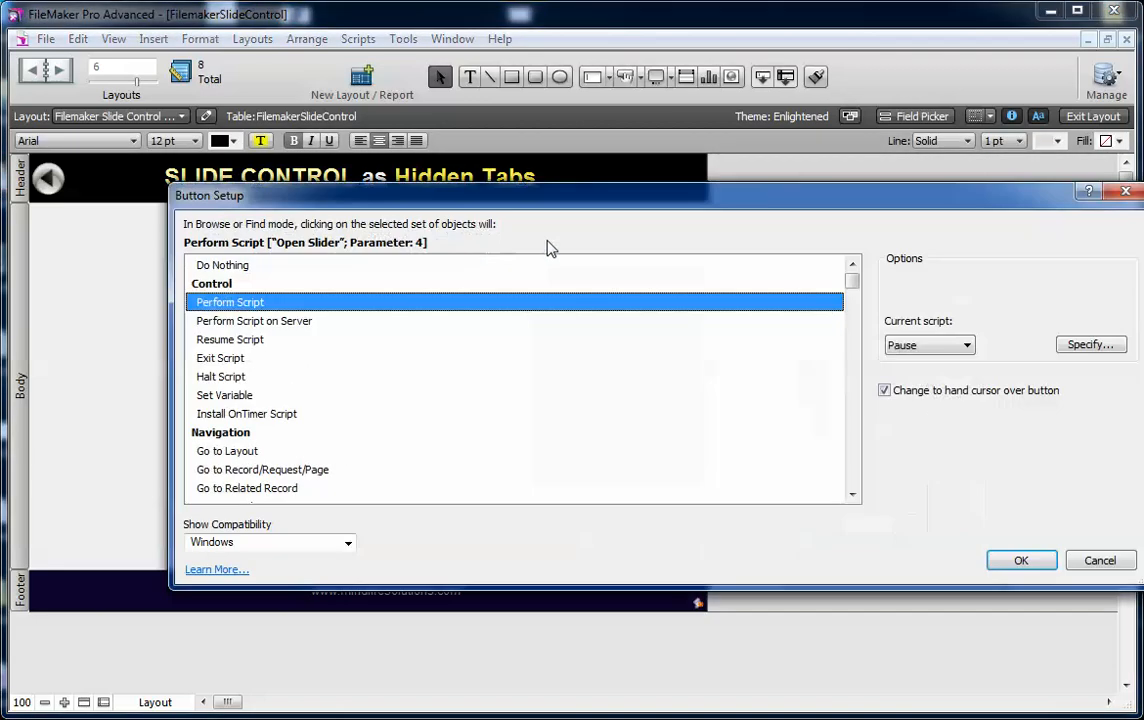
Step: Review the button's Perform Script assignment, Open Slider with parameter 4, and confirm with OK
click(1090, 344)
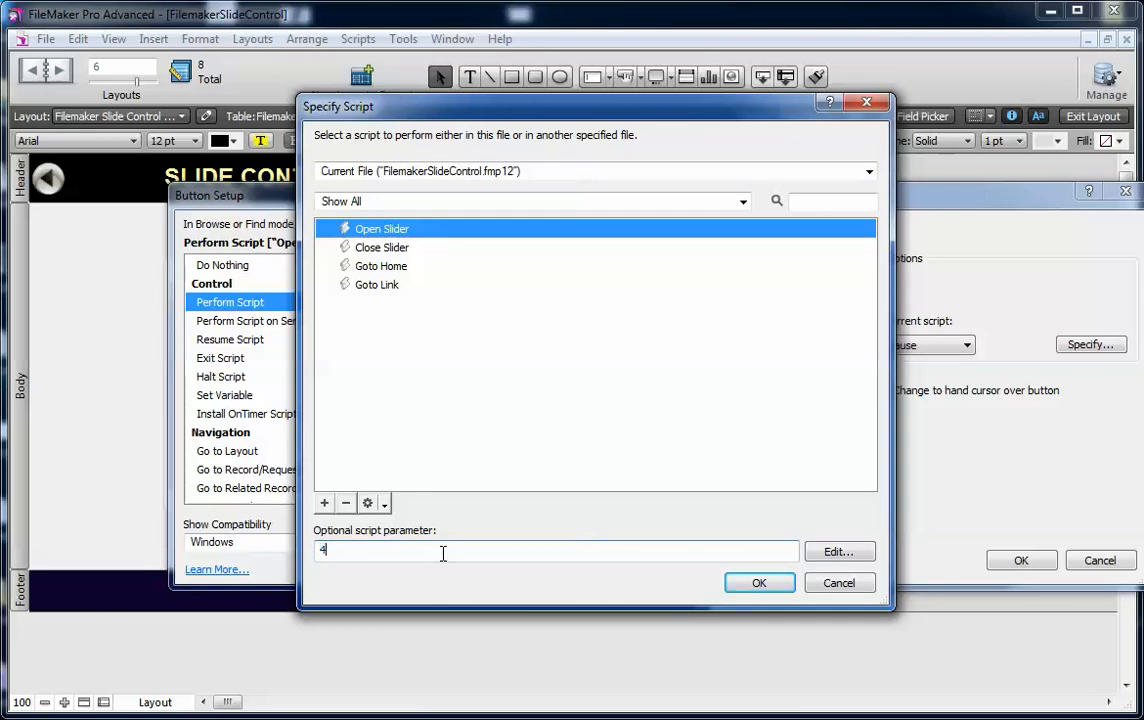
mouse_move(708, 595)
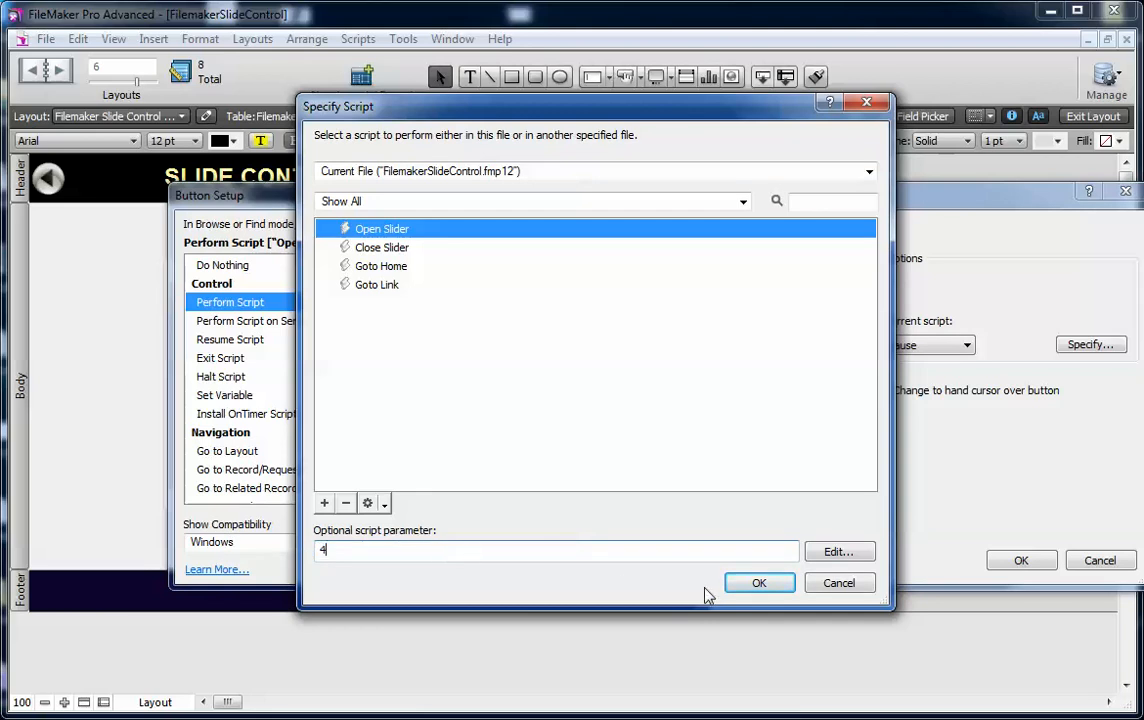
click(759, 582)
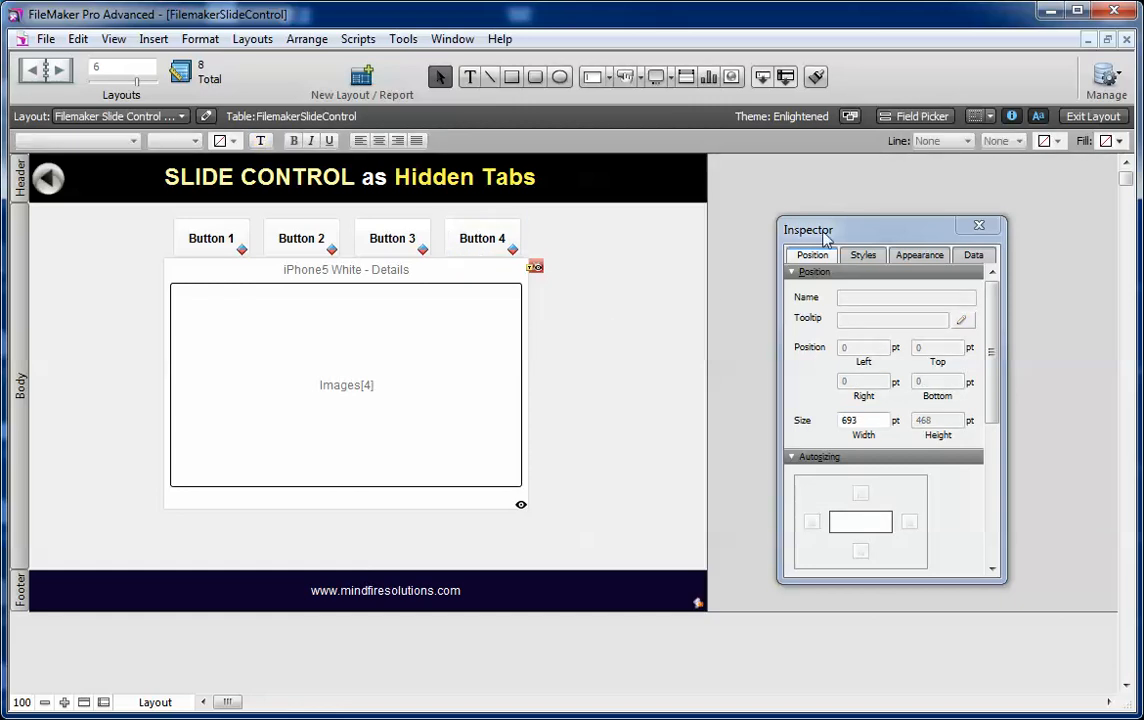
mouse_move(691, 352)
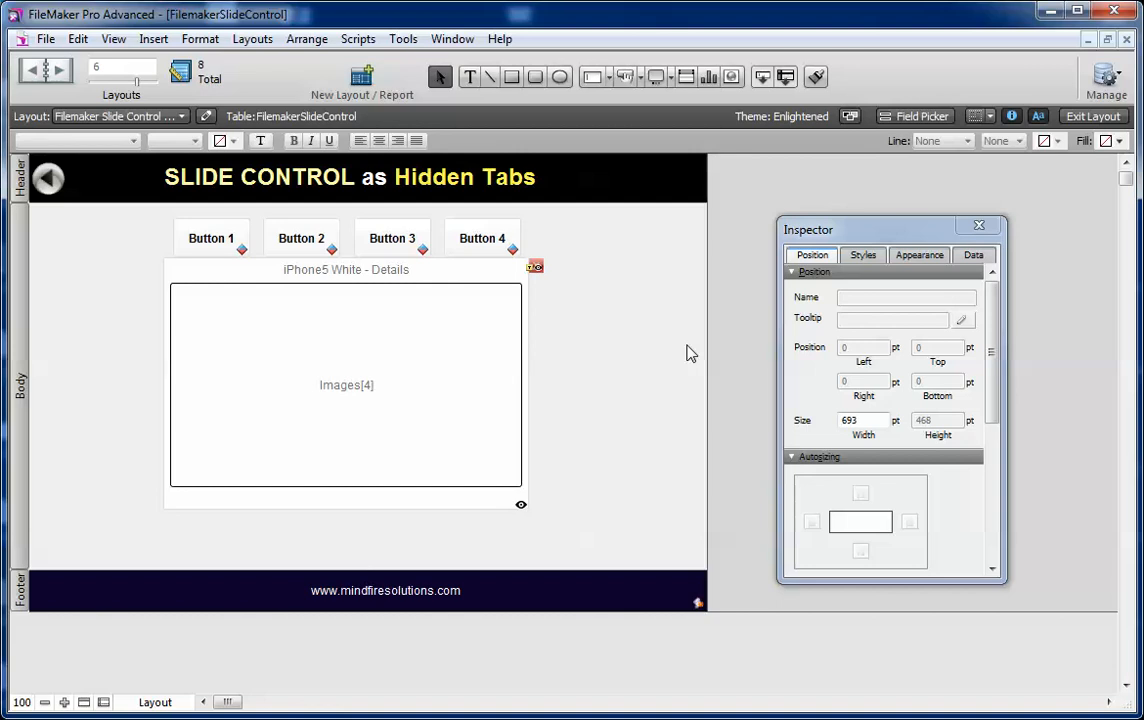
mouse_move(745, 335)
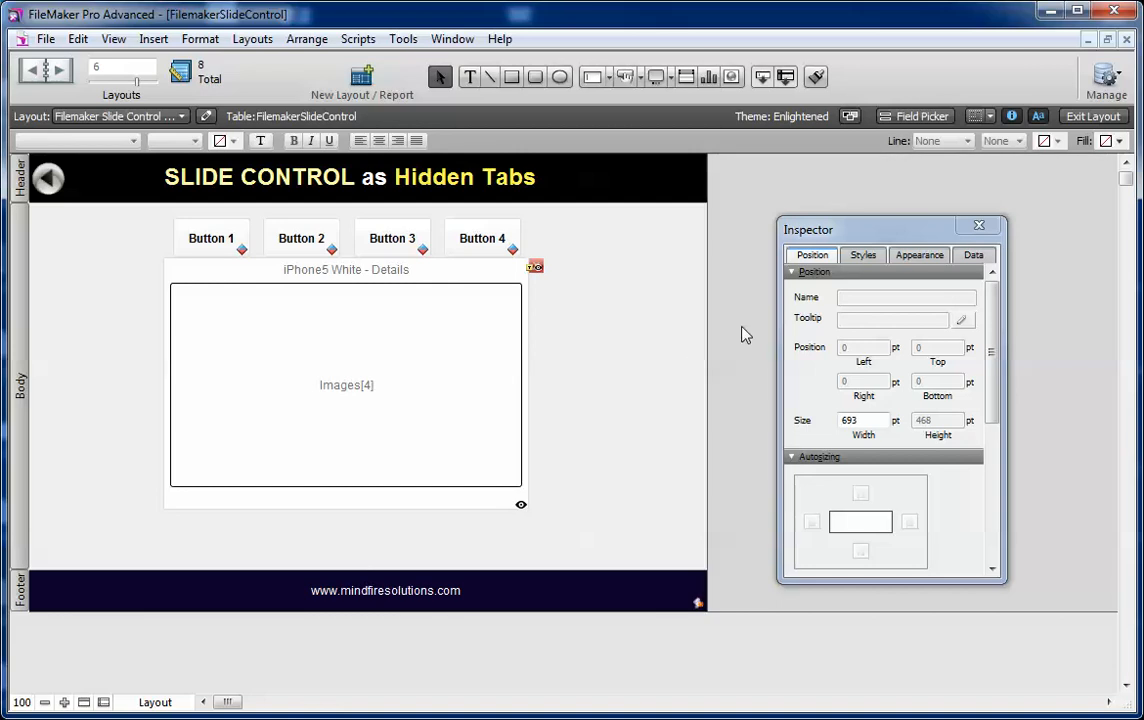
Step: In Browse mode, show the iPhone5 Black - Details and iPhone5 Black panels, then close the slider
click(1092, 116)
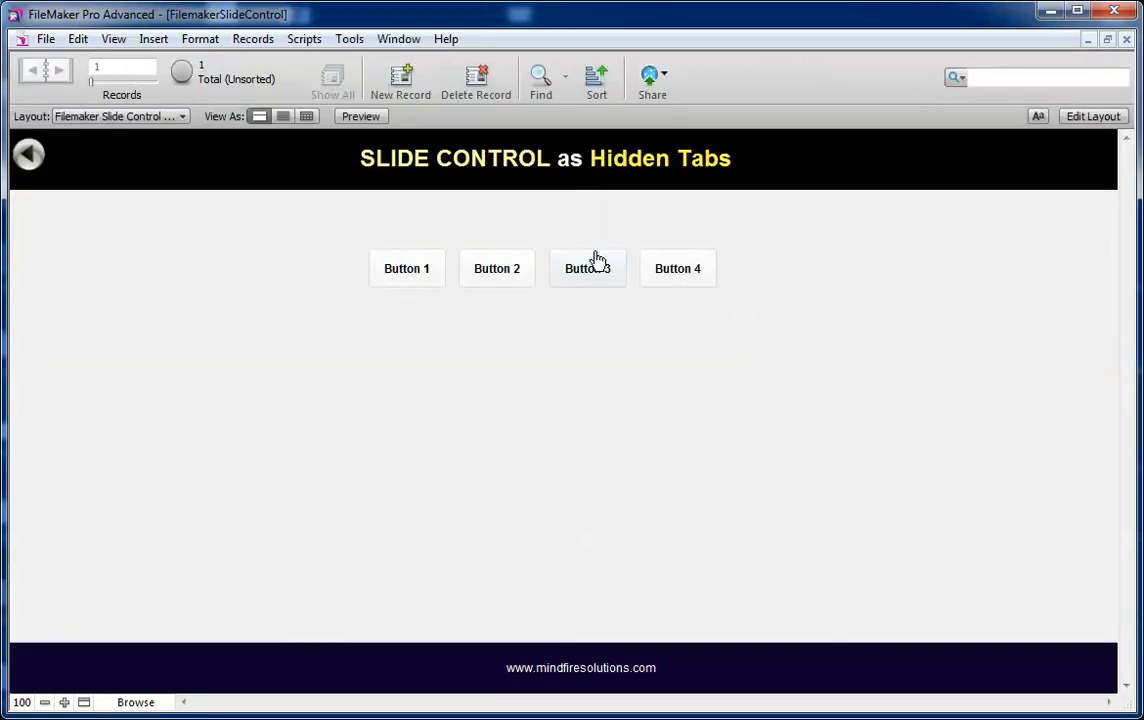
click(496, 268)
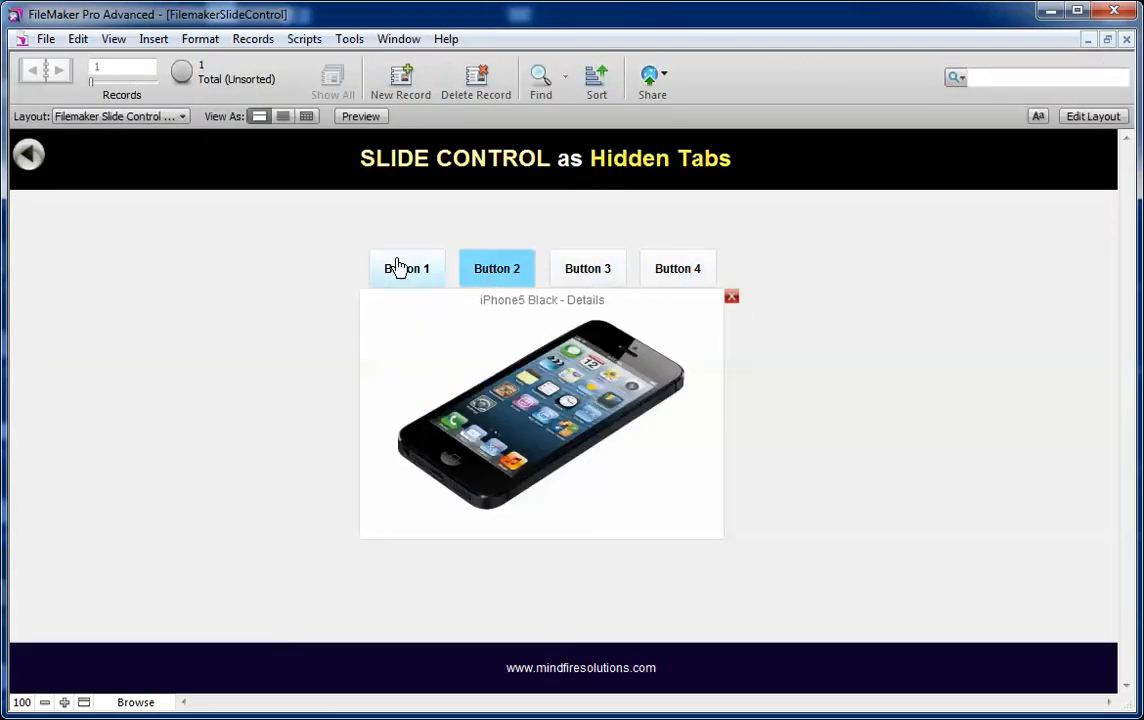
click(407, 268)
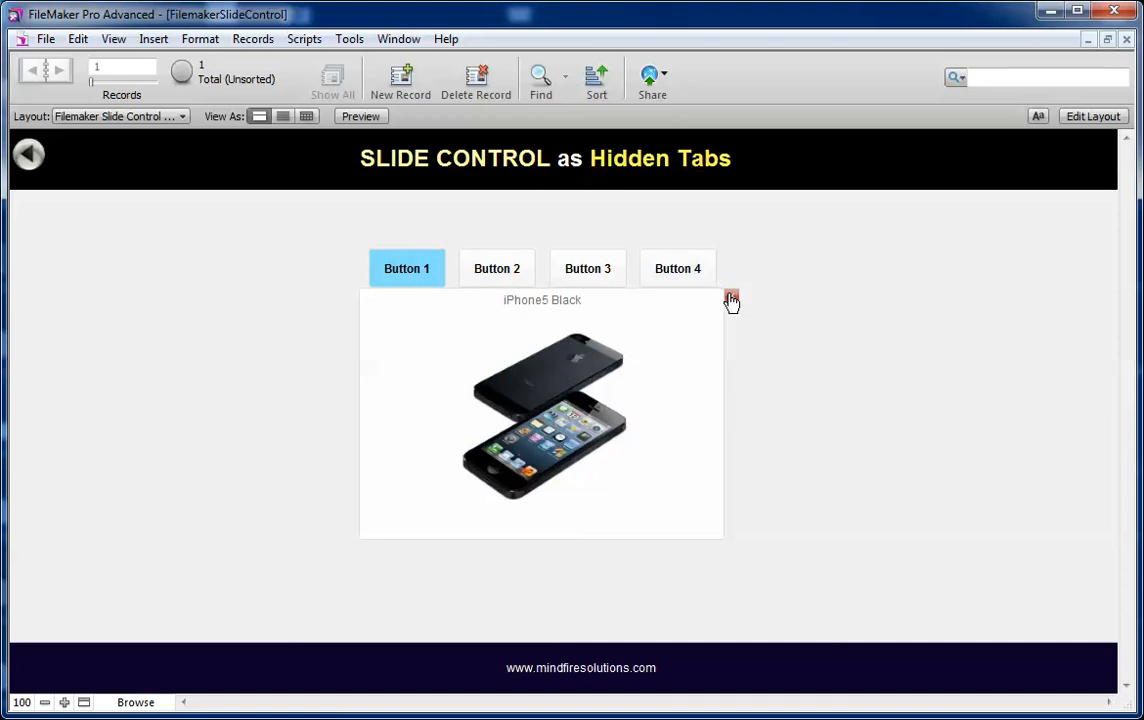
click(731, 300)
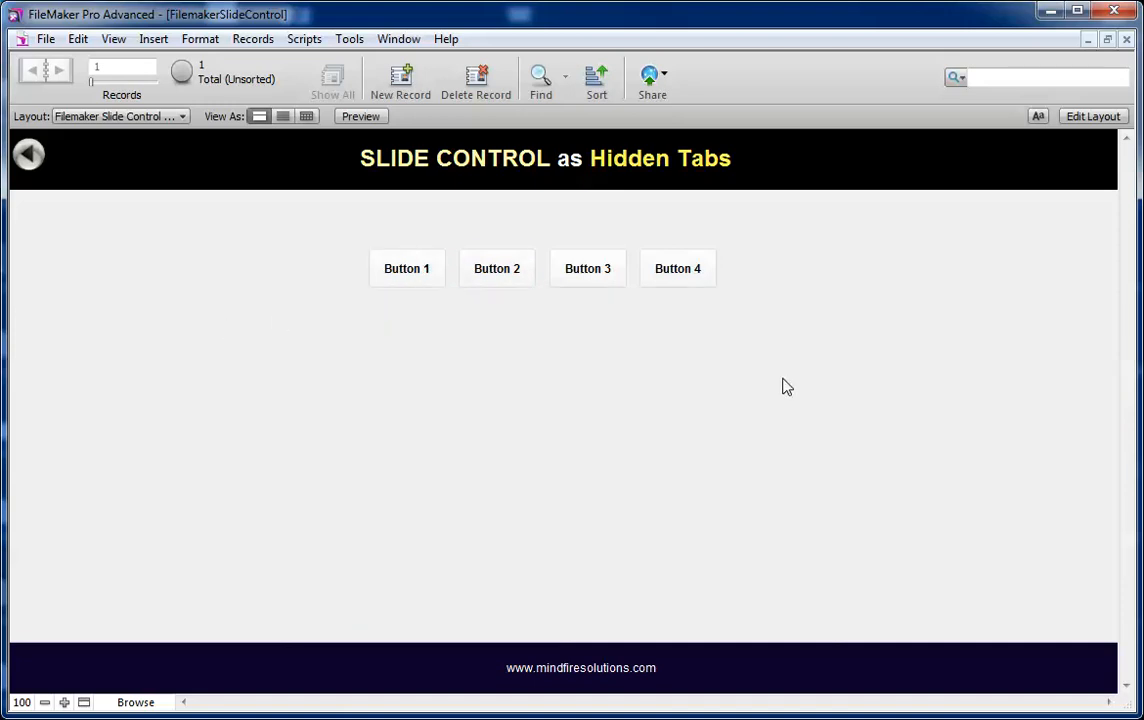
mouse_move(267, 254)
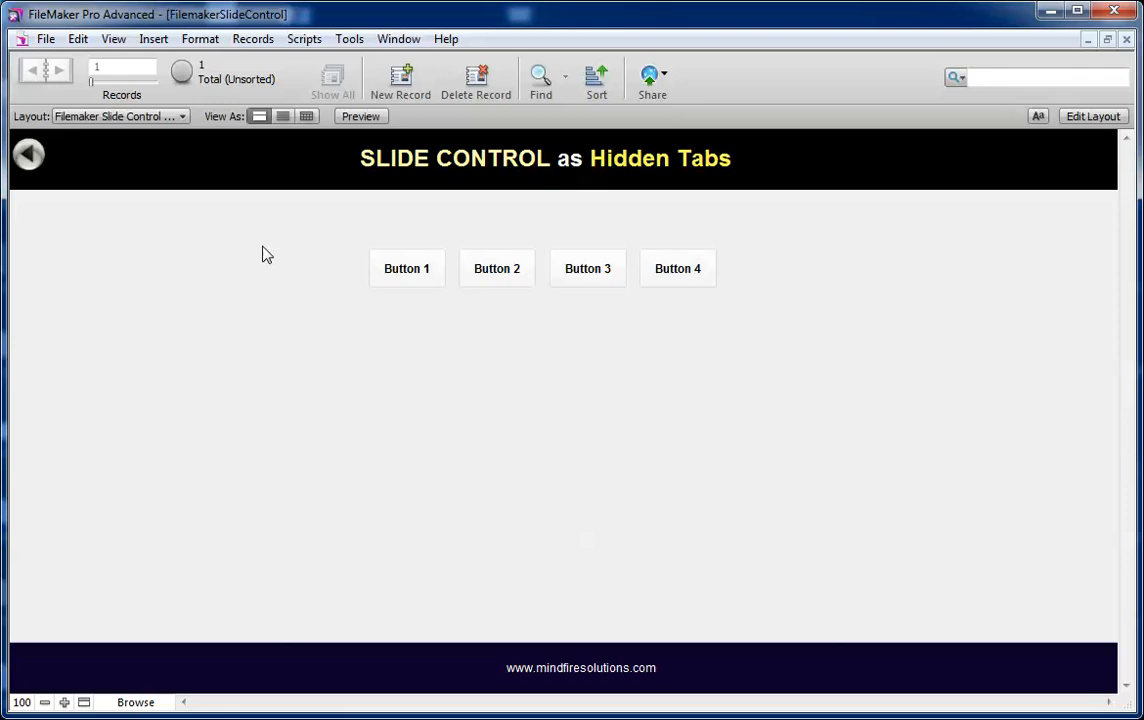
mouse_move(988, 164)
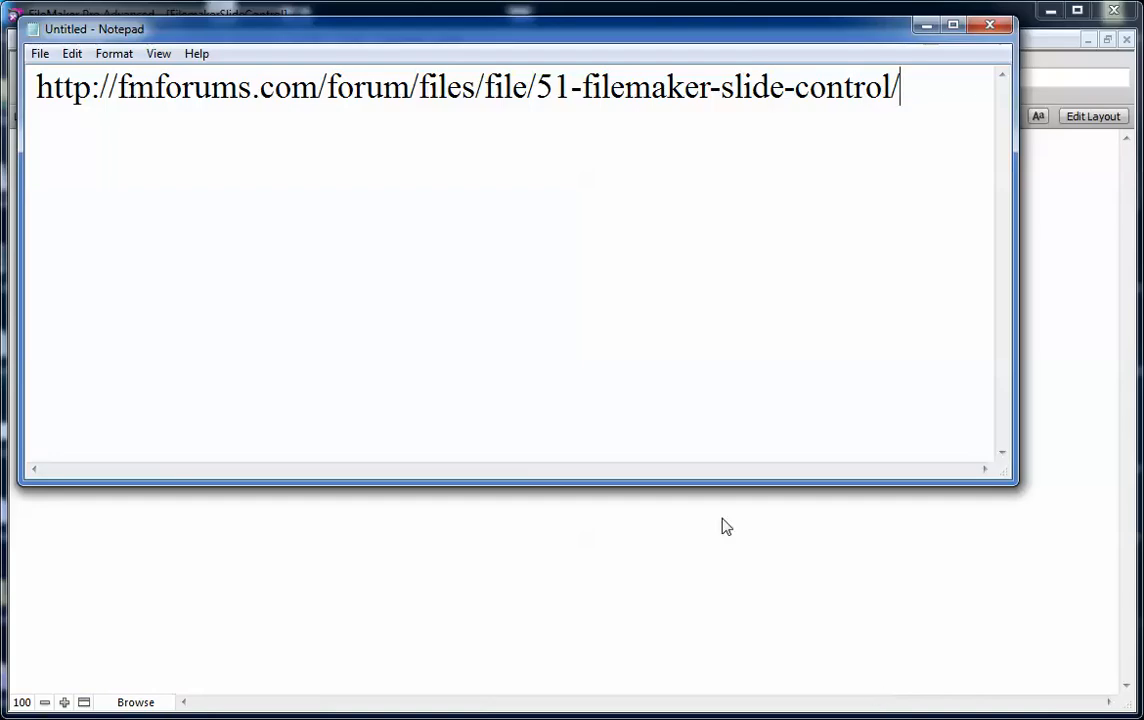
mouse_move(925, 124)
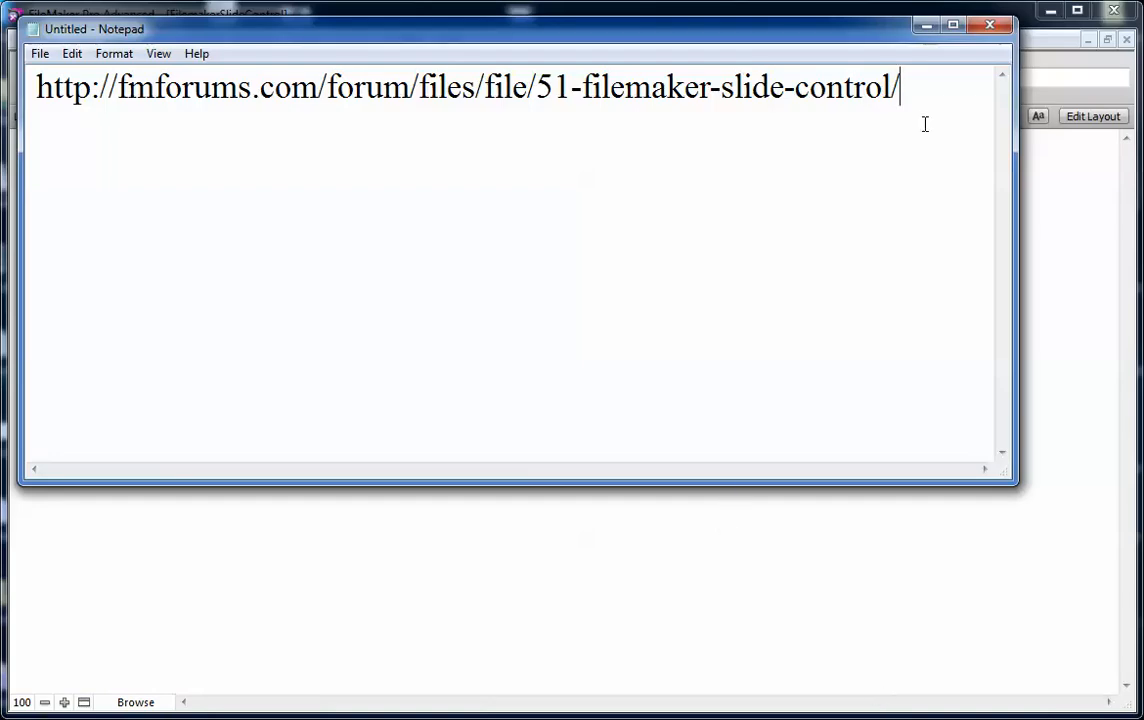
Step: Select all the fmforums.com slide control link text in Notepad, then deselect it
key(ctrl+a)
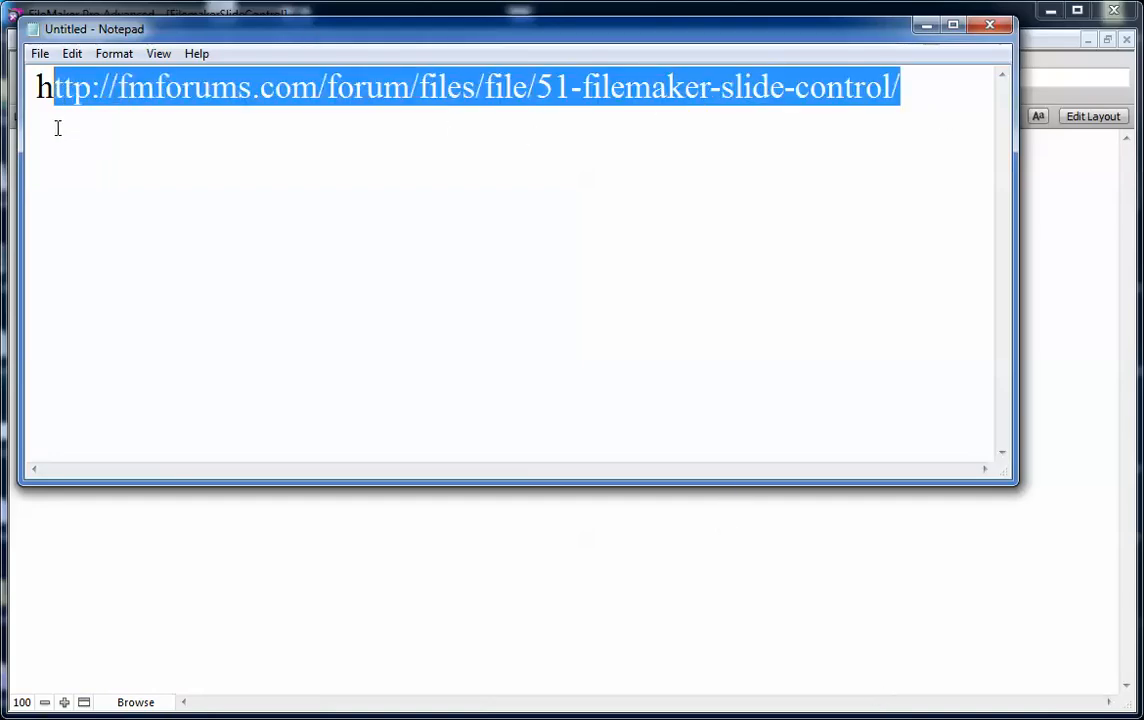
click(961, 99)
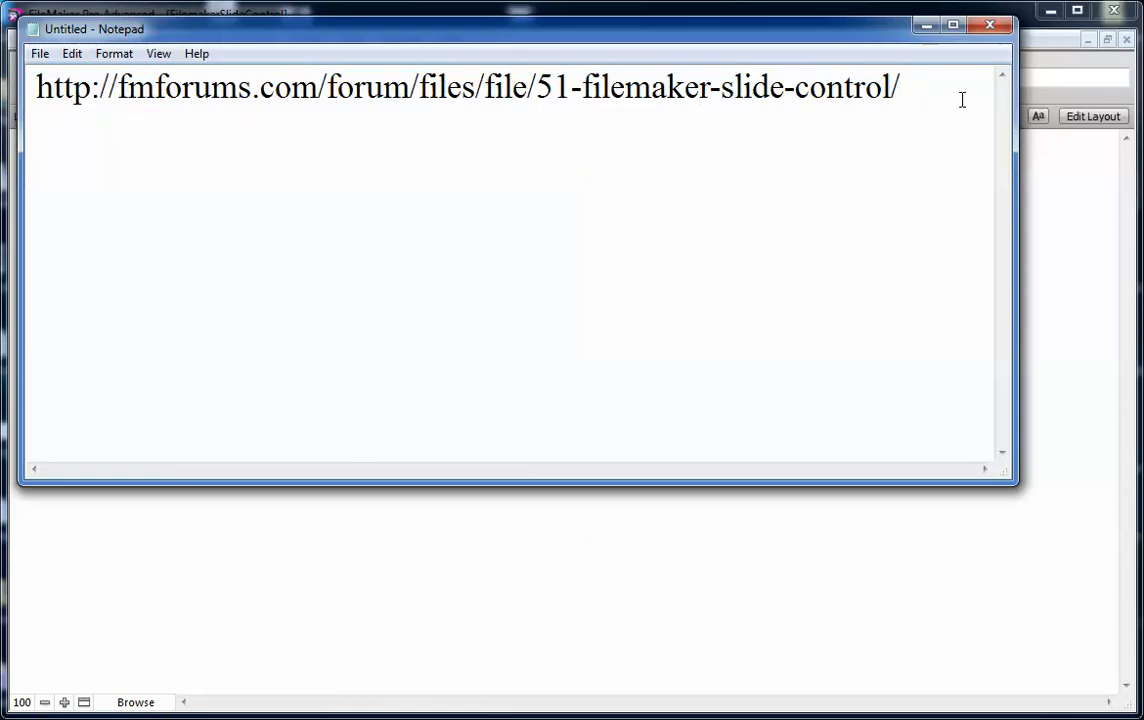
click(898, 87)
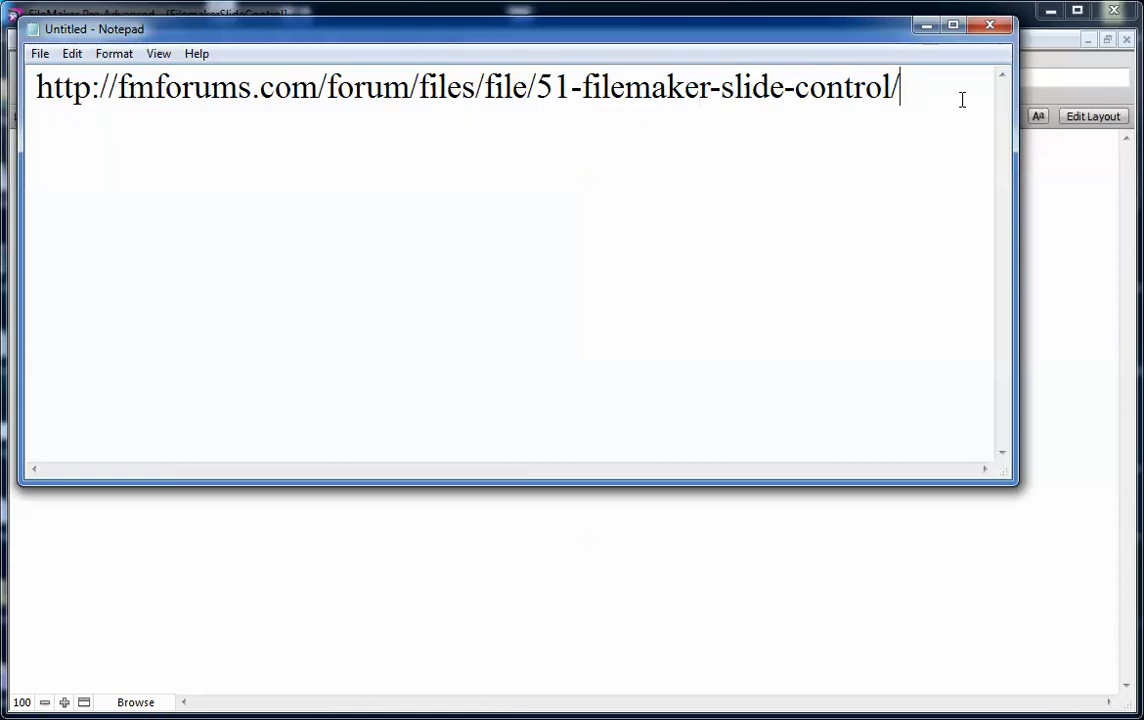
mouse_move(921, 184)
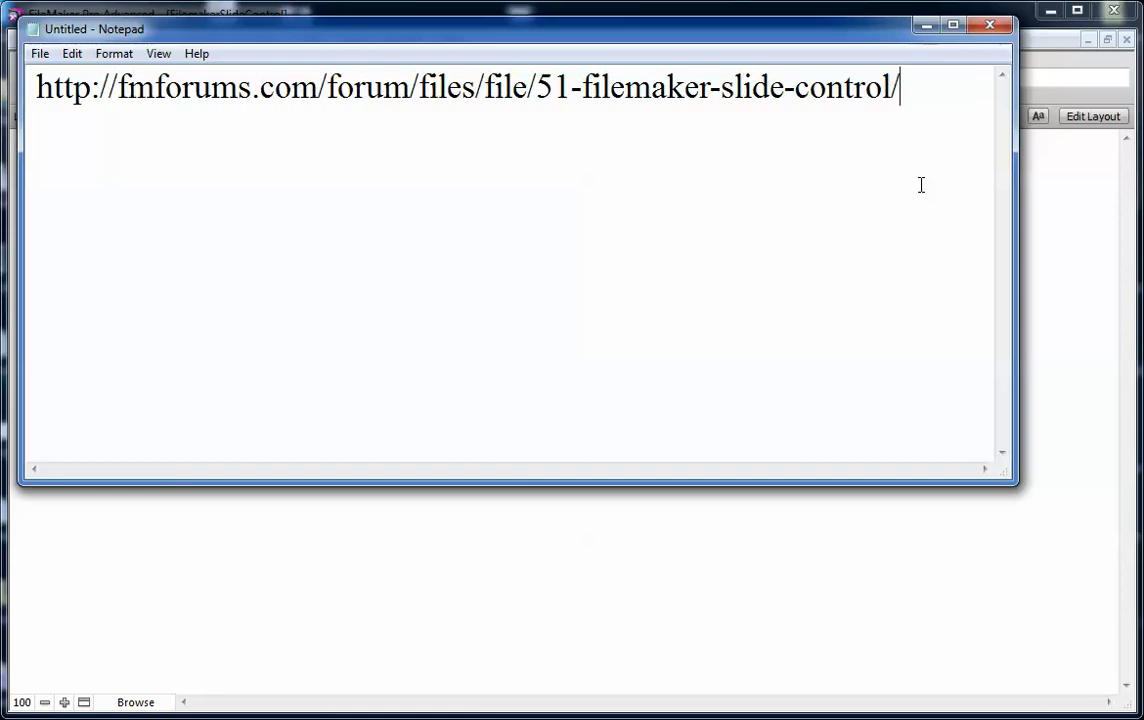
mouse_move(1054, 294)
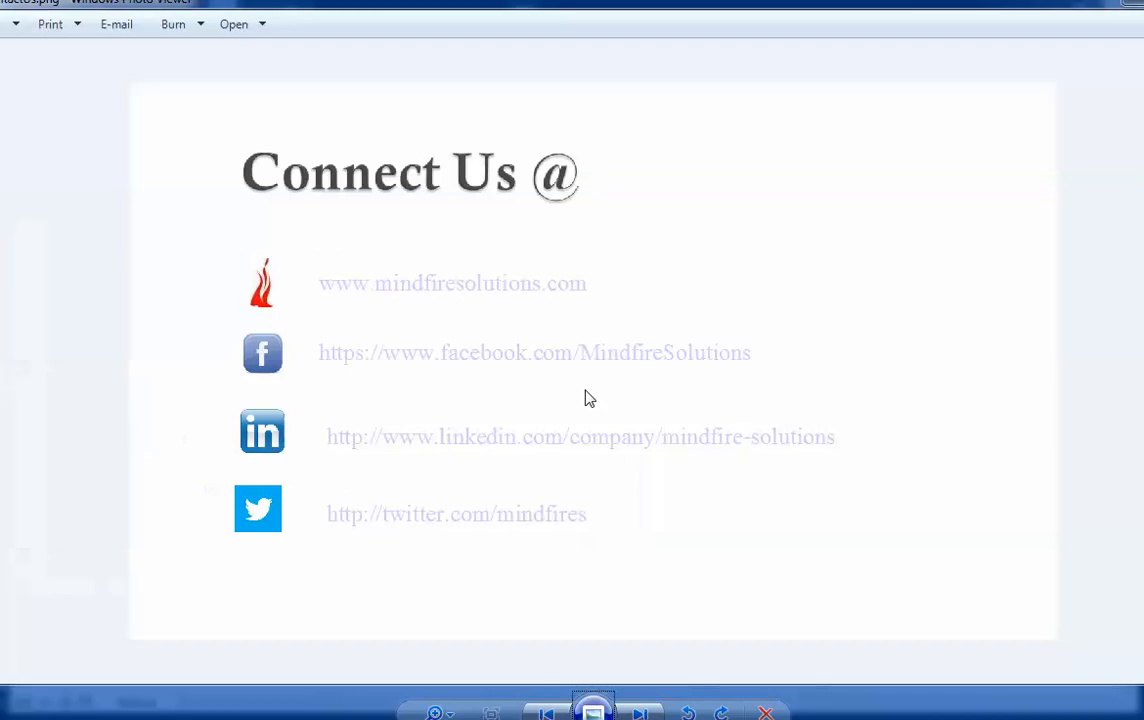
mouse_move(919, 486)
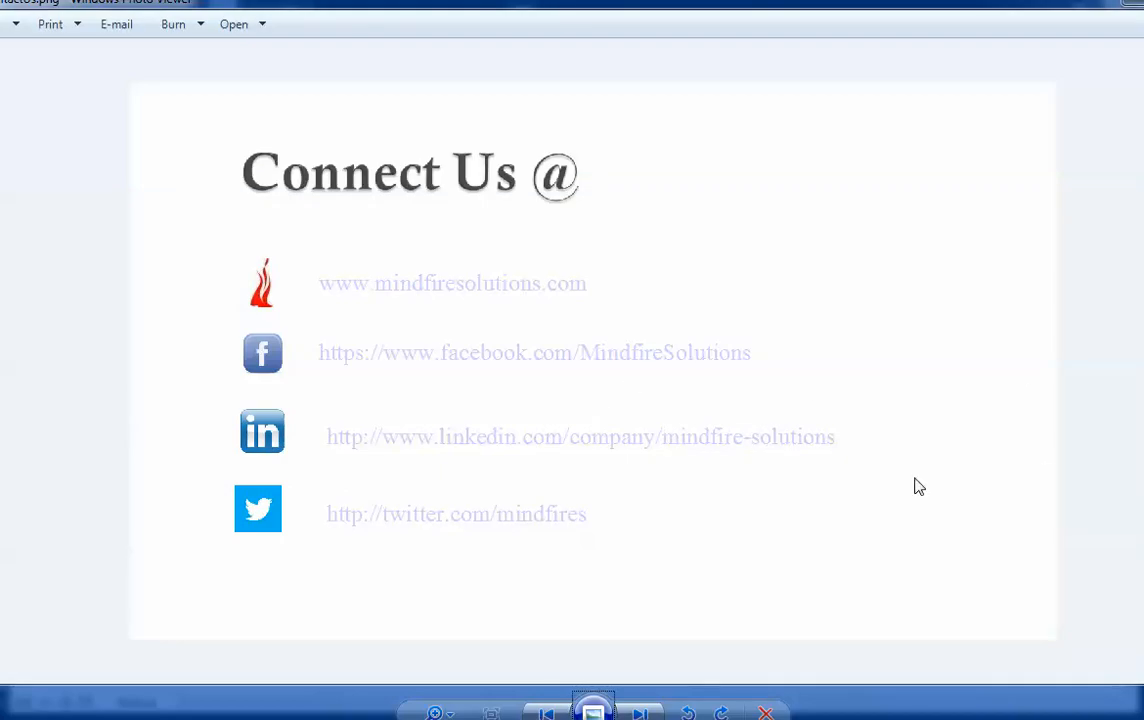